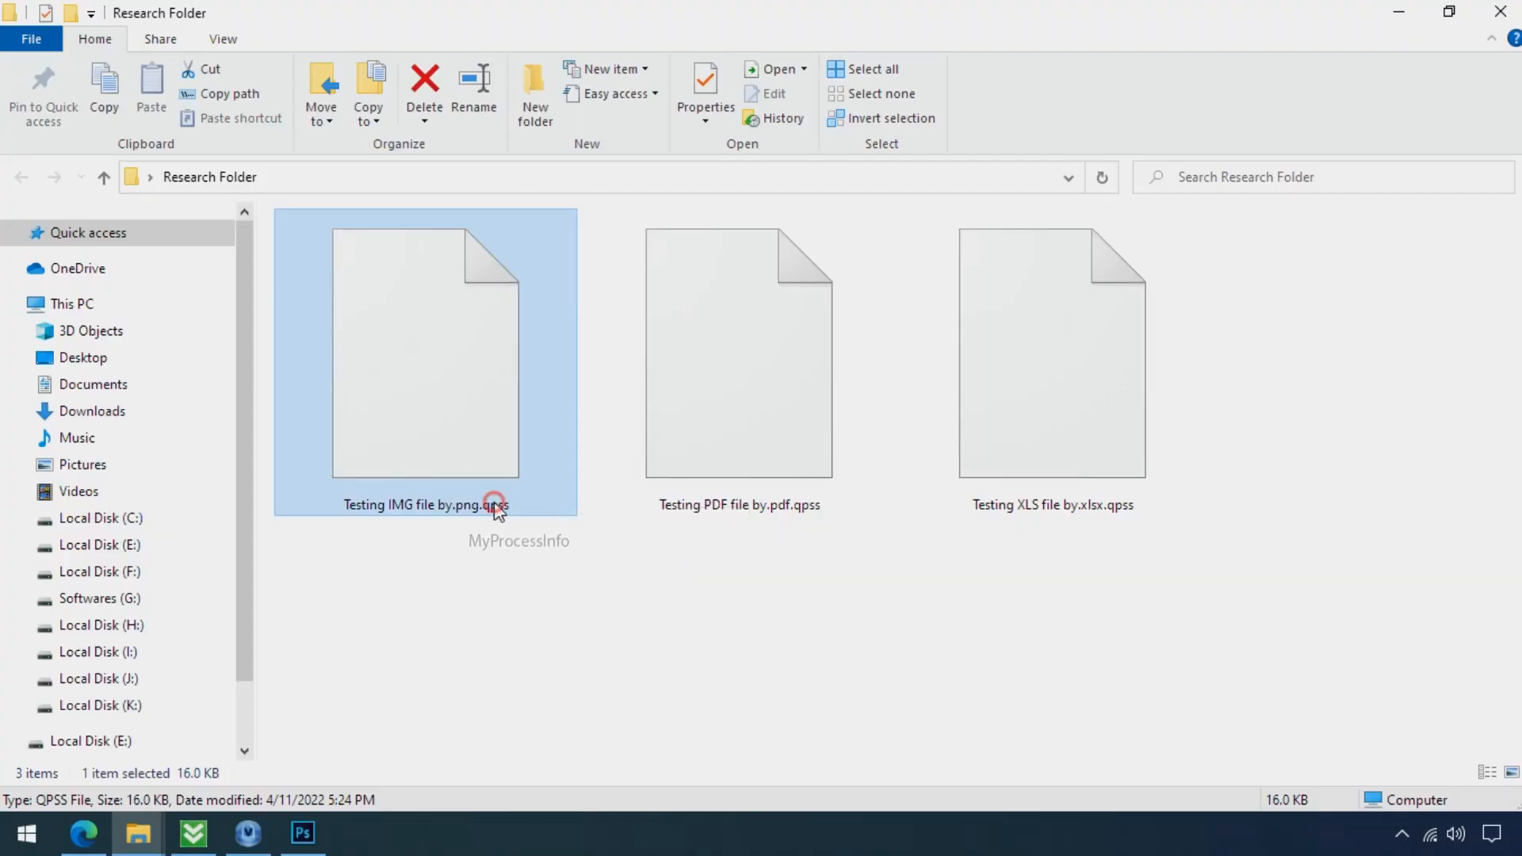
- Commit the rename of 'Testing IMG file by.png', confirm the extension change and view the restored image
{"action": "key", "text": "Enter"}
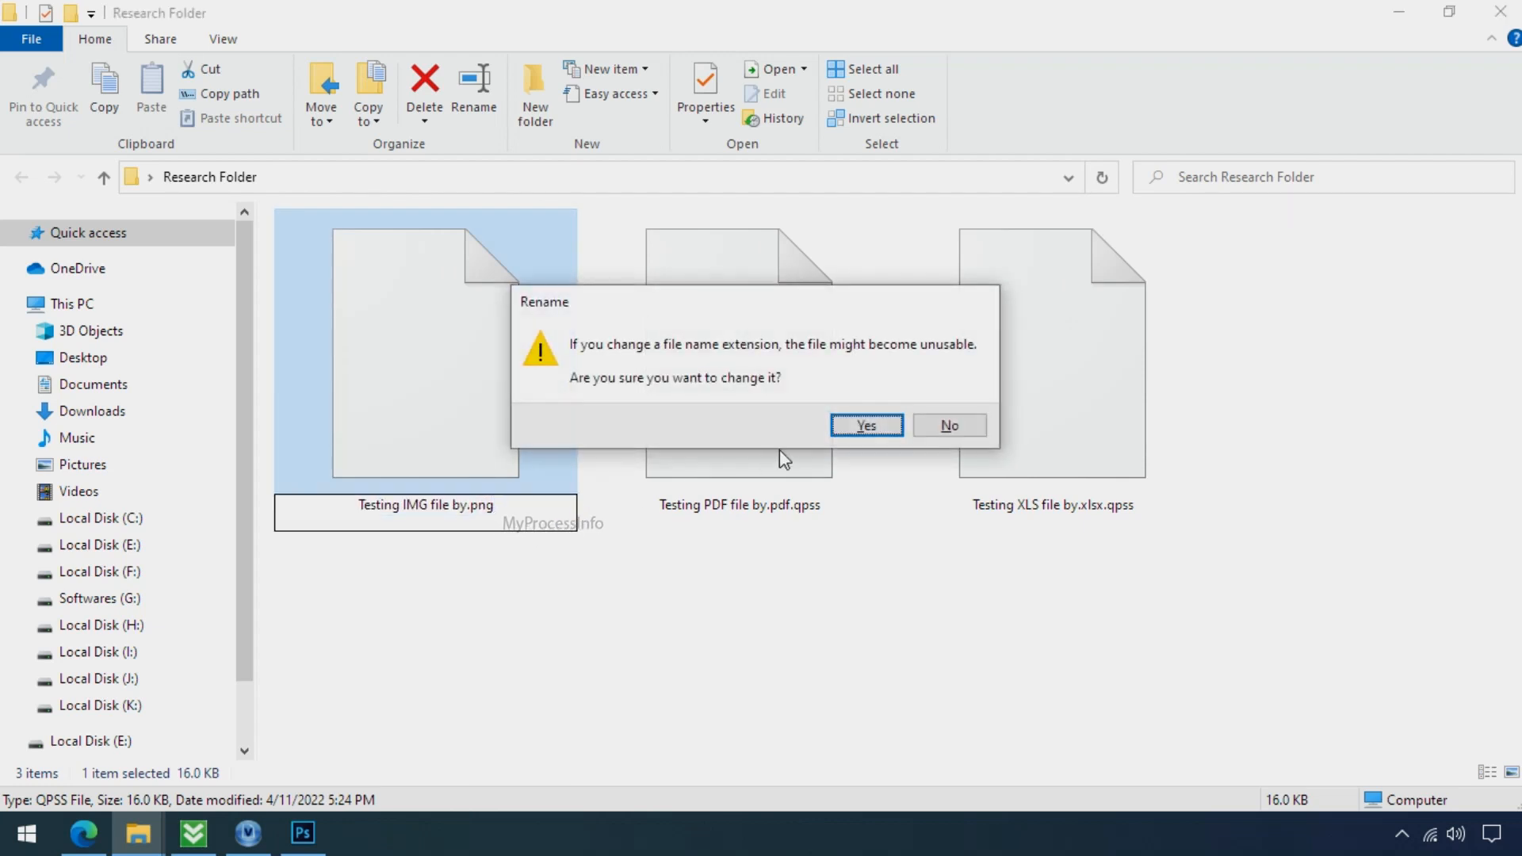
{"action": "left_click", "coordinate": [866, 425]}
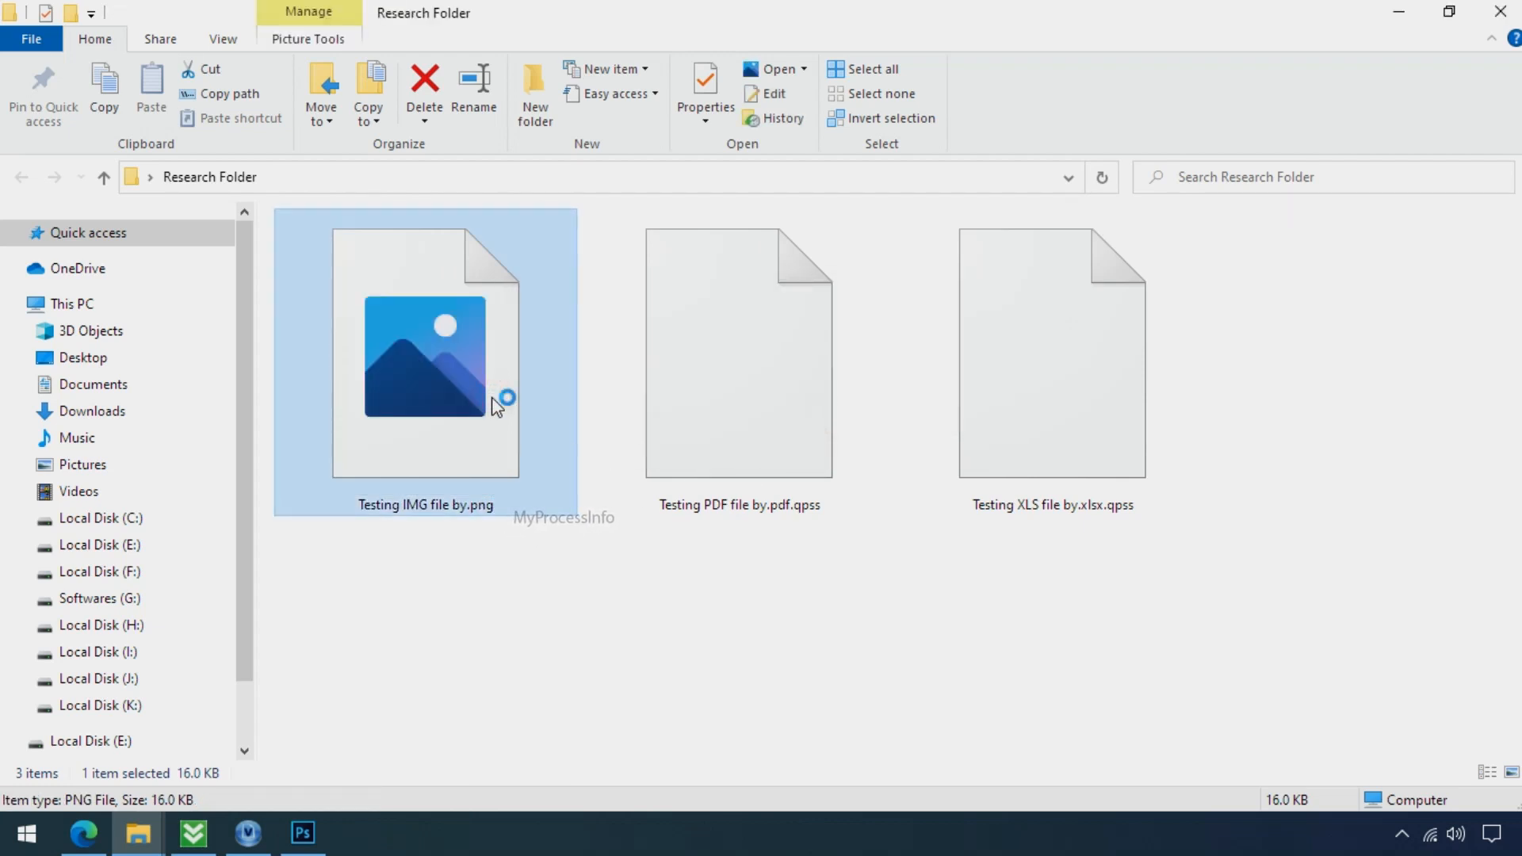
{"action": "double_click", "coordinate": [427, 358]}
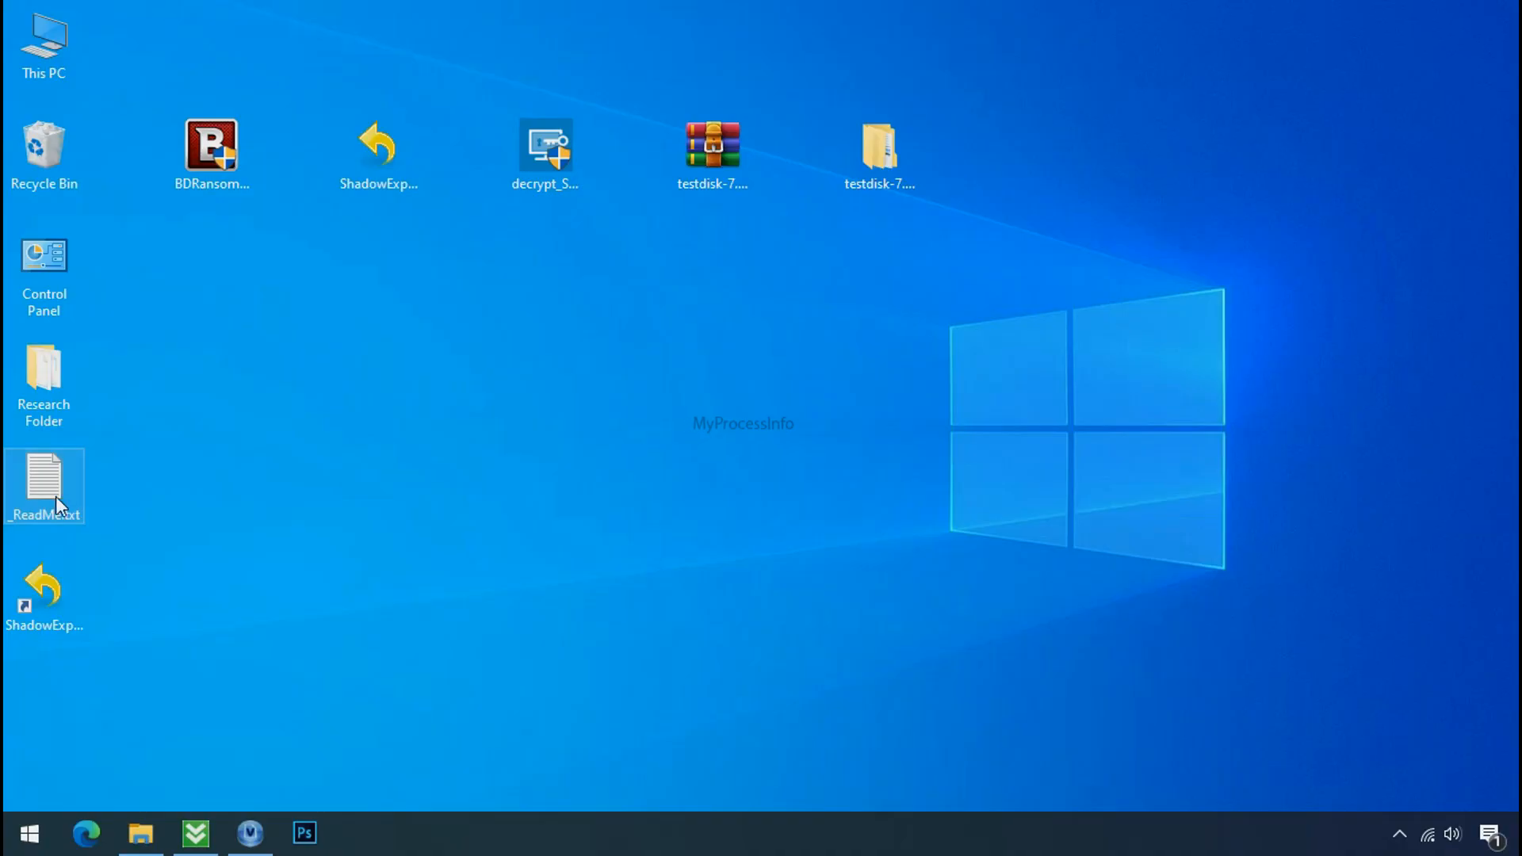
- Review the _ReadMe.txt ransom note, get the Ransomware Recognition Tool and close Edge
{"action": "double_click", "coordinate": [45, 482]}
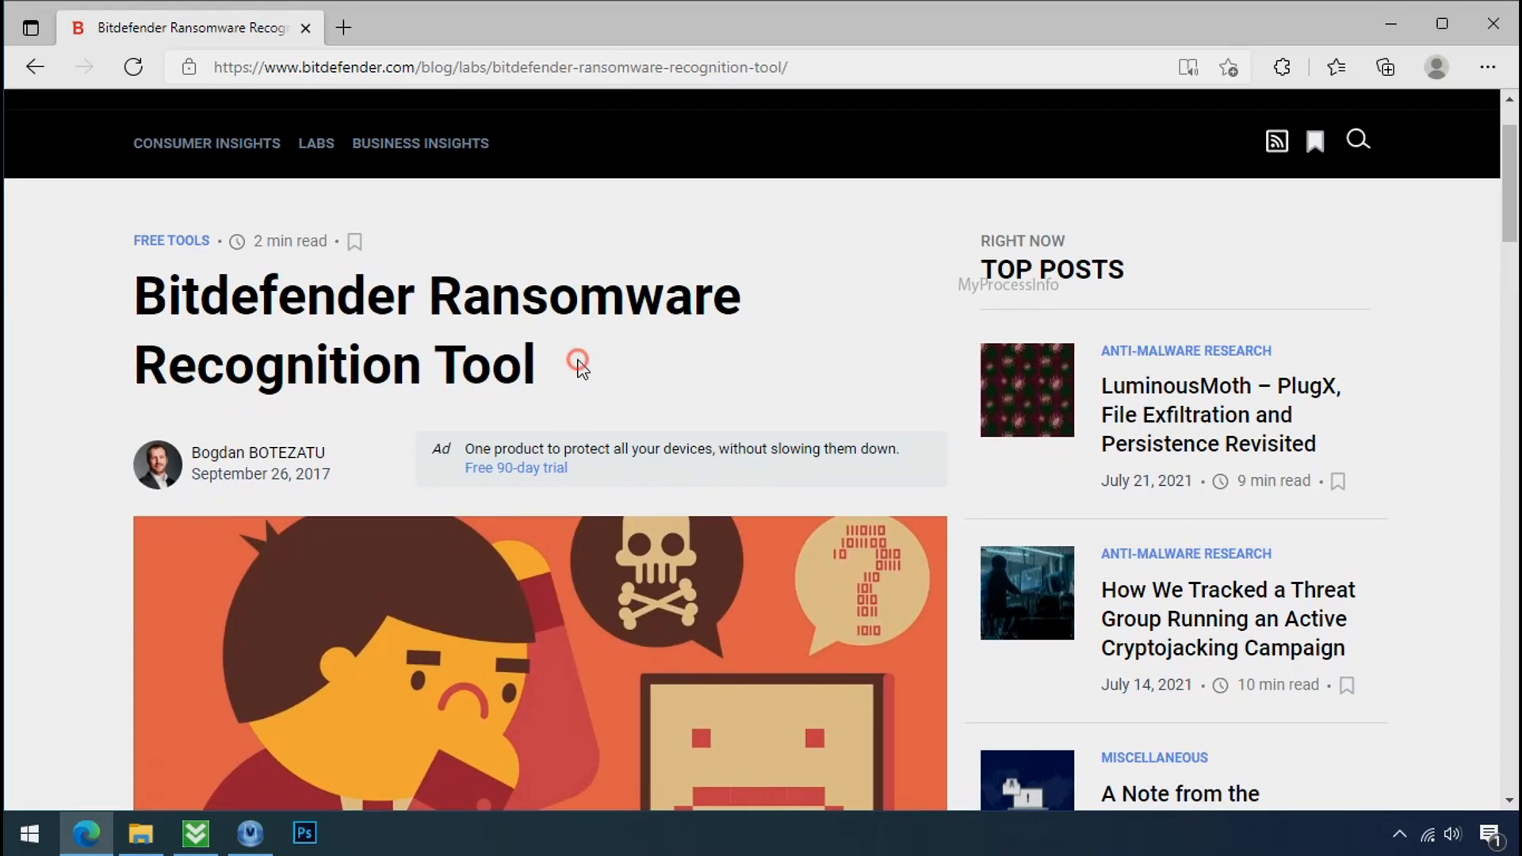
{"action": "scroll", "scroll_direction": "down", "scroll_amount": 3}
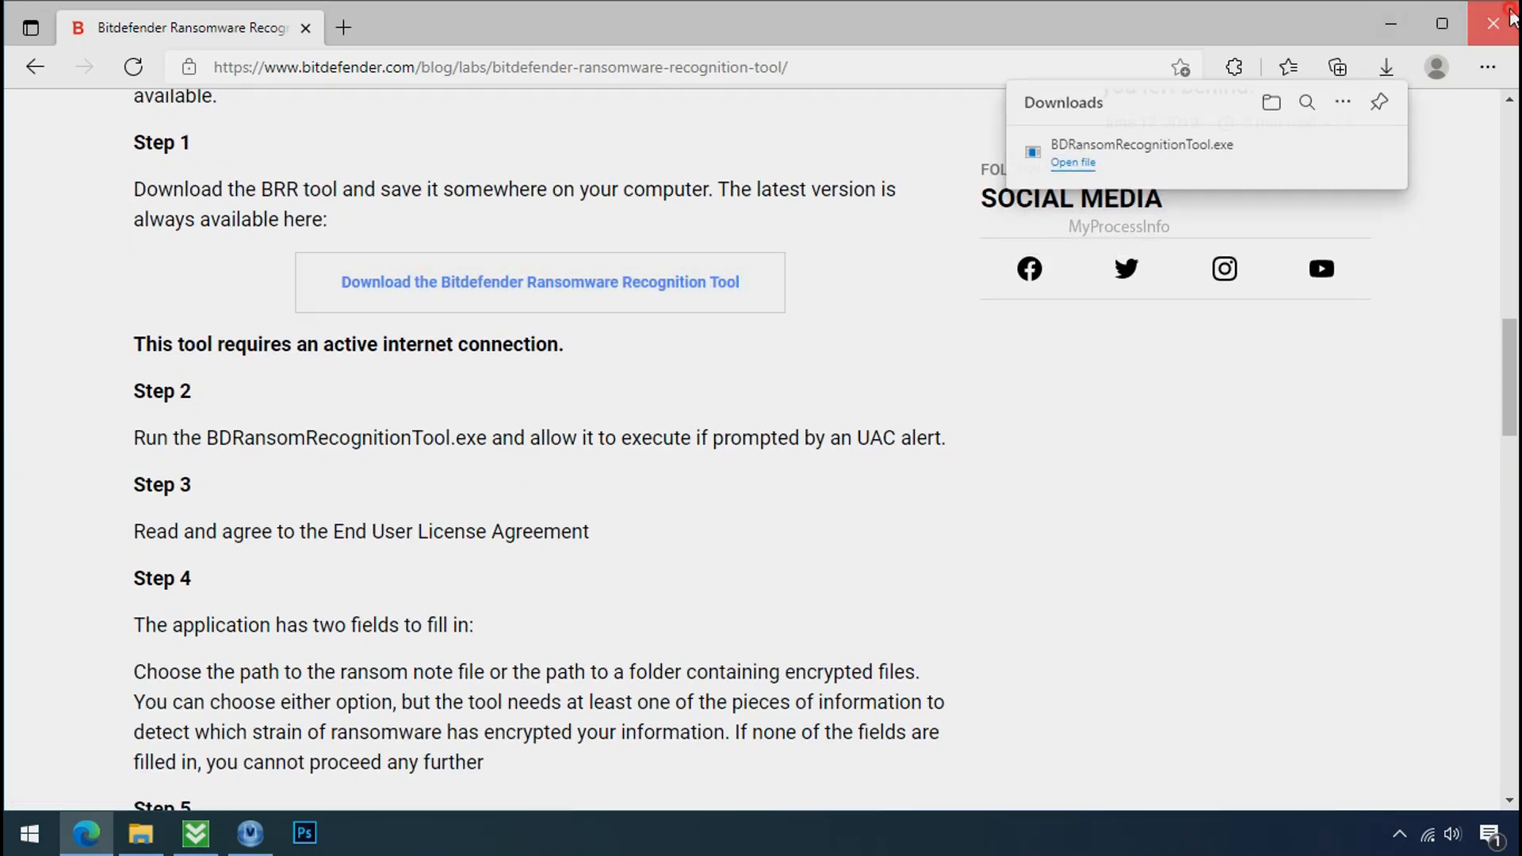
{"action": "left_click", "coordinate": [1072, 162]}
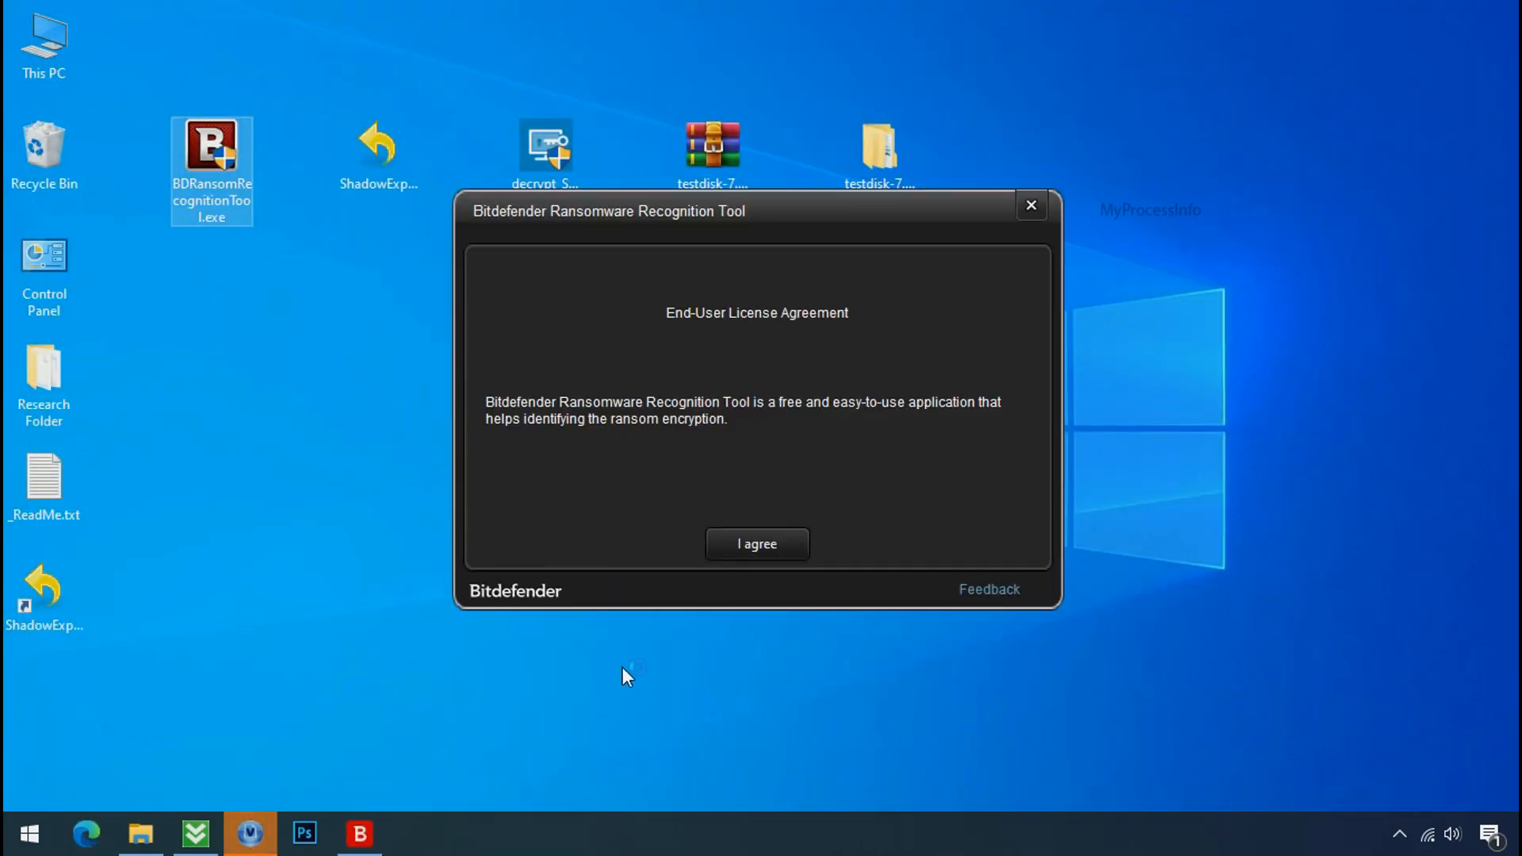
- Accept the license, scan _ReadMe.txt for matching ransomware families, then close the tool
{"action": "left_click", "coordinate": [758, 544]}
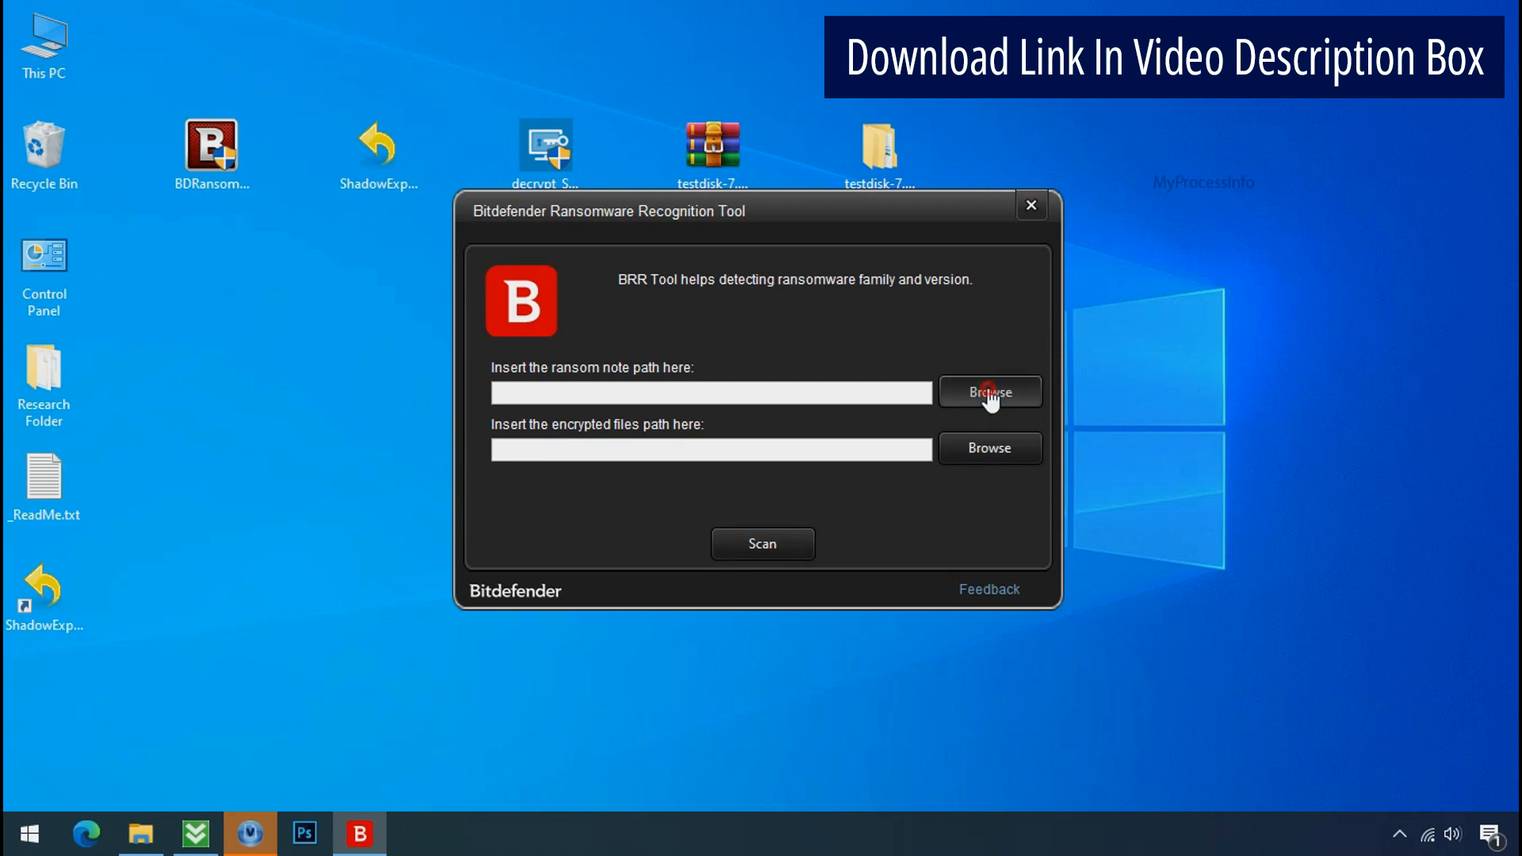
{"action": "left_click", "coordinate": [990, 390]}
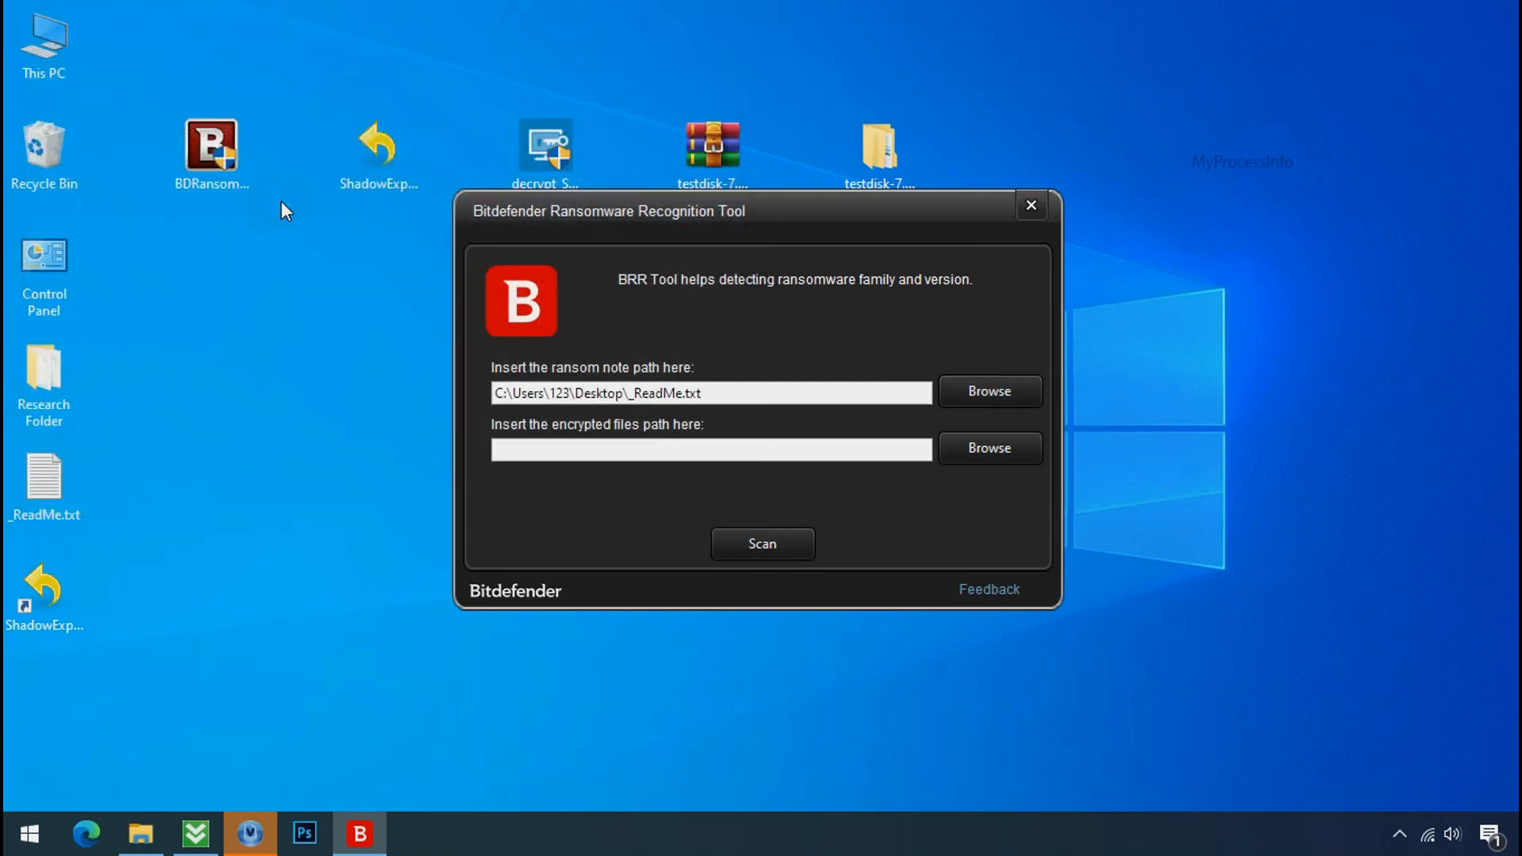
{"action": "mouse_move", "coordinate": [768, 561]}
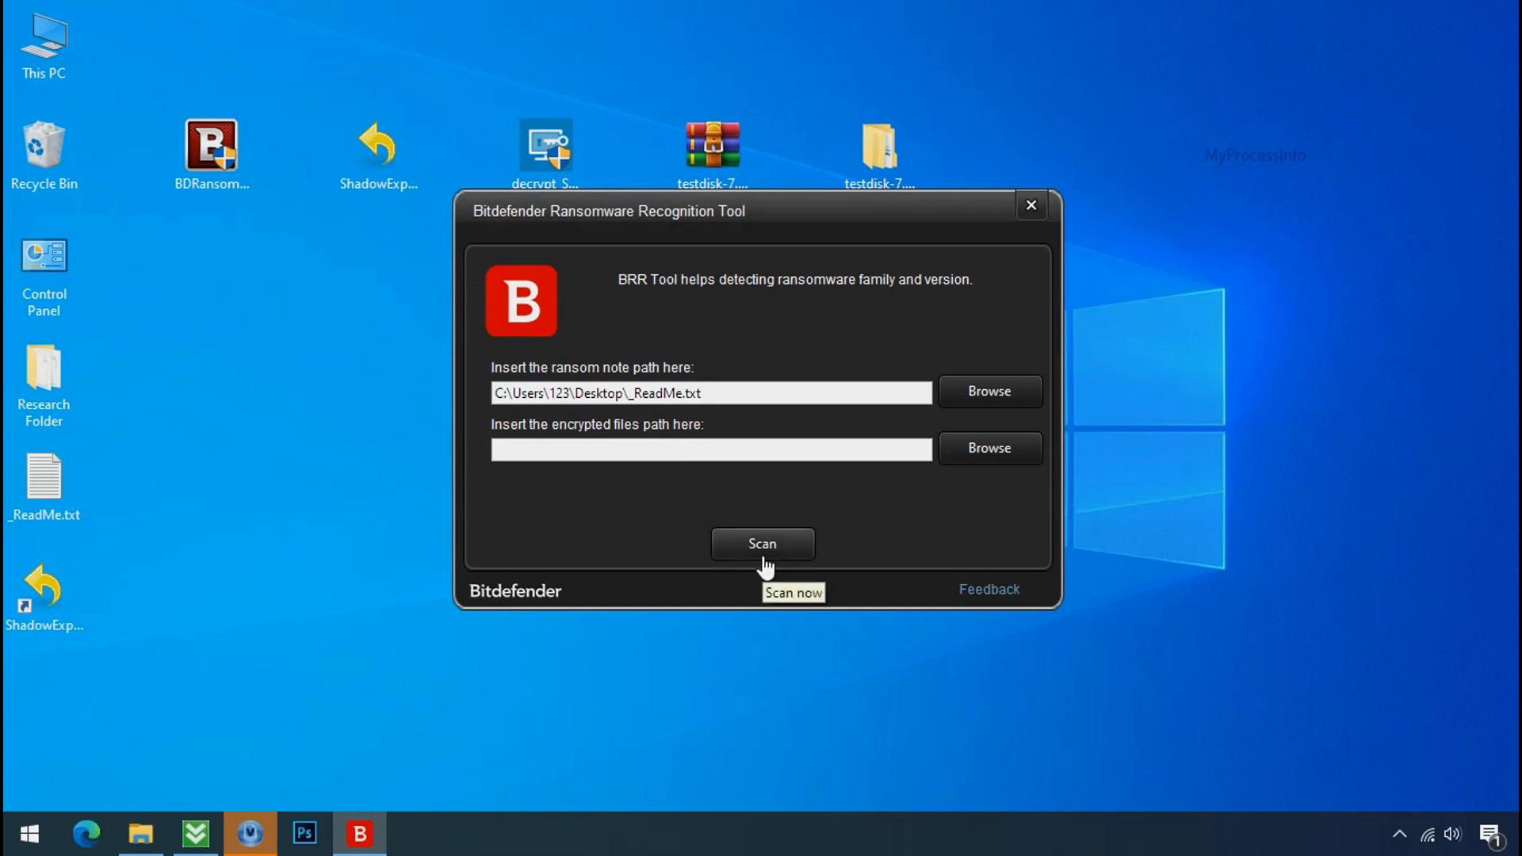
{"action": "left_click", "coordinate": [763, 544]}
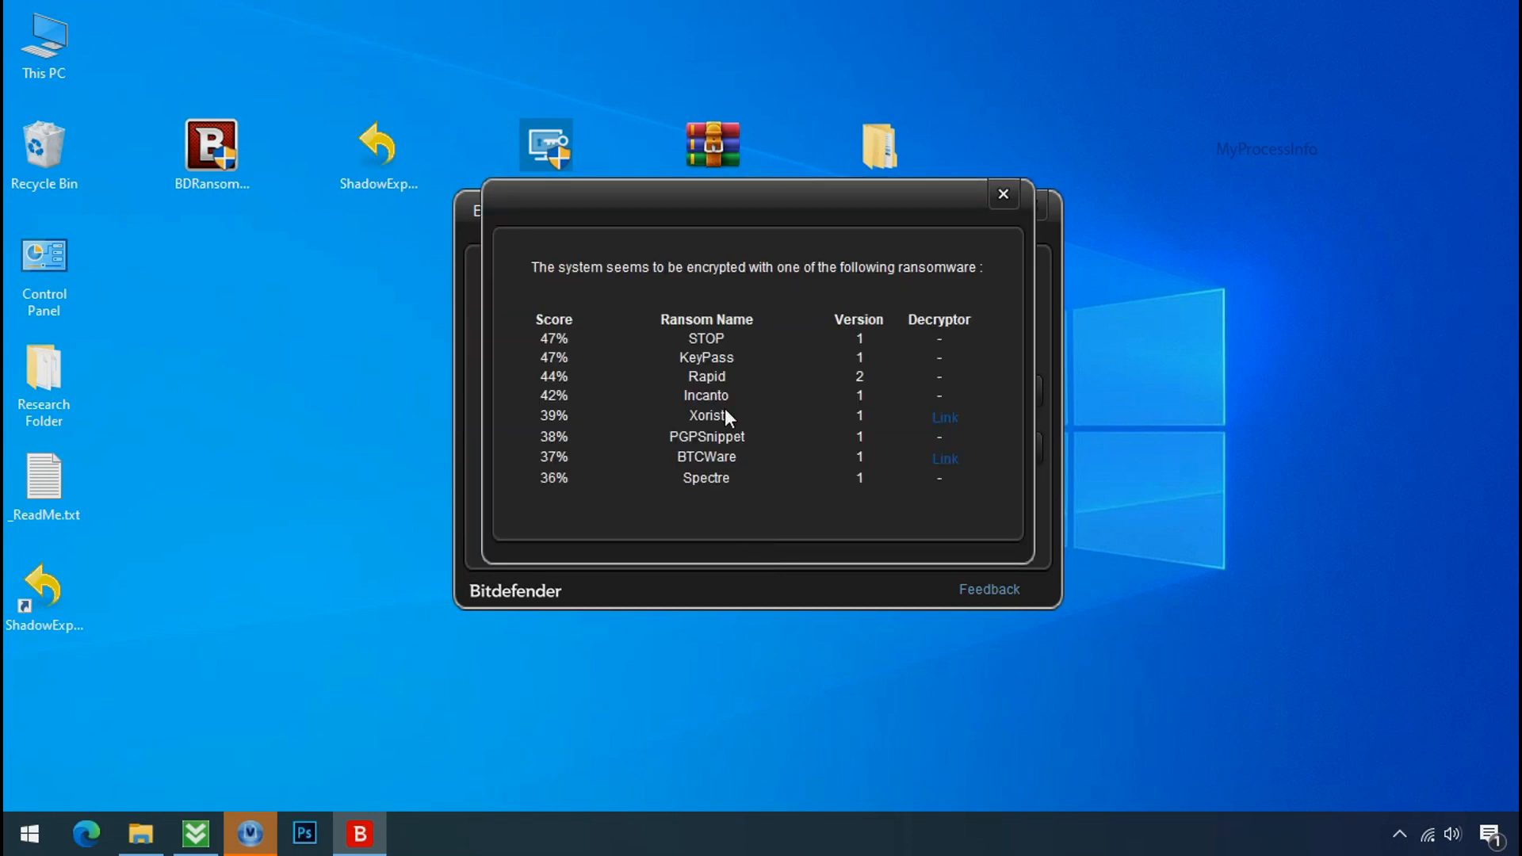
{"action": "mouse_move", "coordinate": [704, 344]}
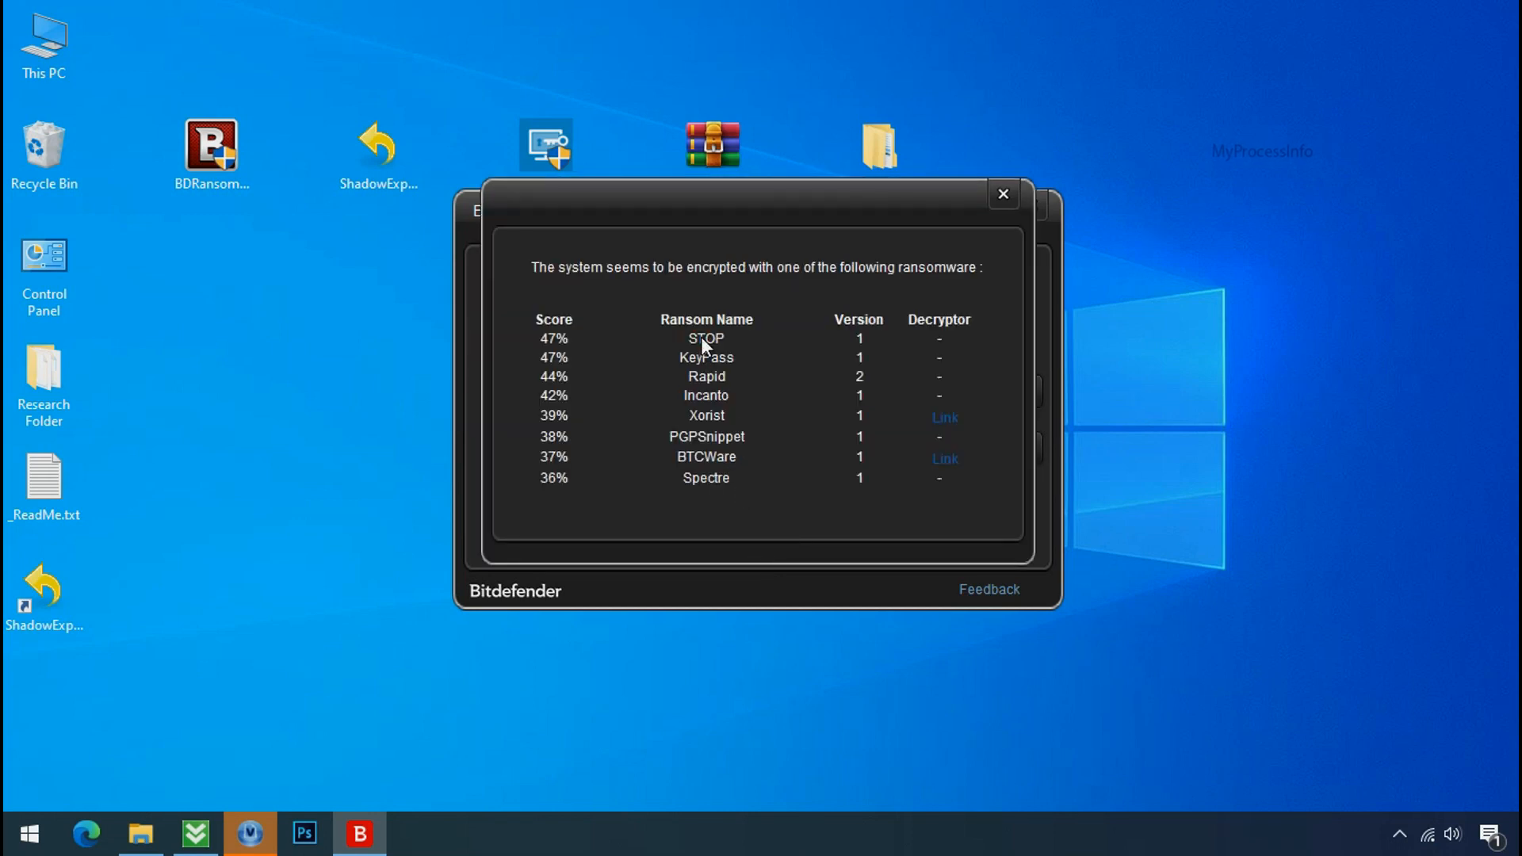
{"action": "left_click", "coordinate": [1002, 193]}
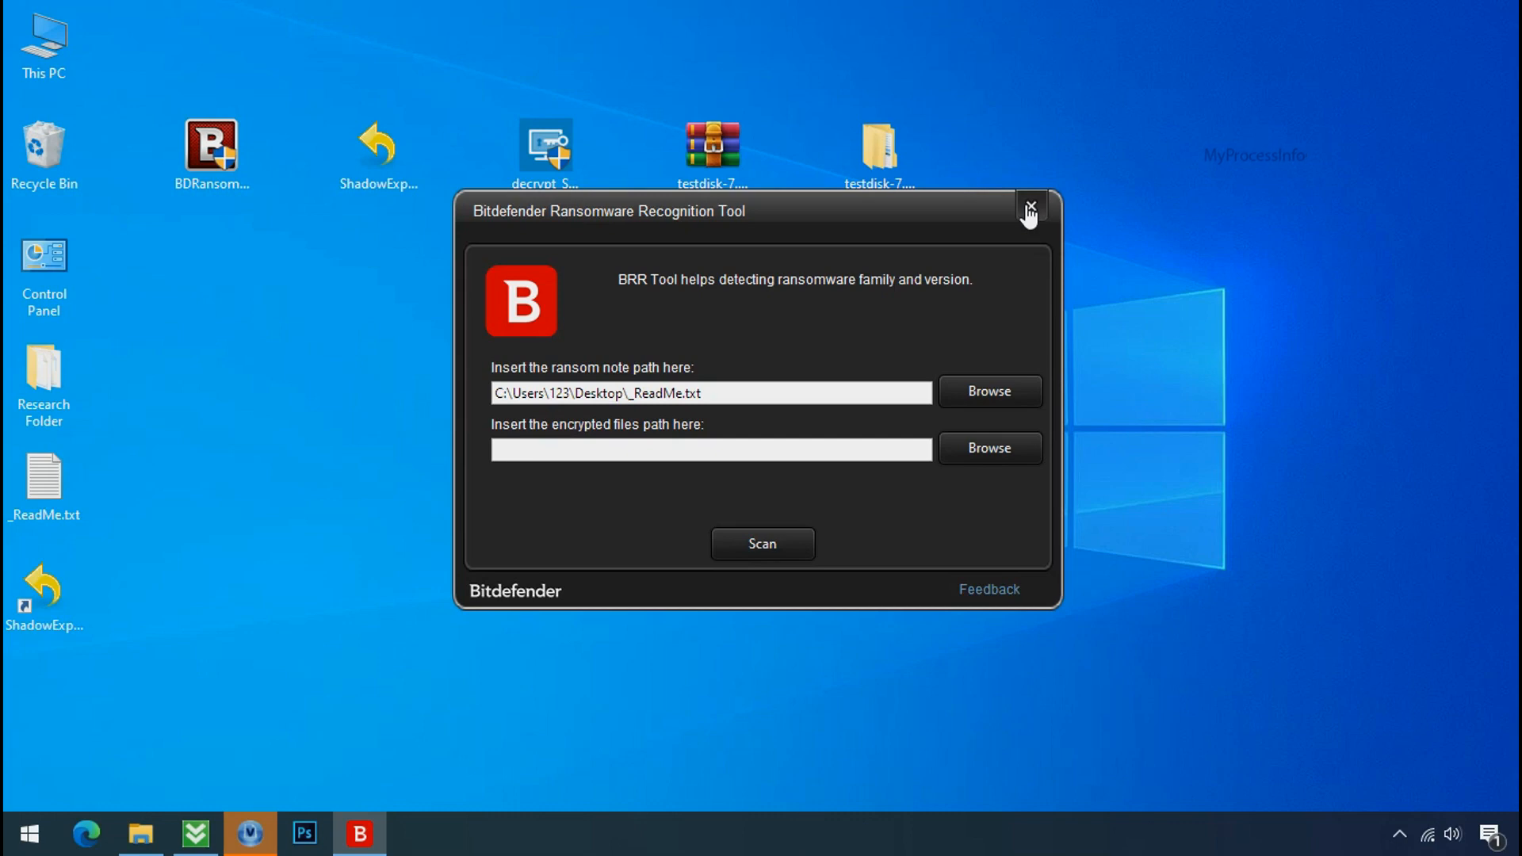
{"action": "left_click", "coordinate": [1031, 209]}
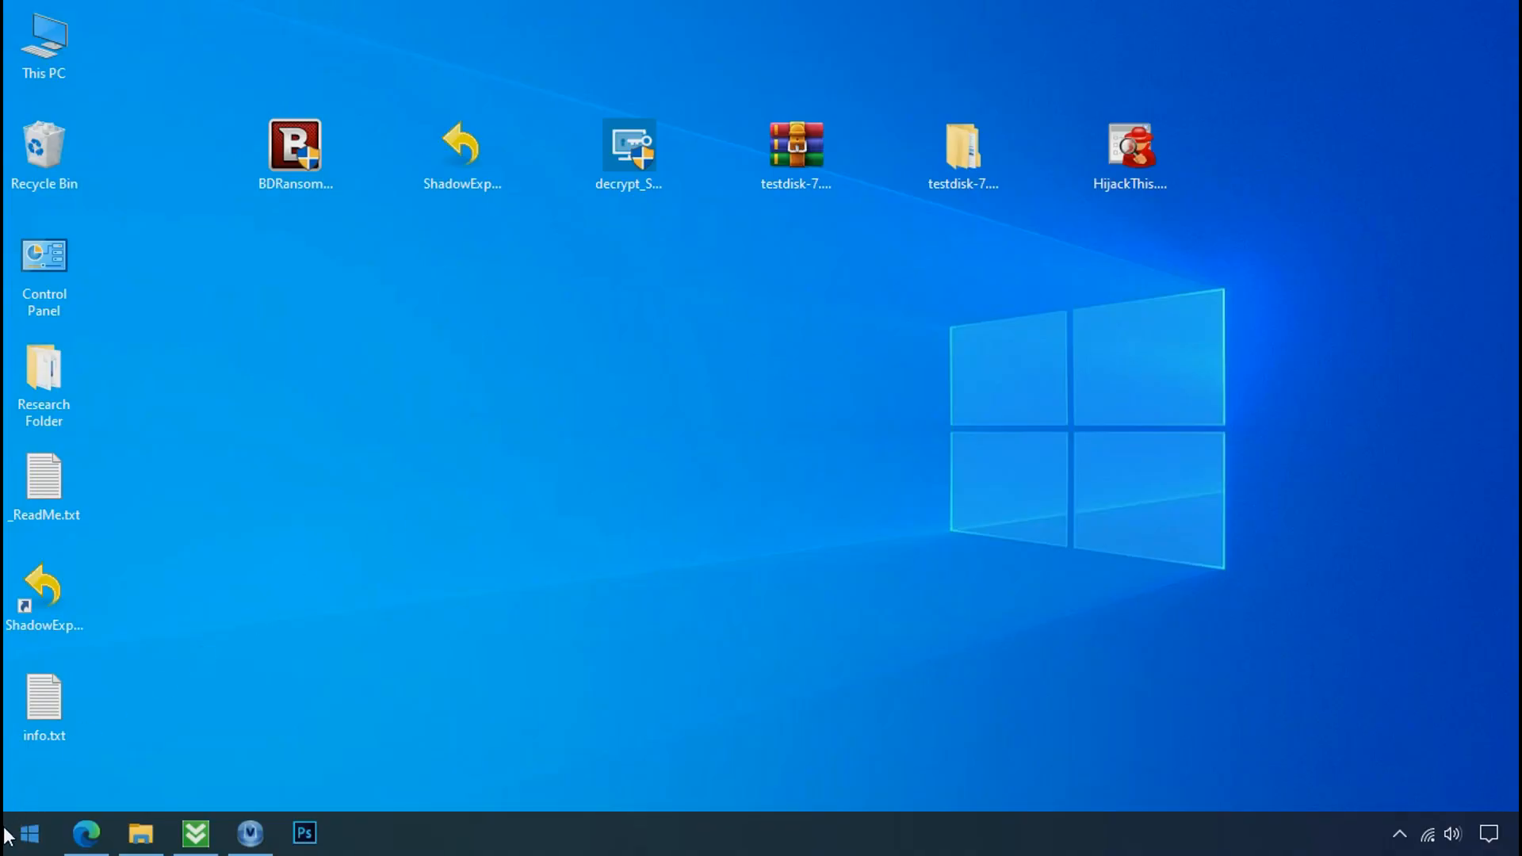
- Search %LOCALAPPDATA% from Start and enter the random-named folder under AppData\Local
{"action": "left_click", "coordinate": [29, 828]}
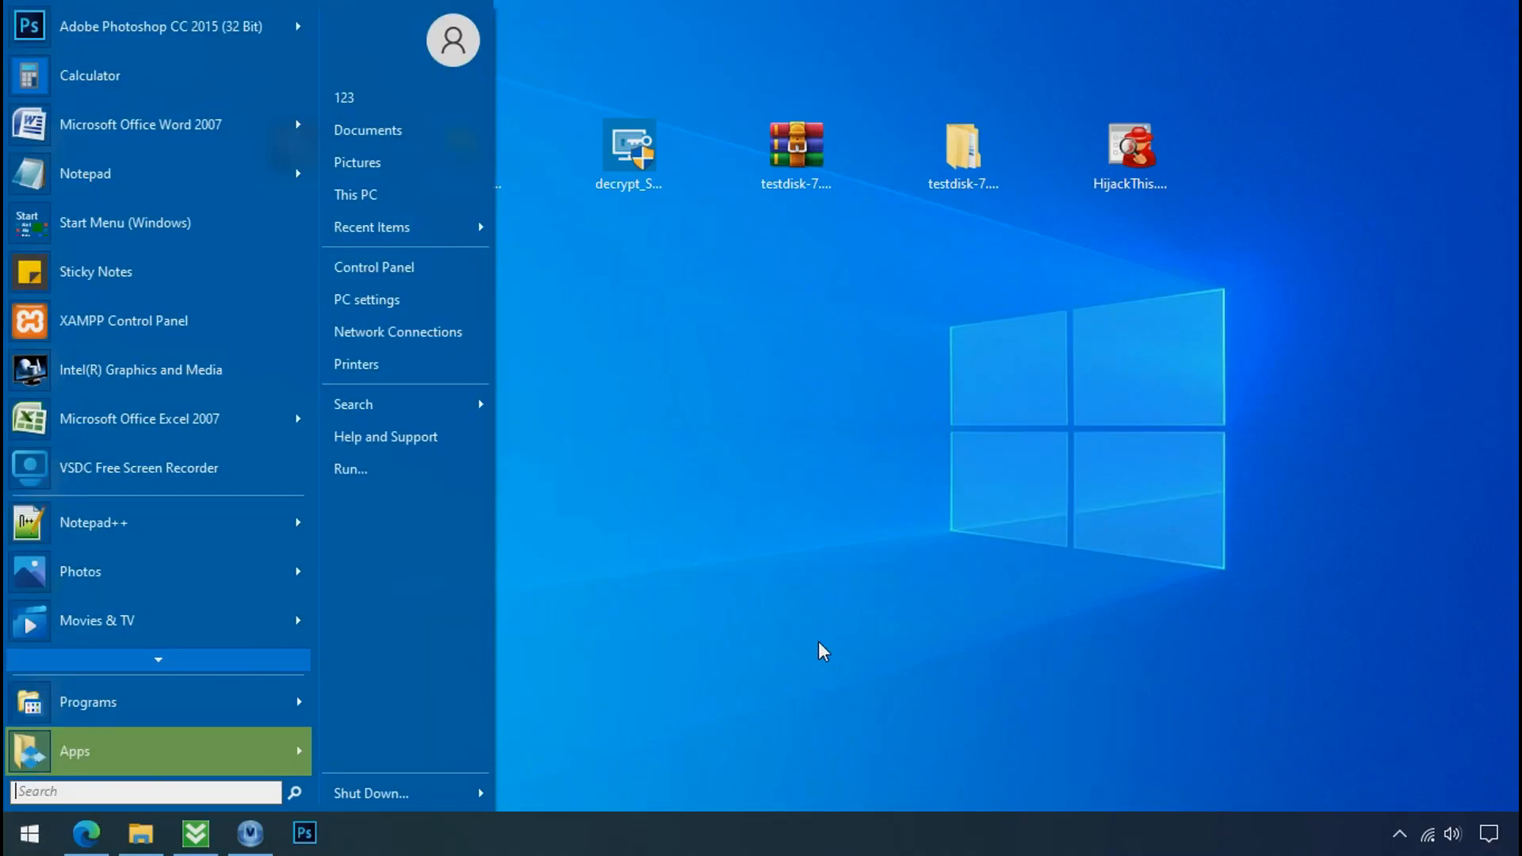
{"action": "type", "text": "%LOCAL"}
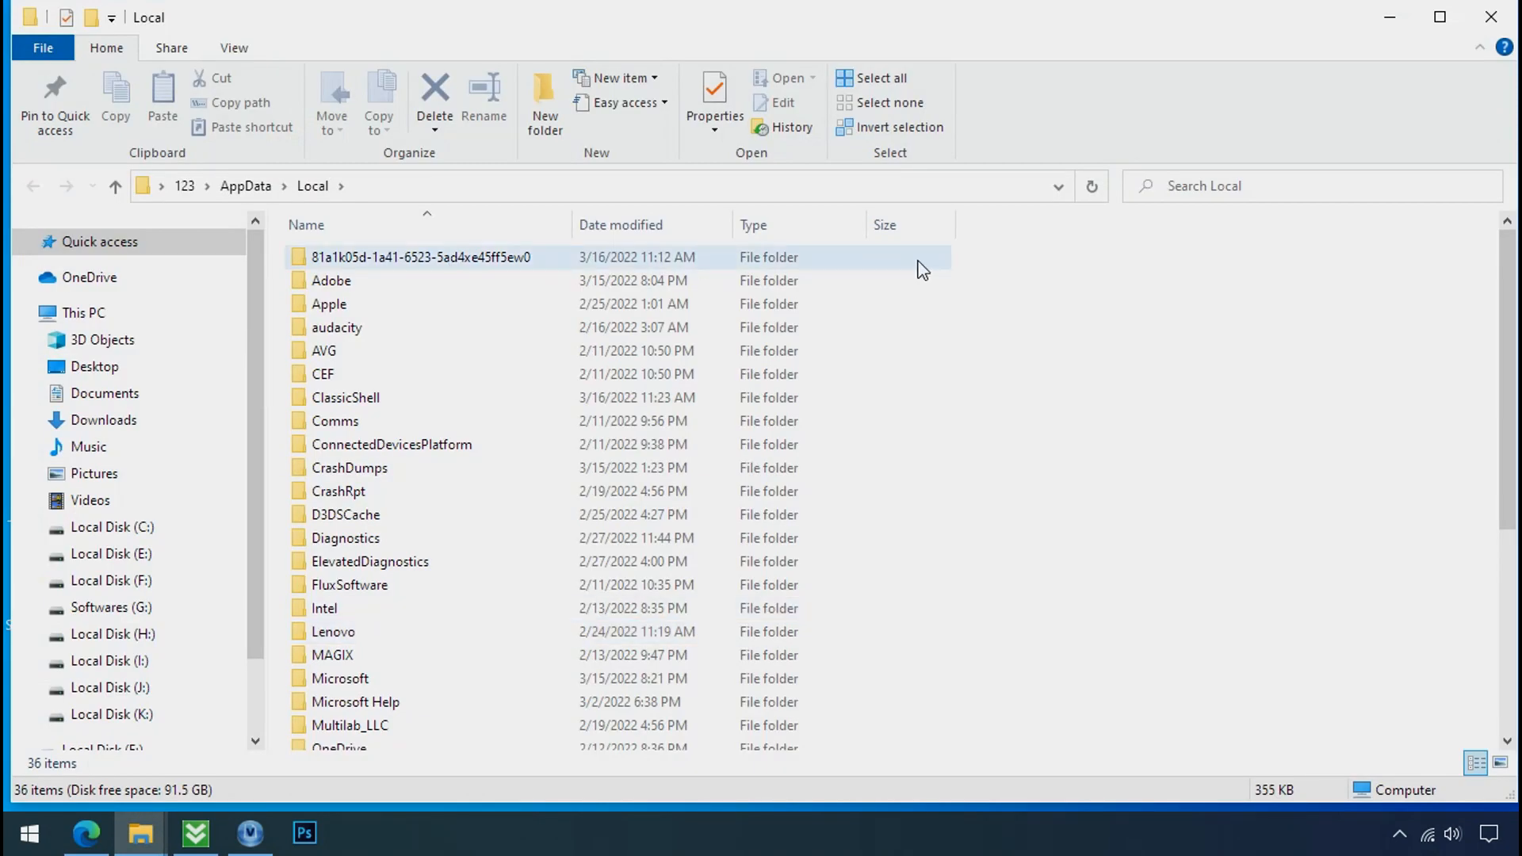
{"action": "left_click", "coordinate": [452, 257]}
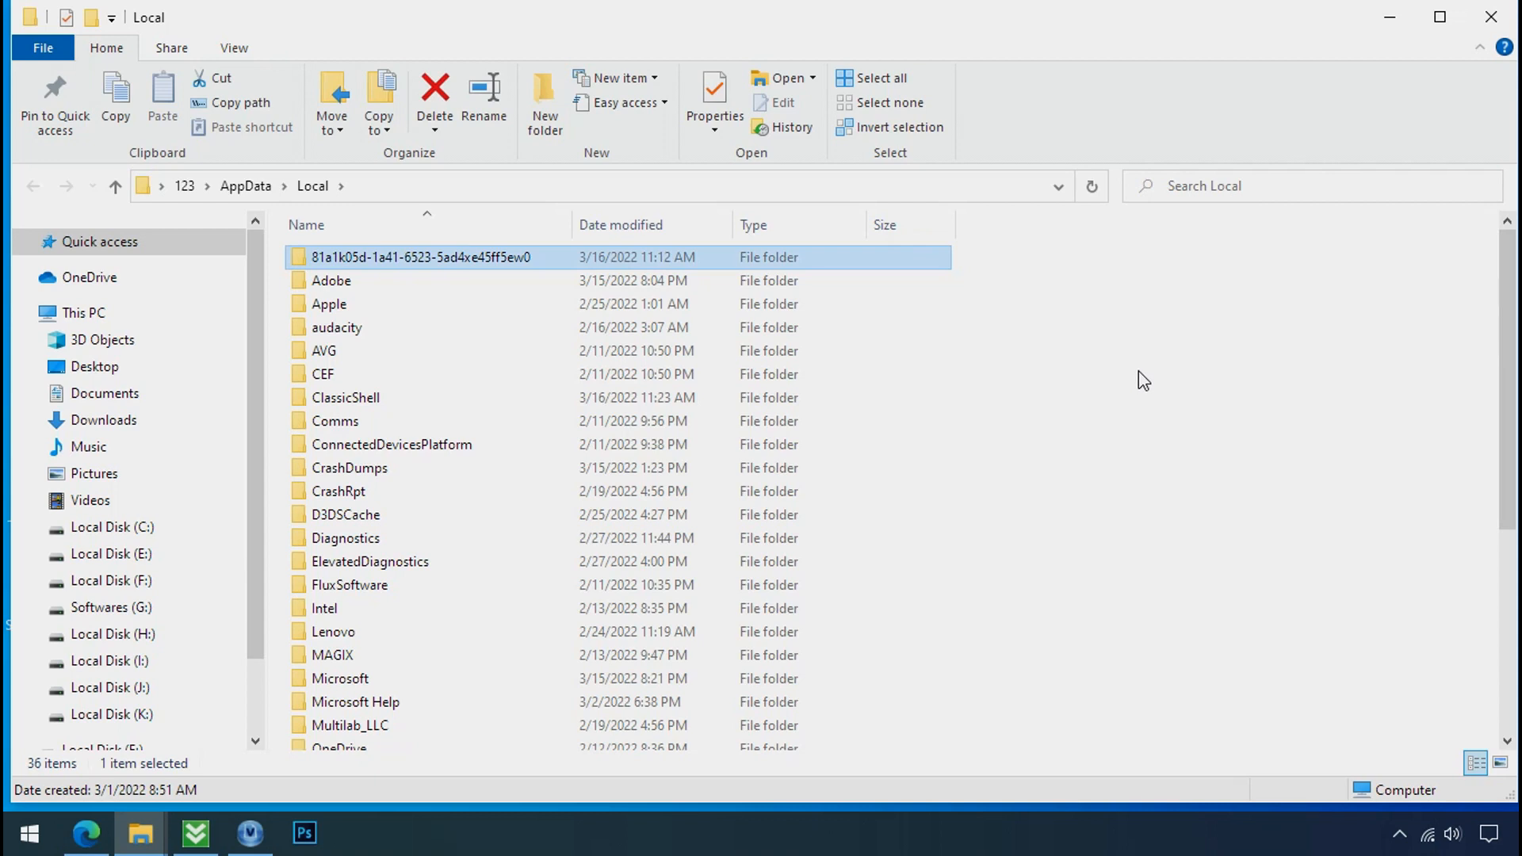
{"action": "double_click", "coordinate": [421, 257]}
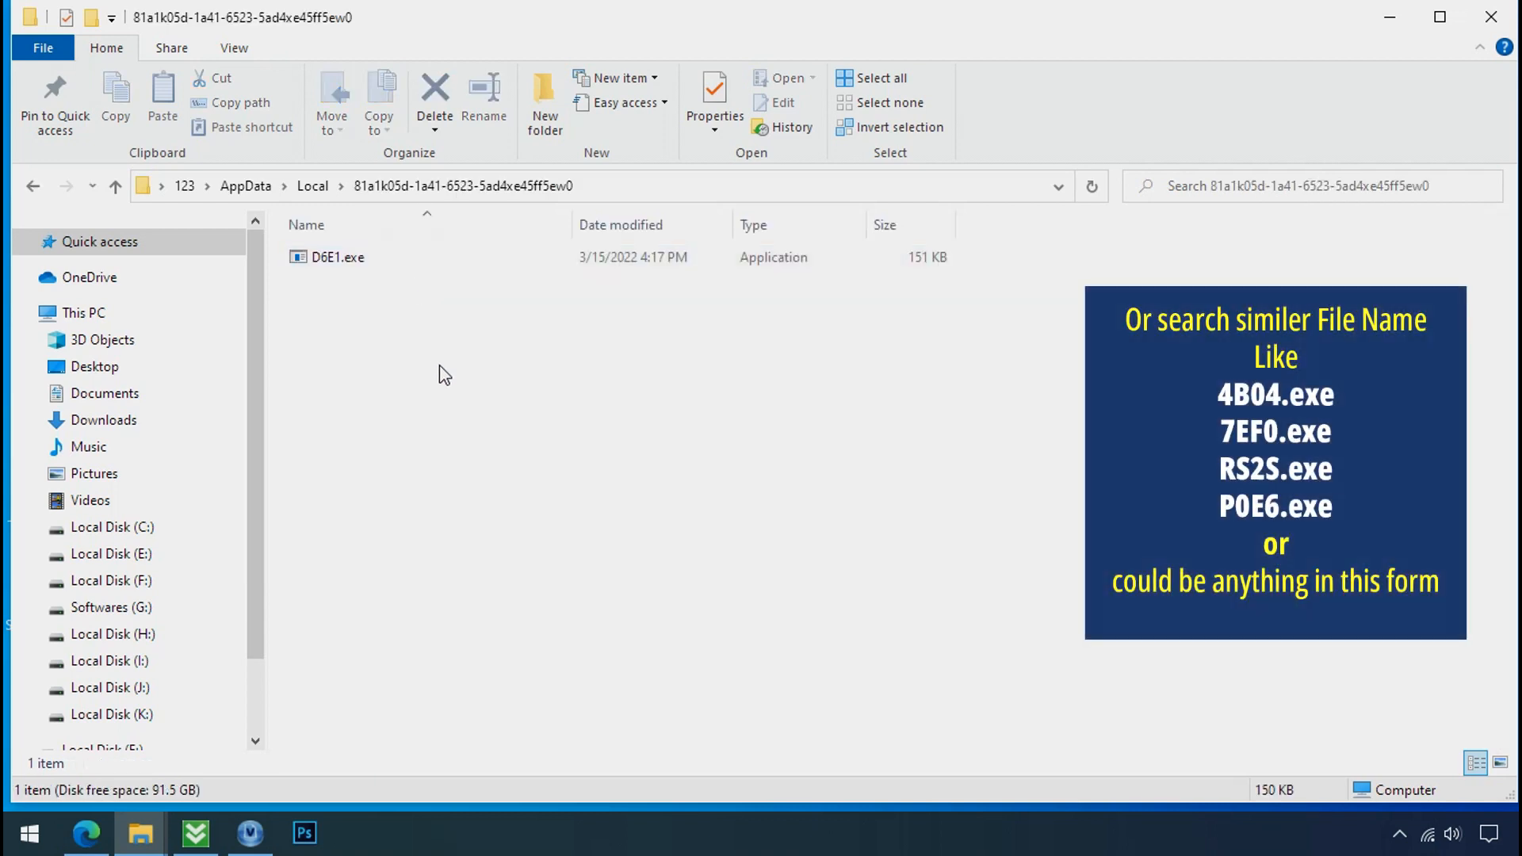
- Attempt to delete D6E1.exe and dismiss the File Access Denied message
{"action": "left_click", "coordinate": [327, 257]}
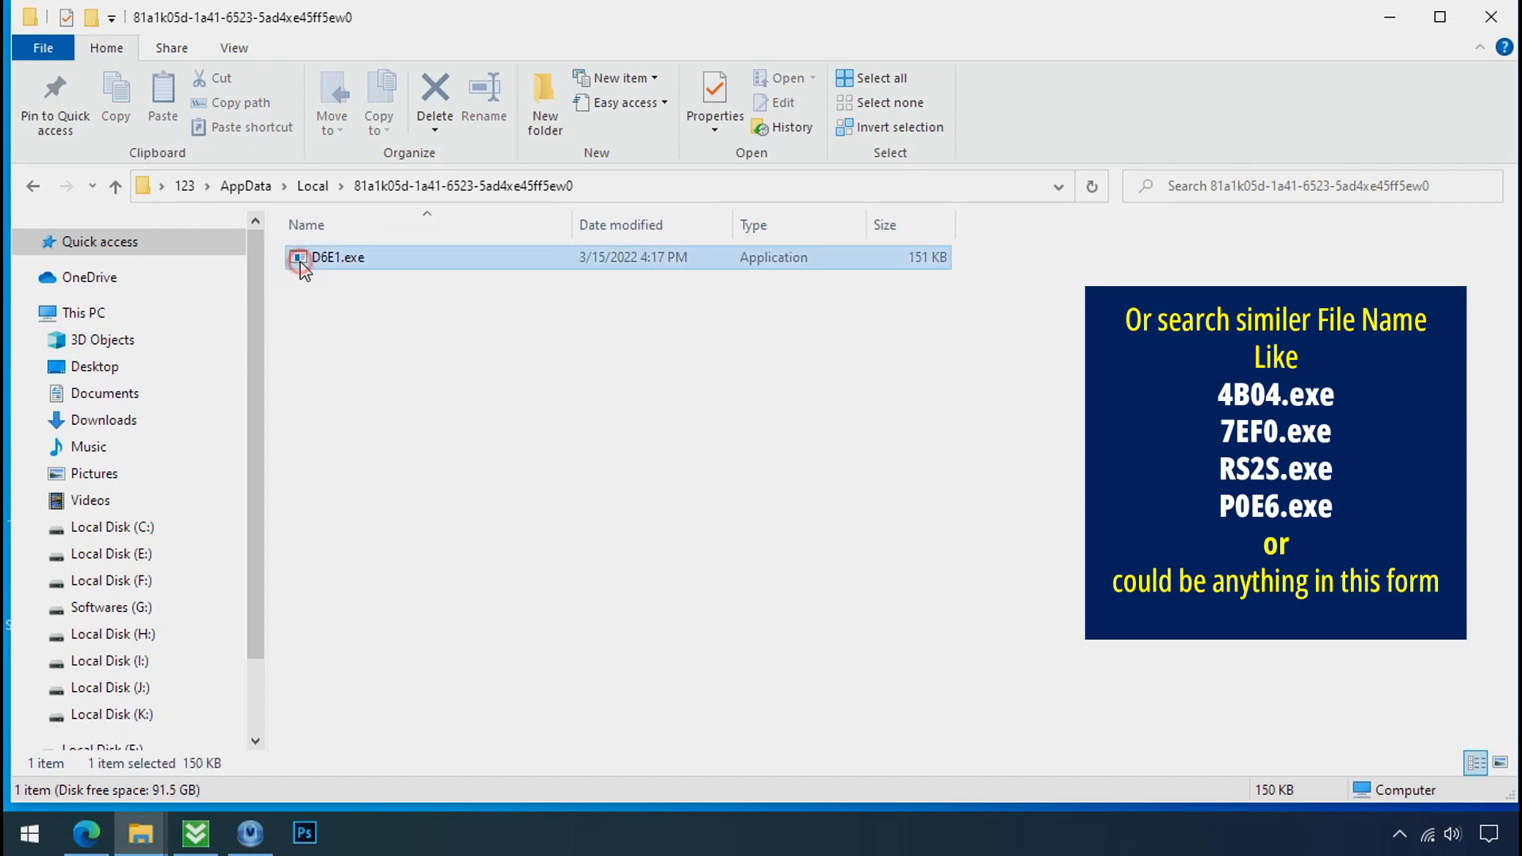
{"action": "right_click", "coordinate": [296, 261]}
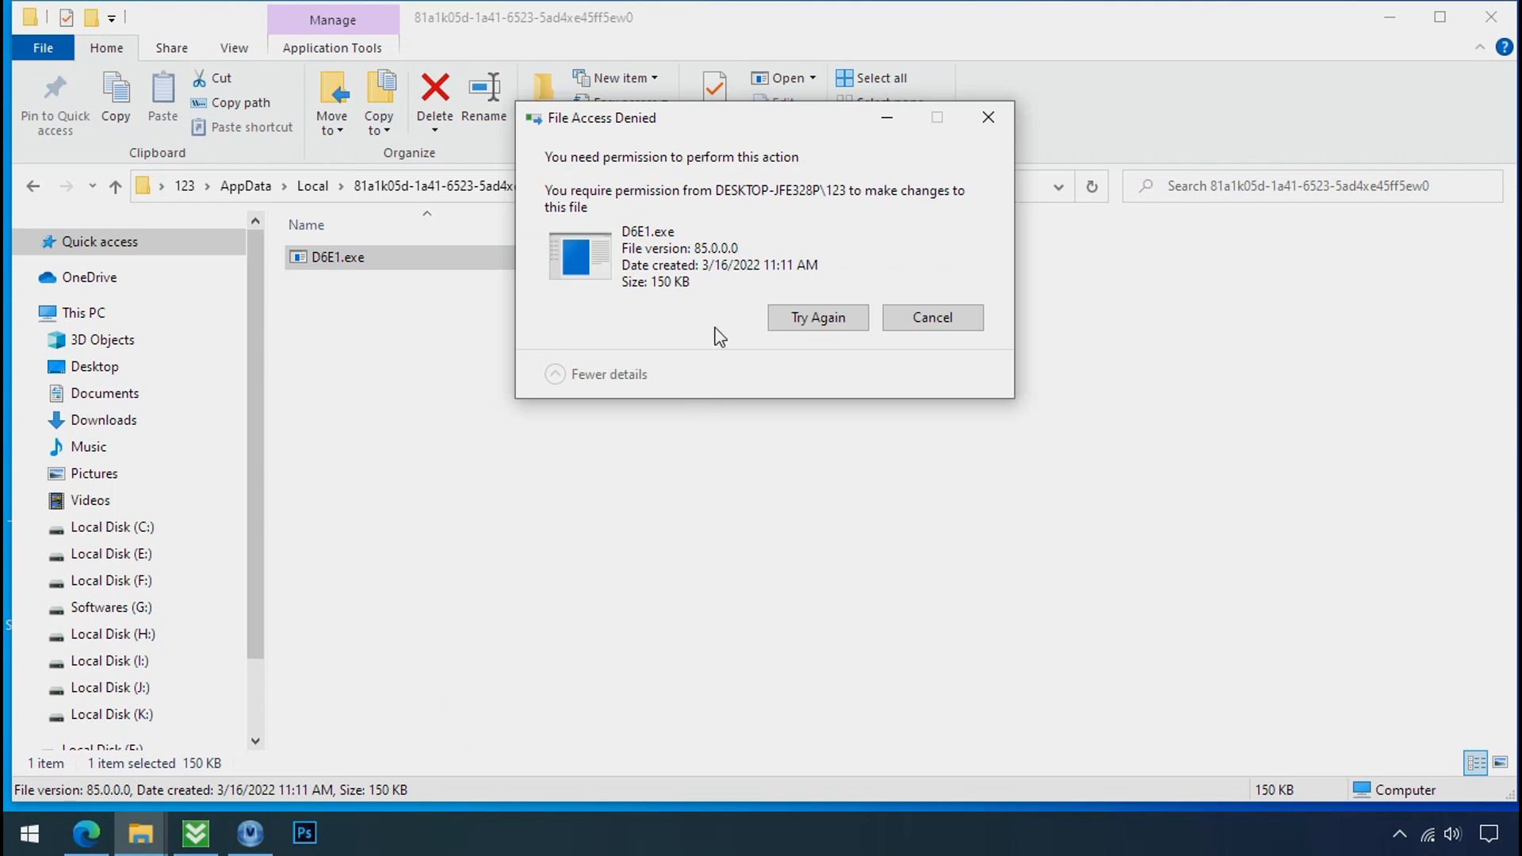
{"action": "left_click", "coordinate": [818, 317]}
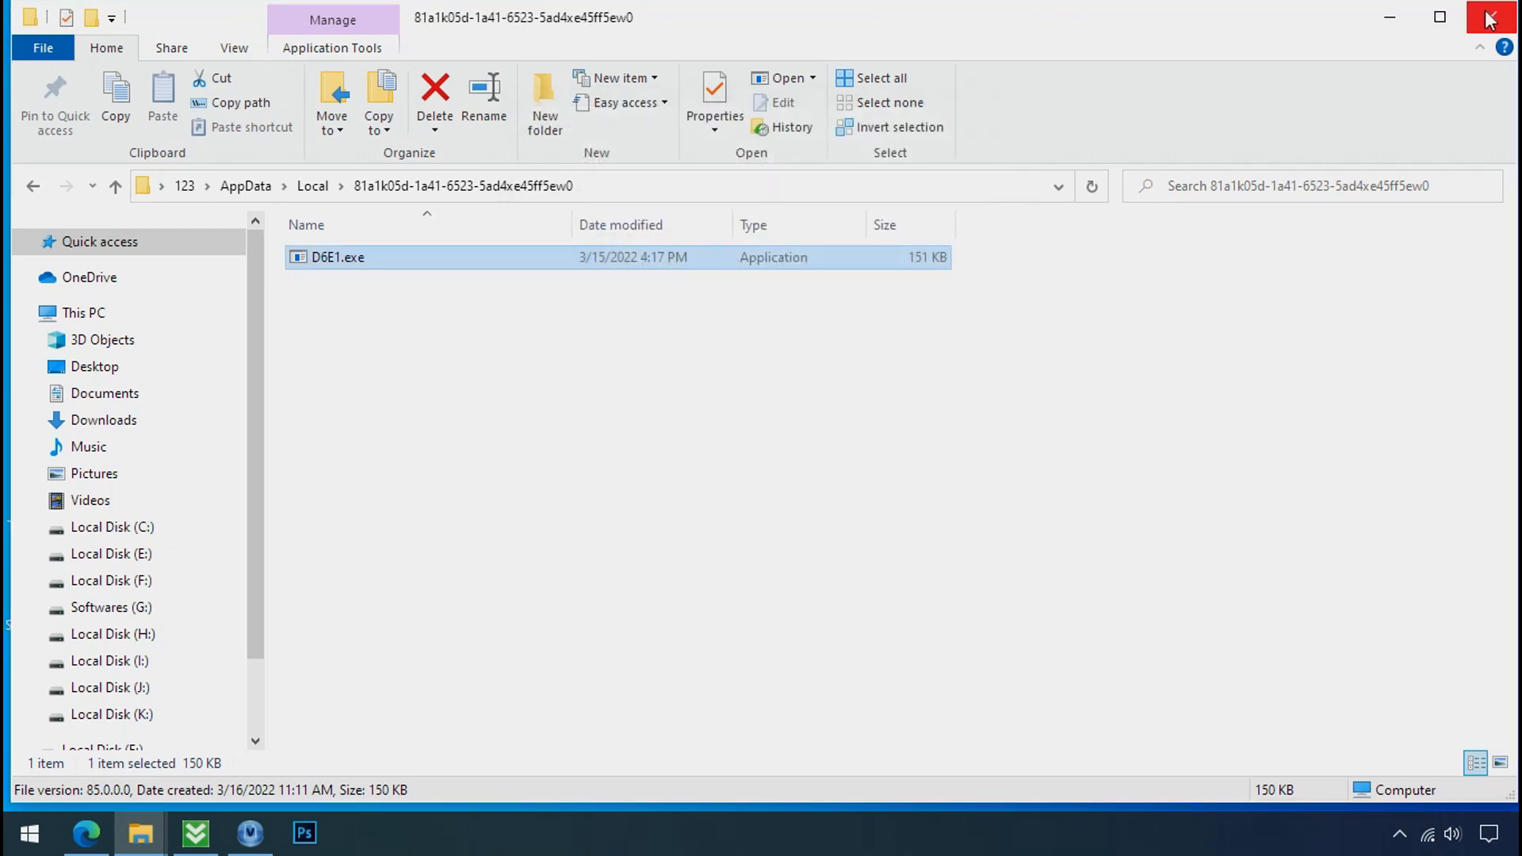
- Locate the D6E1.exe processes in Task Manager and end them
{"action": "left_click", "coordinate": [1490, 18]}
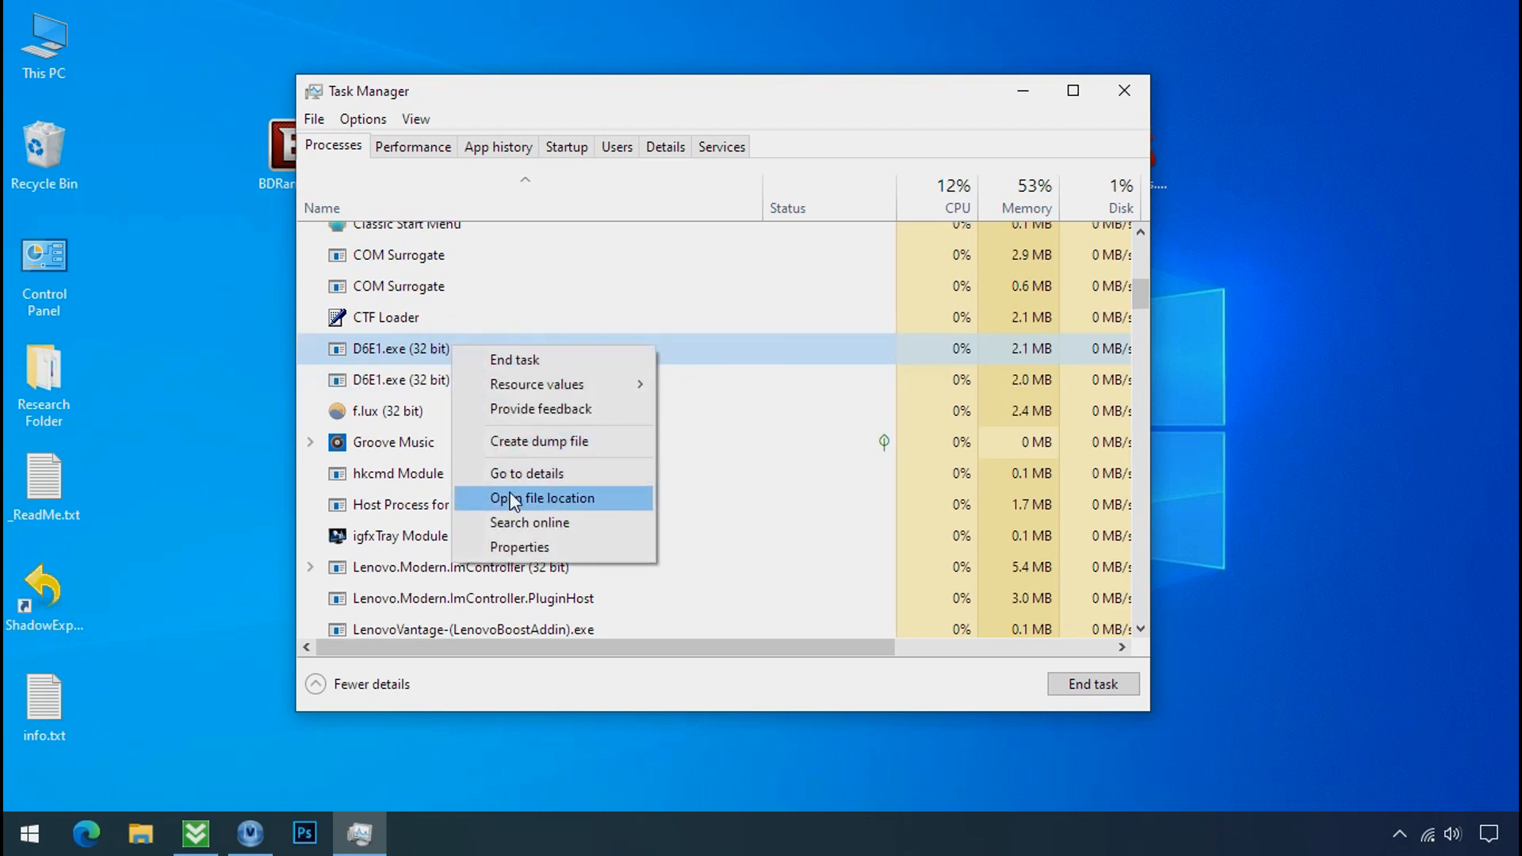
{"action": "left_click", "coordinate": [543, 498]}
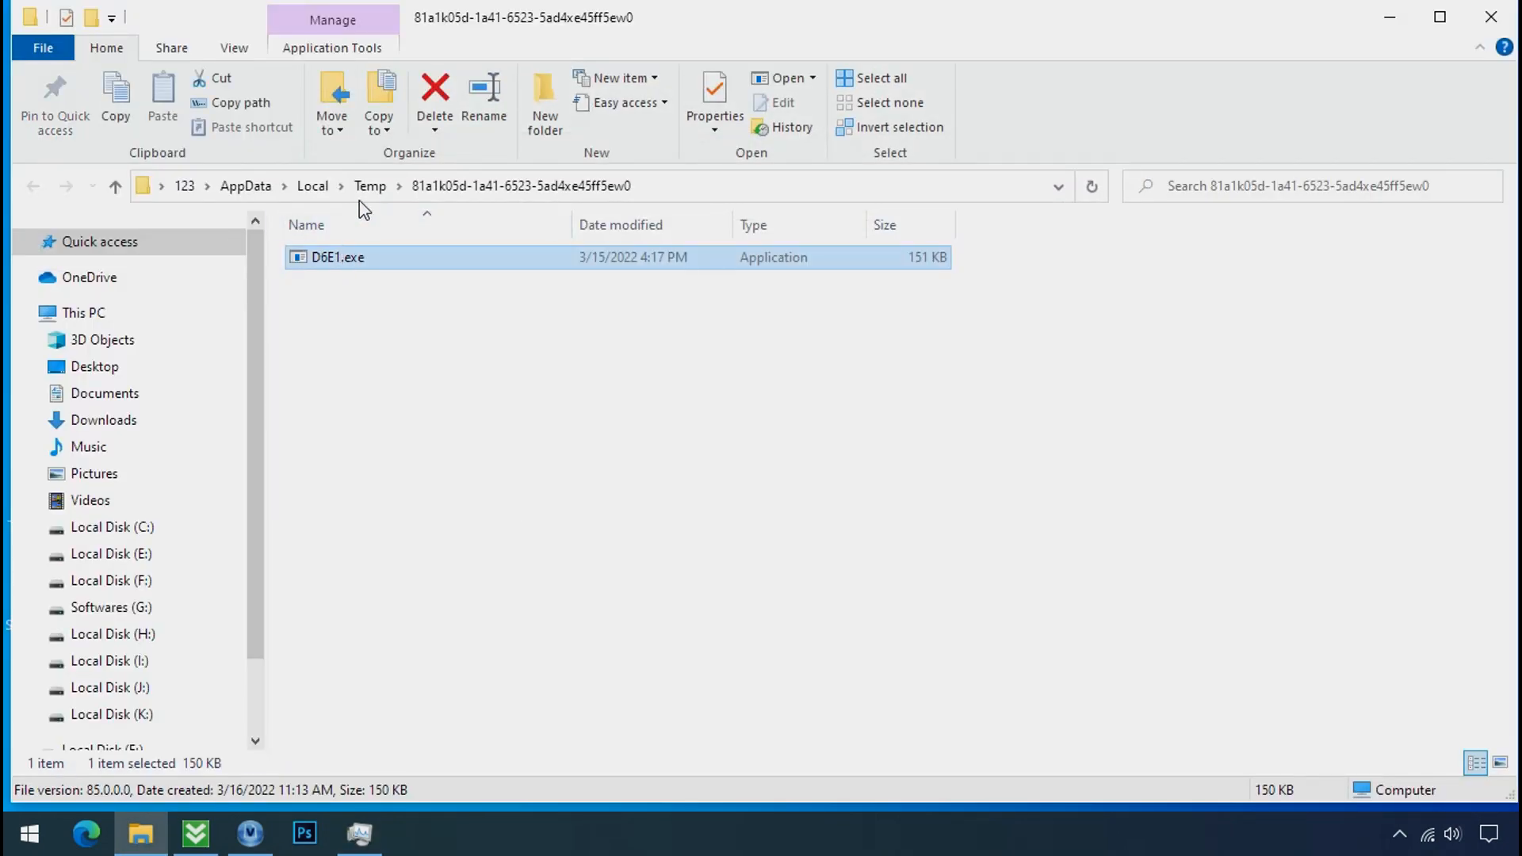
{"action": "mouse_move", "coordinate": [973, 172]}
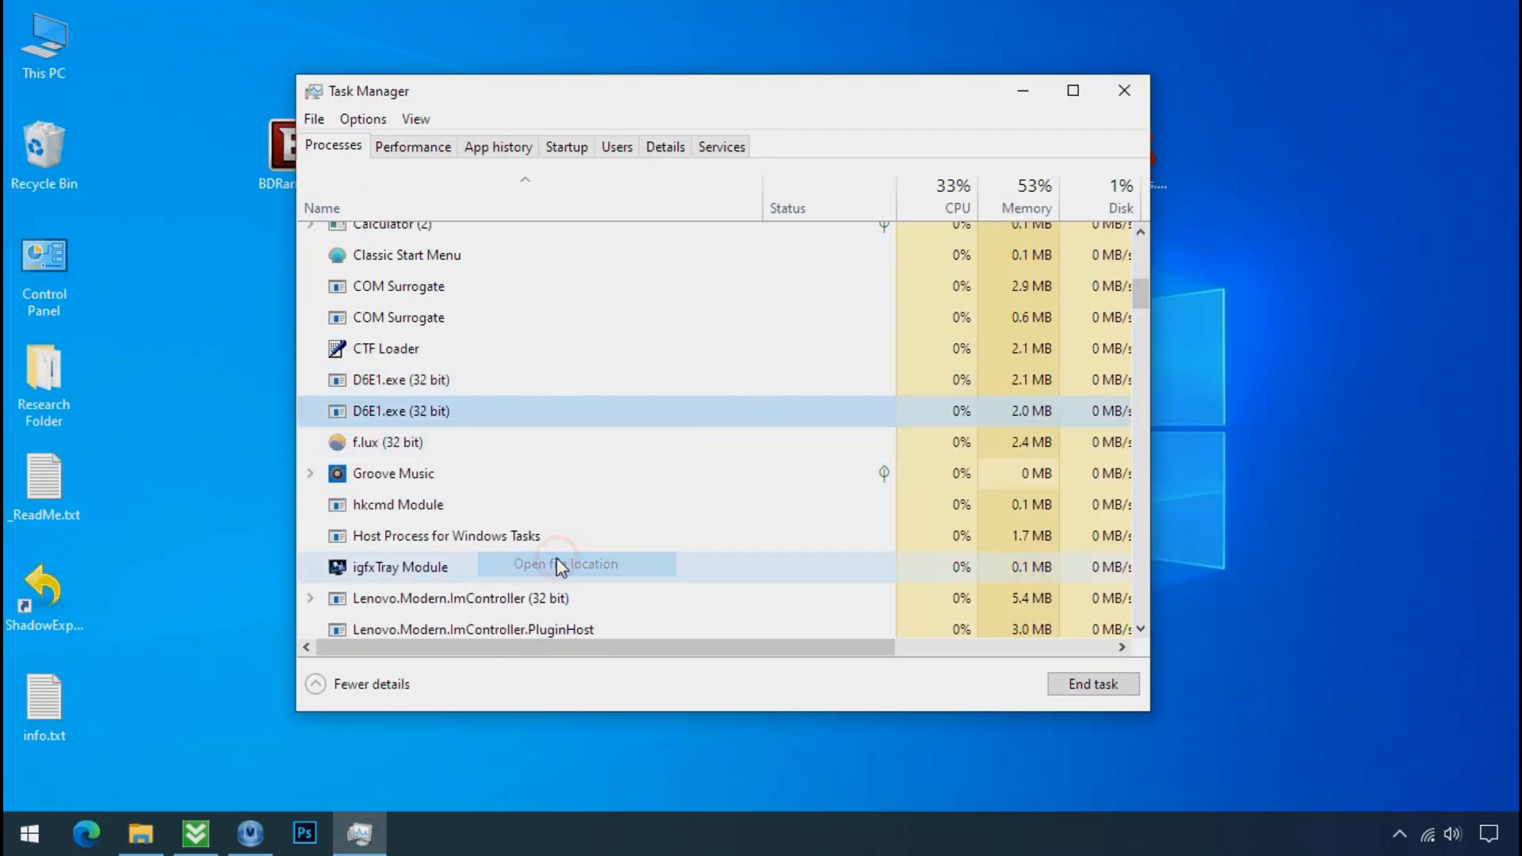
{"action": "left_click", "coordinate": [564, 565]}
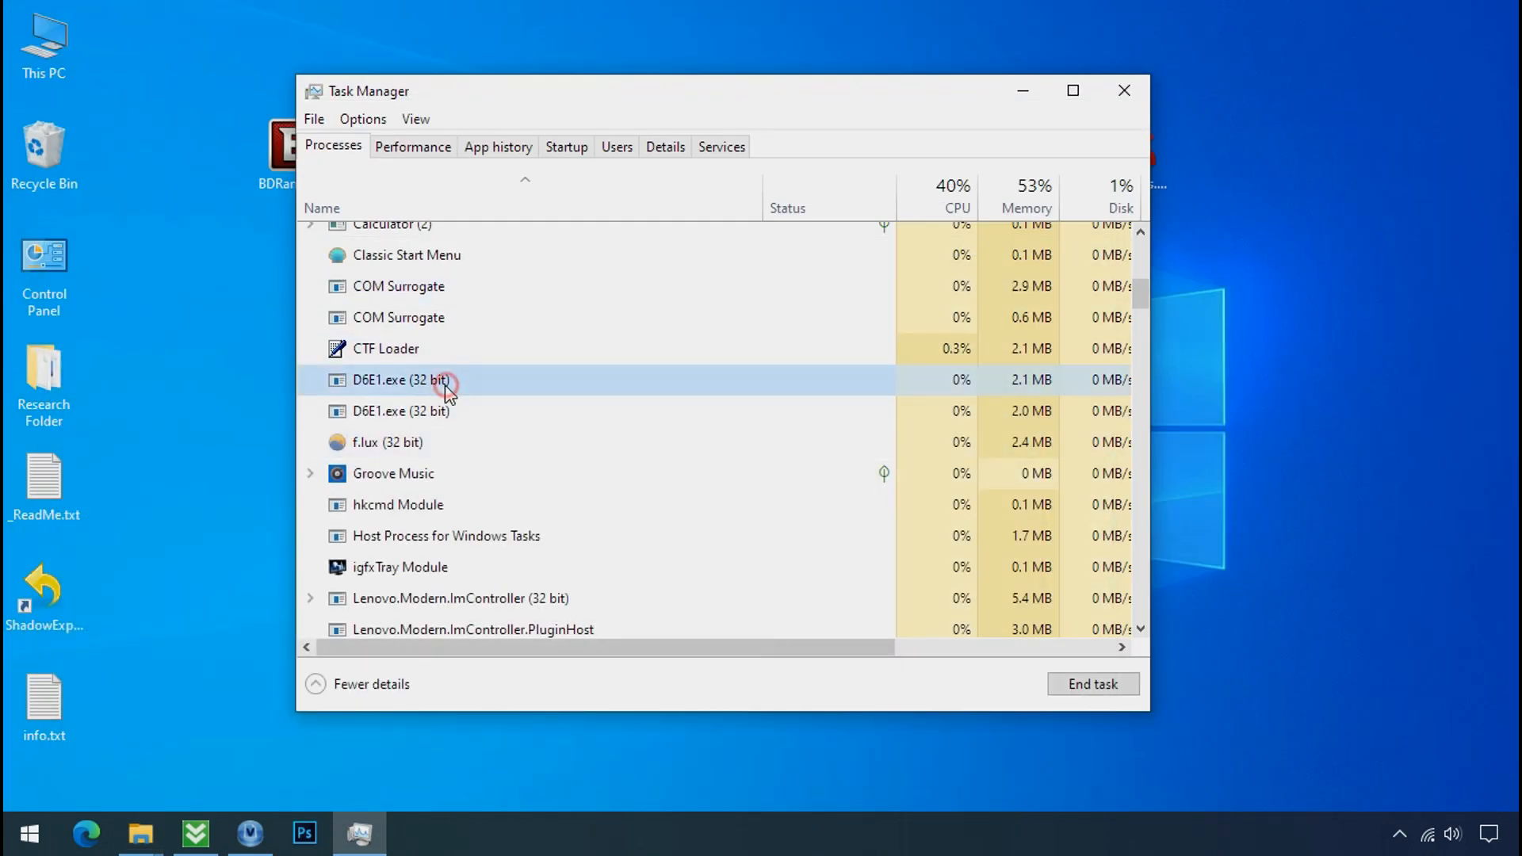
{"action": "right_click", "coordinate": [438, 380]}
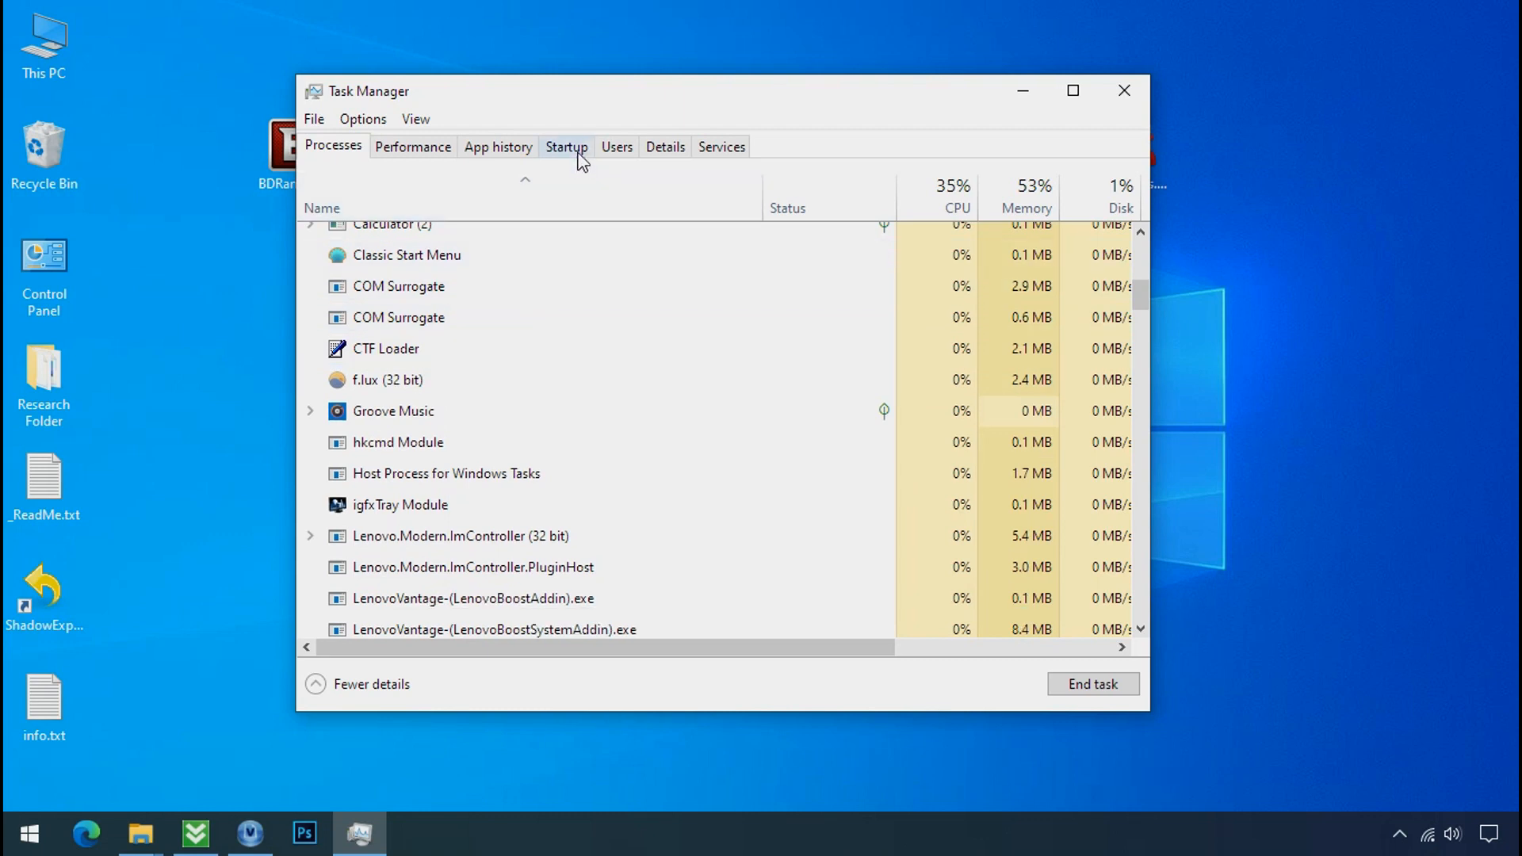
- Disable the D6E1.exe entry in the Startup list
{"action": "left_click", "coordinate": [566, 146]}
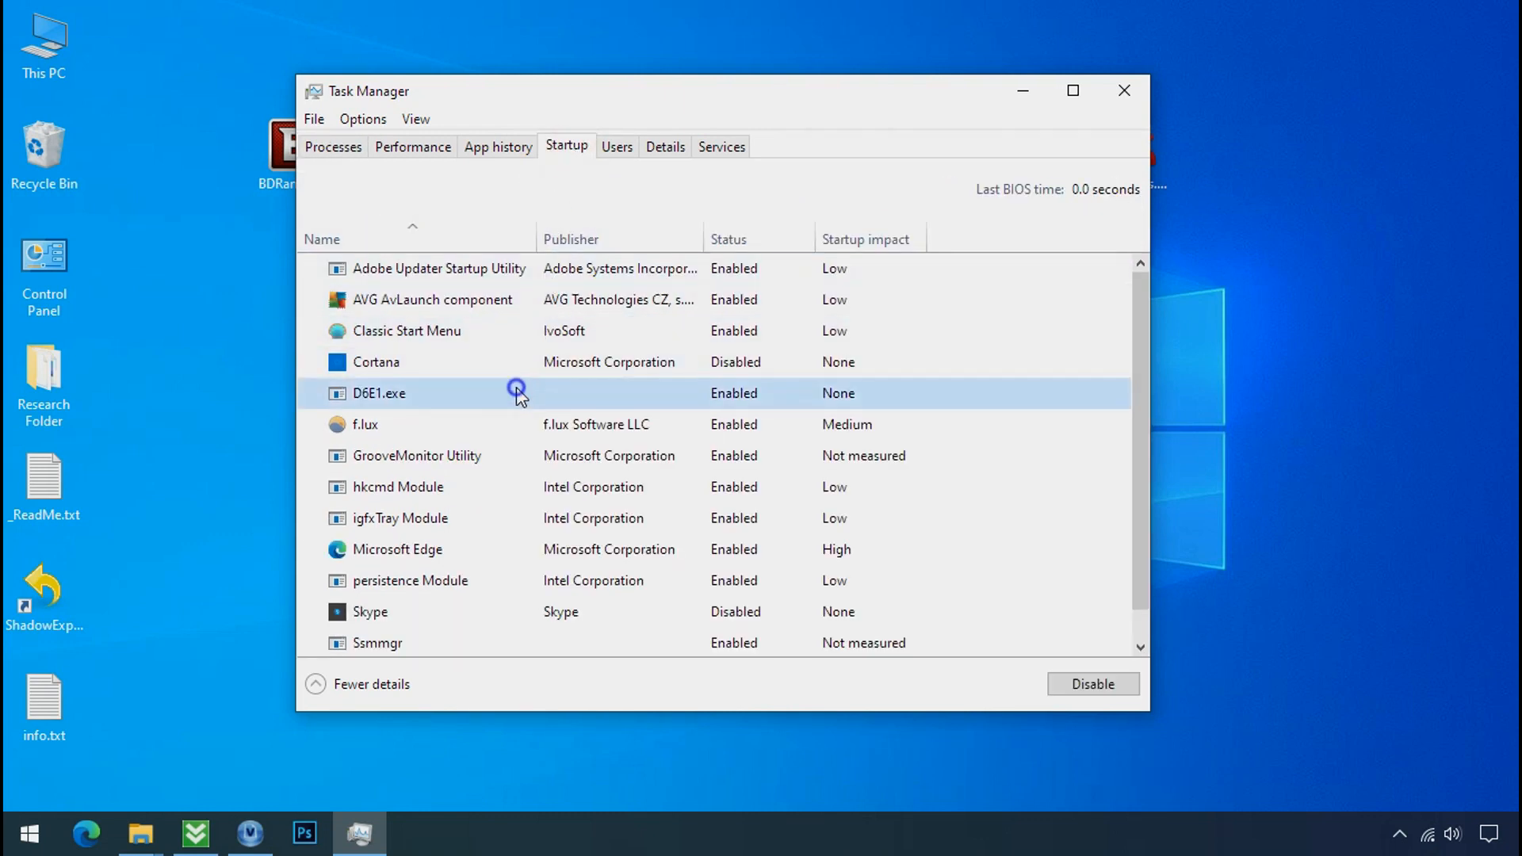
{"action": "left_click", "coordinate": [1094, 685]}
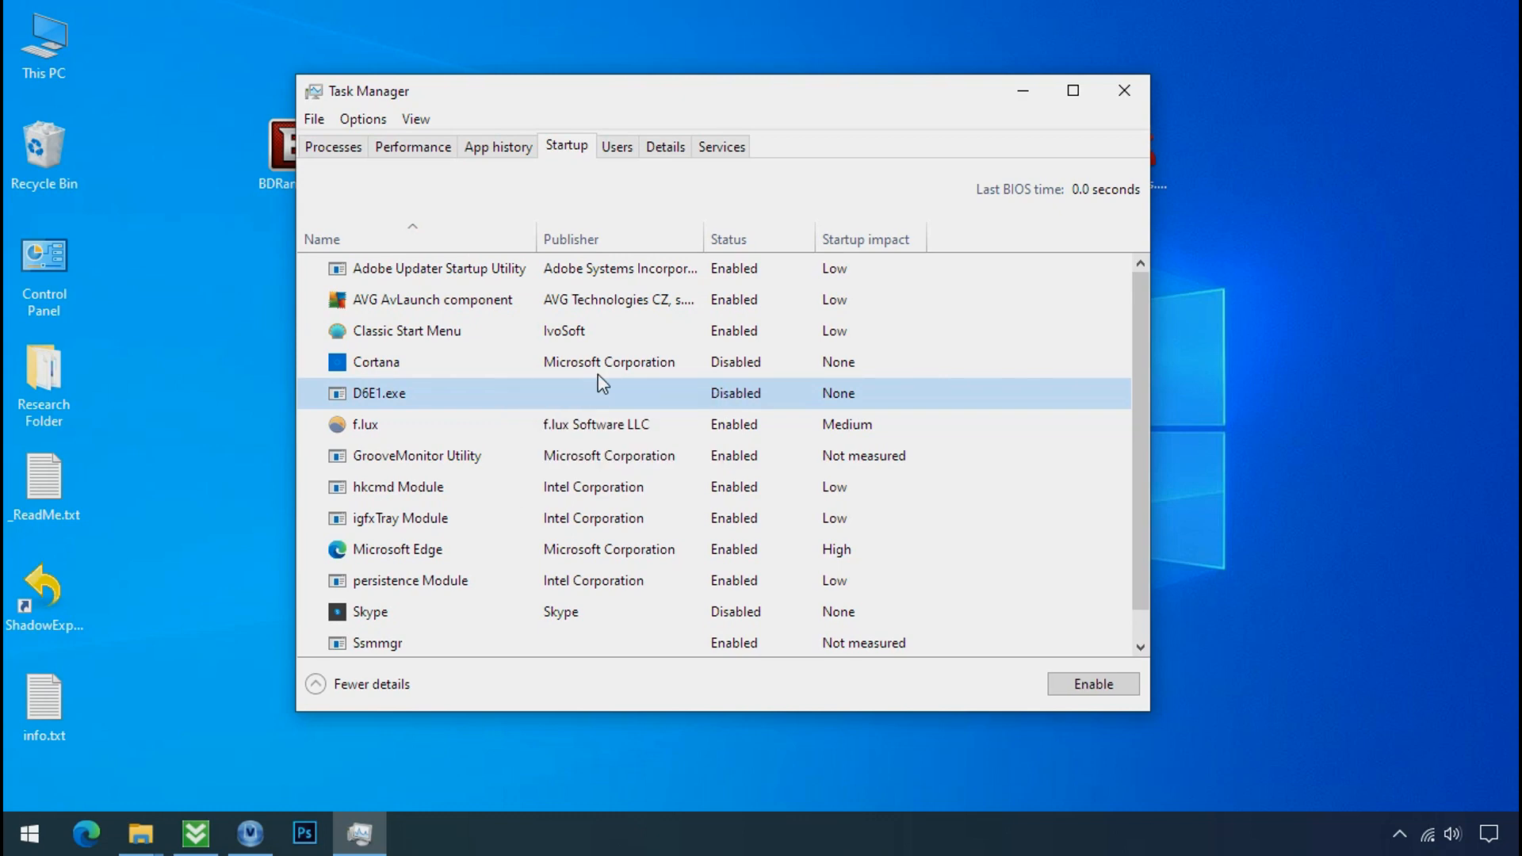
{"action": "left_click", "coordinate": [1125, 89]}
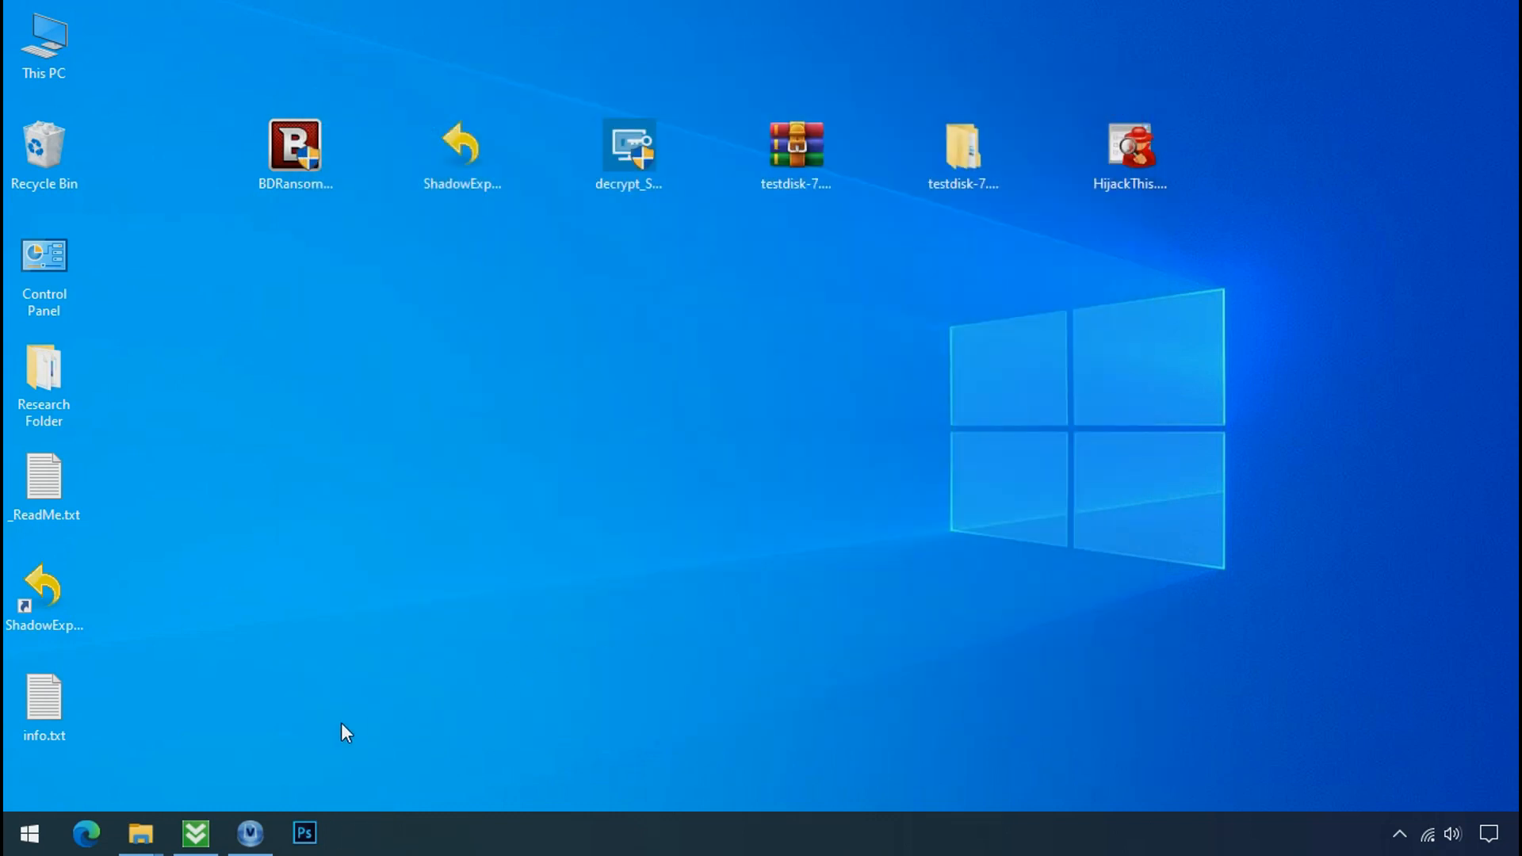
- Return to D6E1.exe in AppData\Local and try deleting it again, dismissing the access denied warning
{"action": "left_click", "coordinate": [138, 833]}
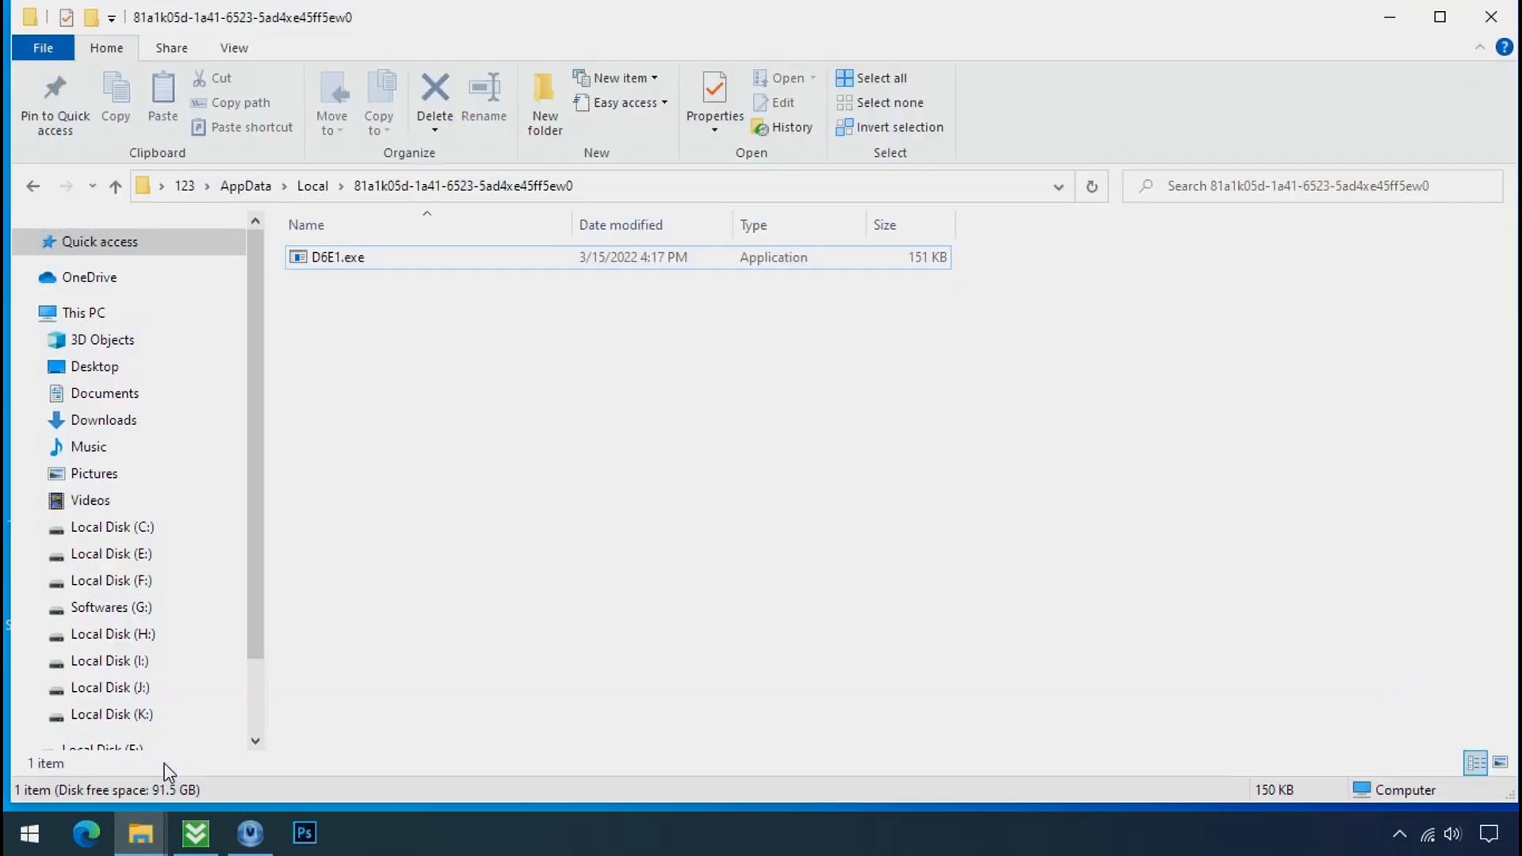
{"action": "mouse_move", "coordinate": [381, 273]}
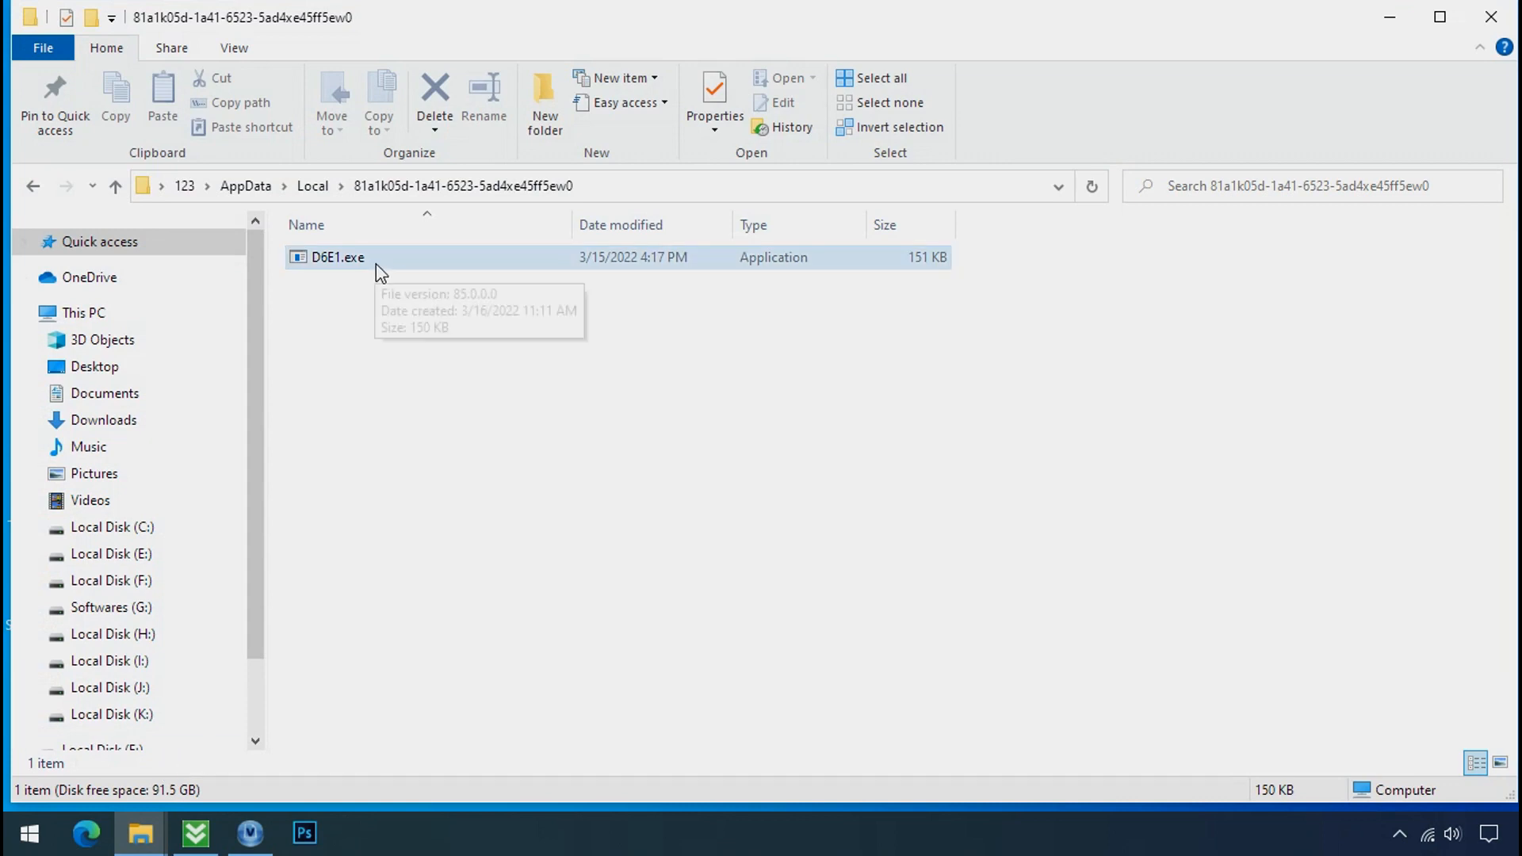
{"action": "right_click", "coordinate": [335, 257]}
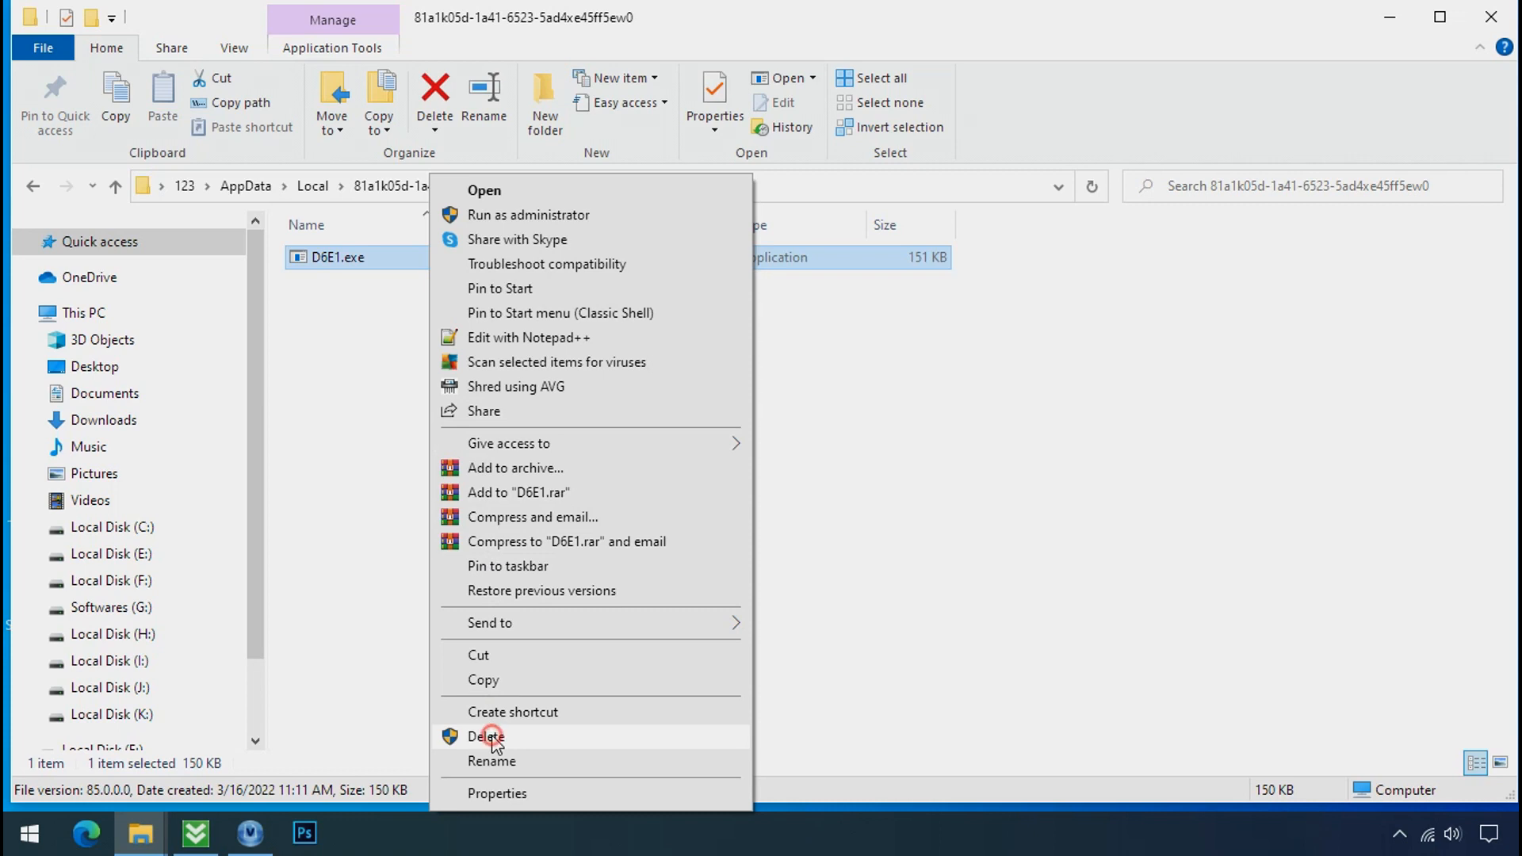
{"action": "left_click", "coordinate": [487, 736]}
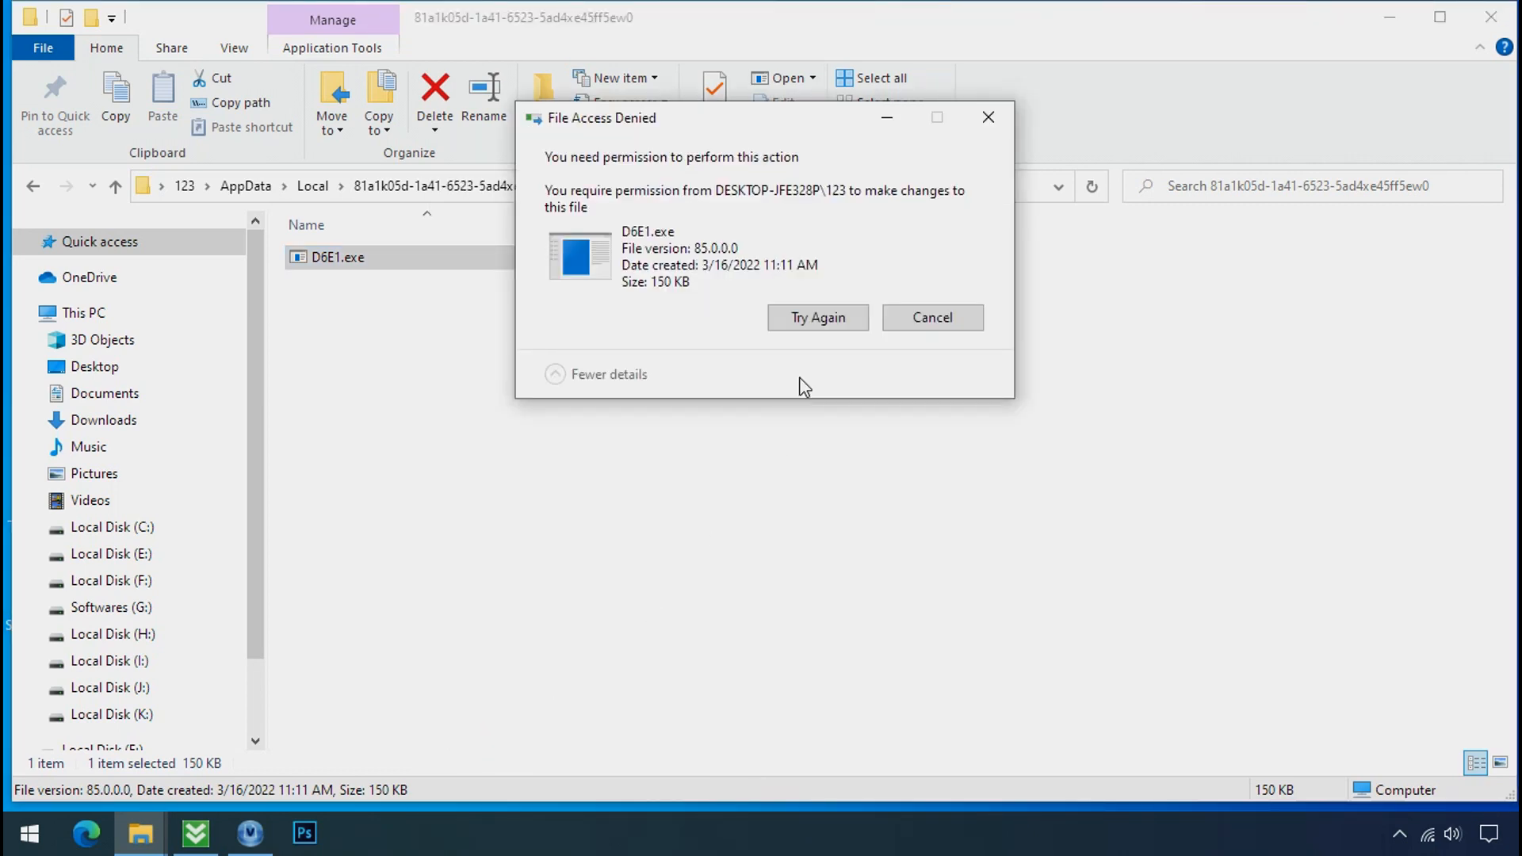
{"action": "left_click", "coordinate": [818, 317]}
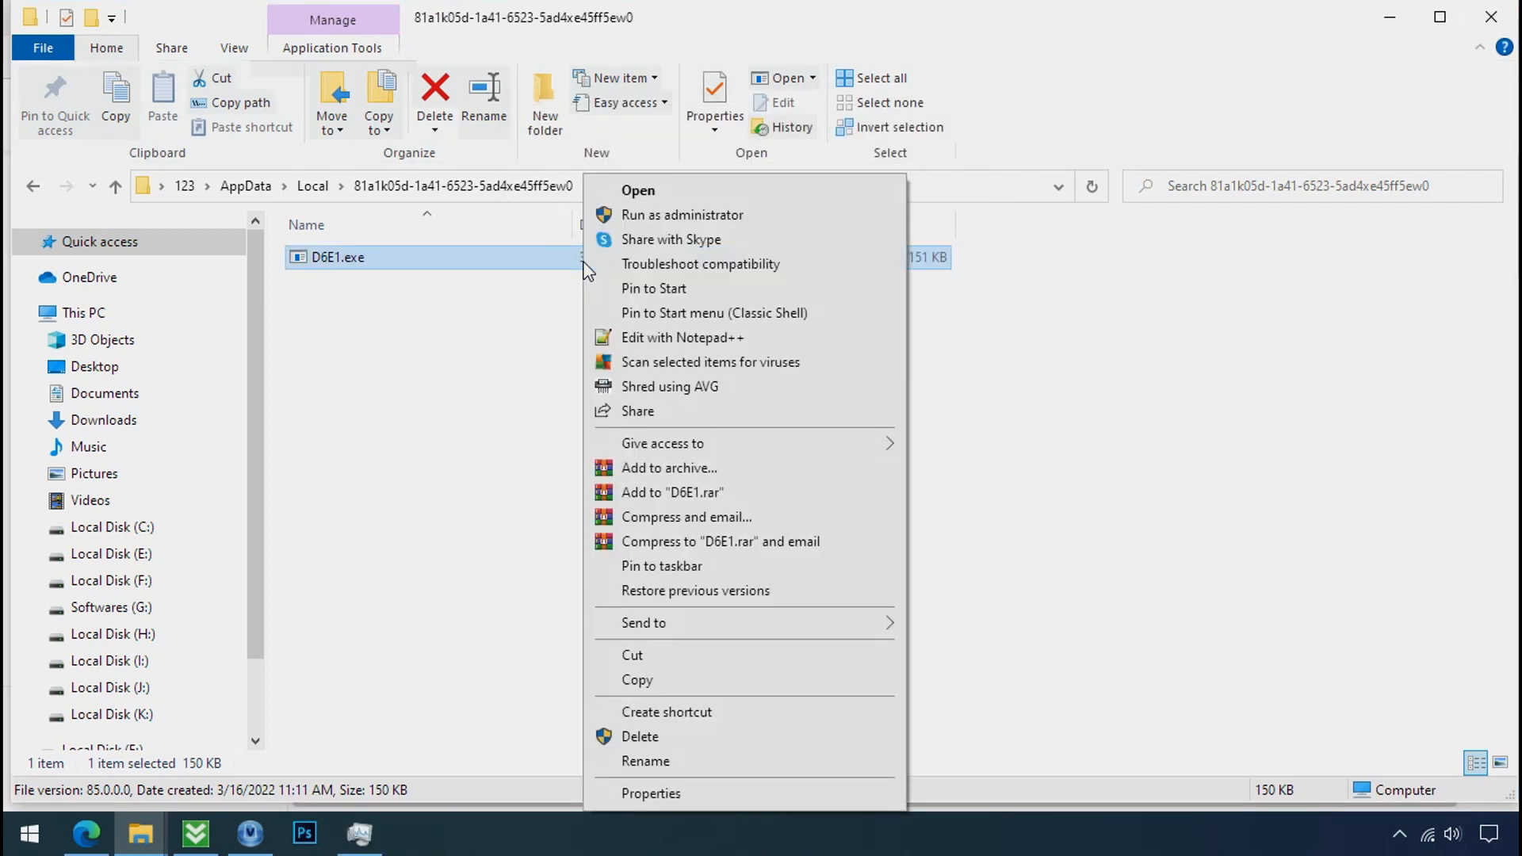
{"action": "mouse_move", "coordinate": [662, 760]}
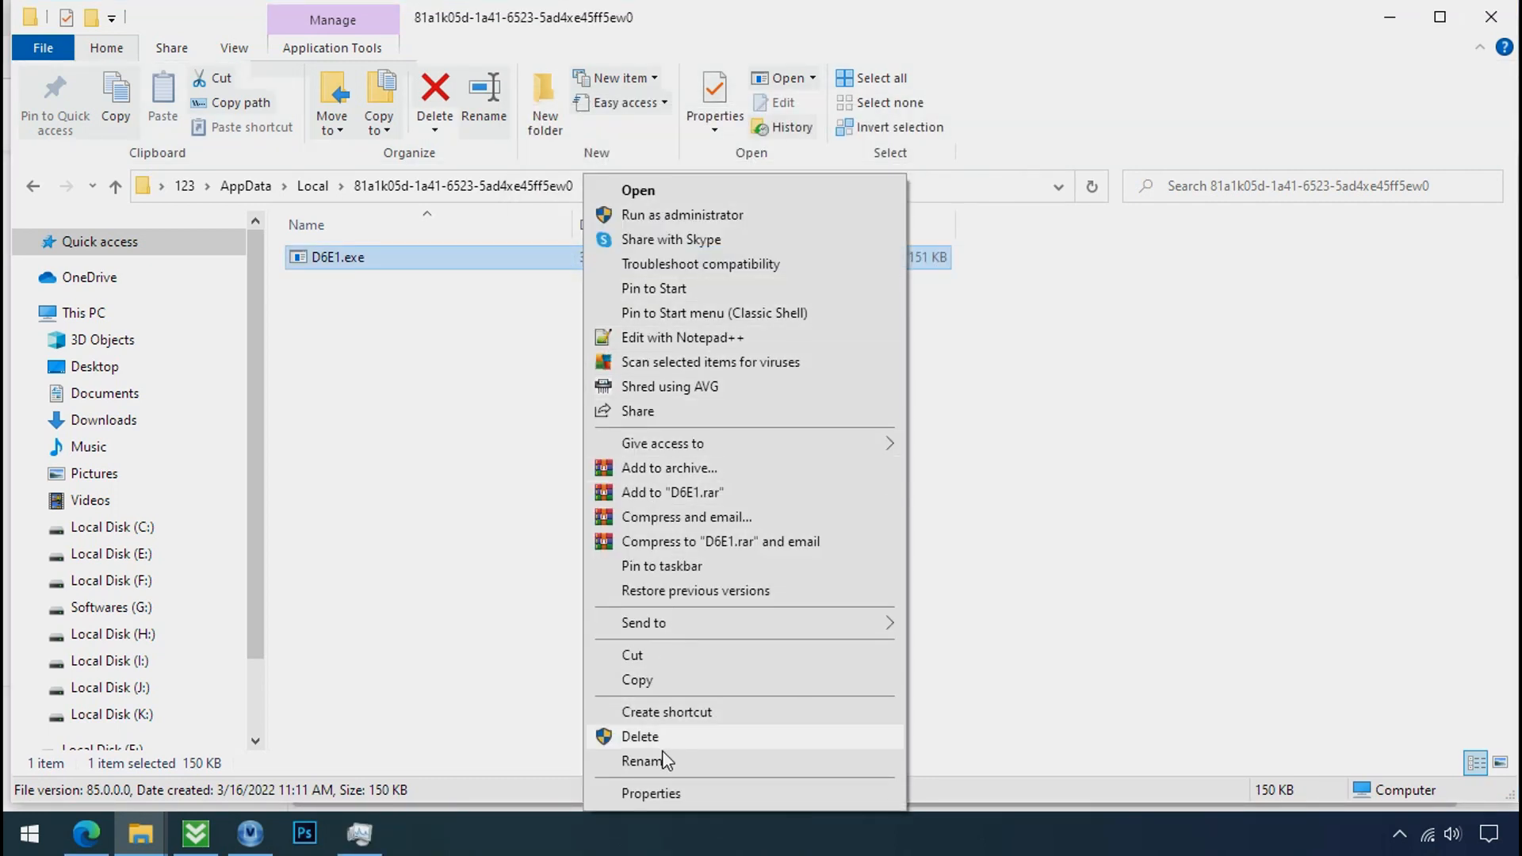
- In D6E1.exe's Advanced Security, convert inherited permissions to explicit and remove the Everyone deny entry
{"action": "left_click", "coordinate": [650, 793]}
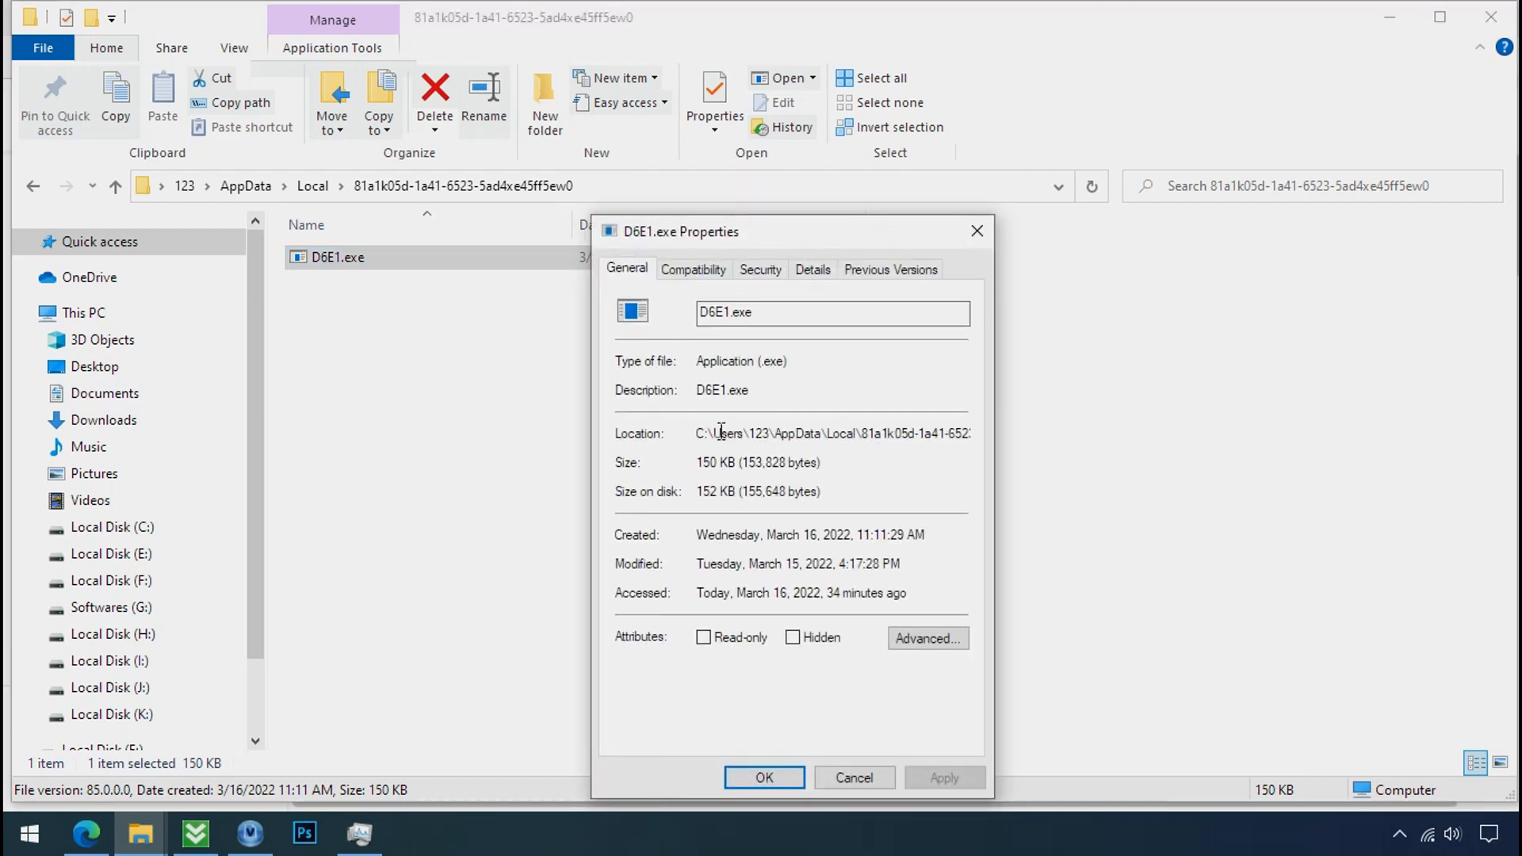
{"action": "left_click", "coordinate": [761, 268]}
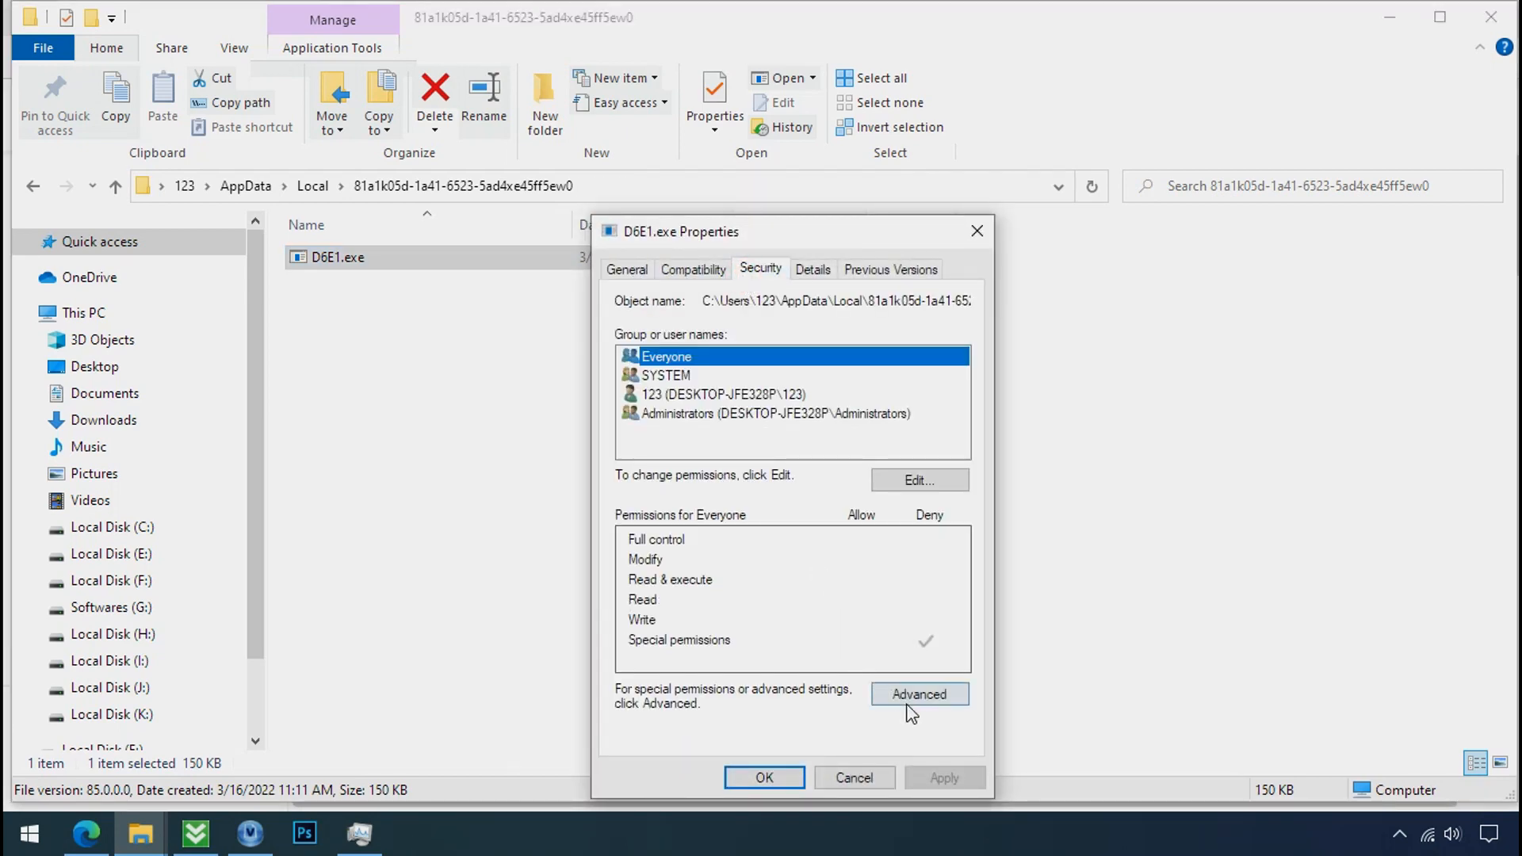
{"action": "left_click", "coordinate": [919, 695]}
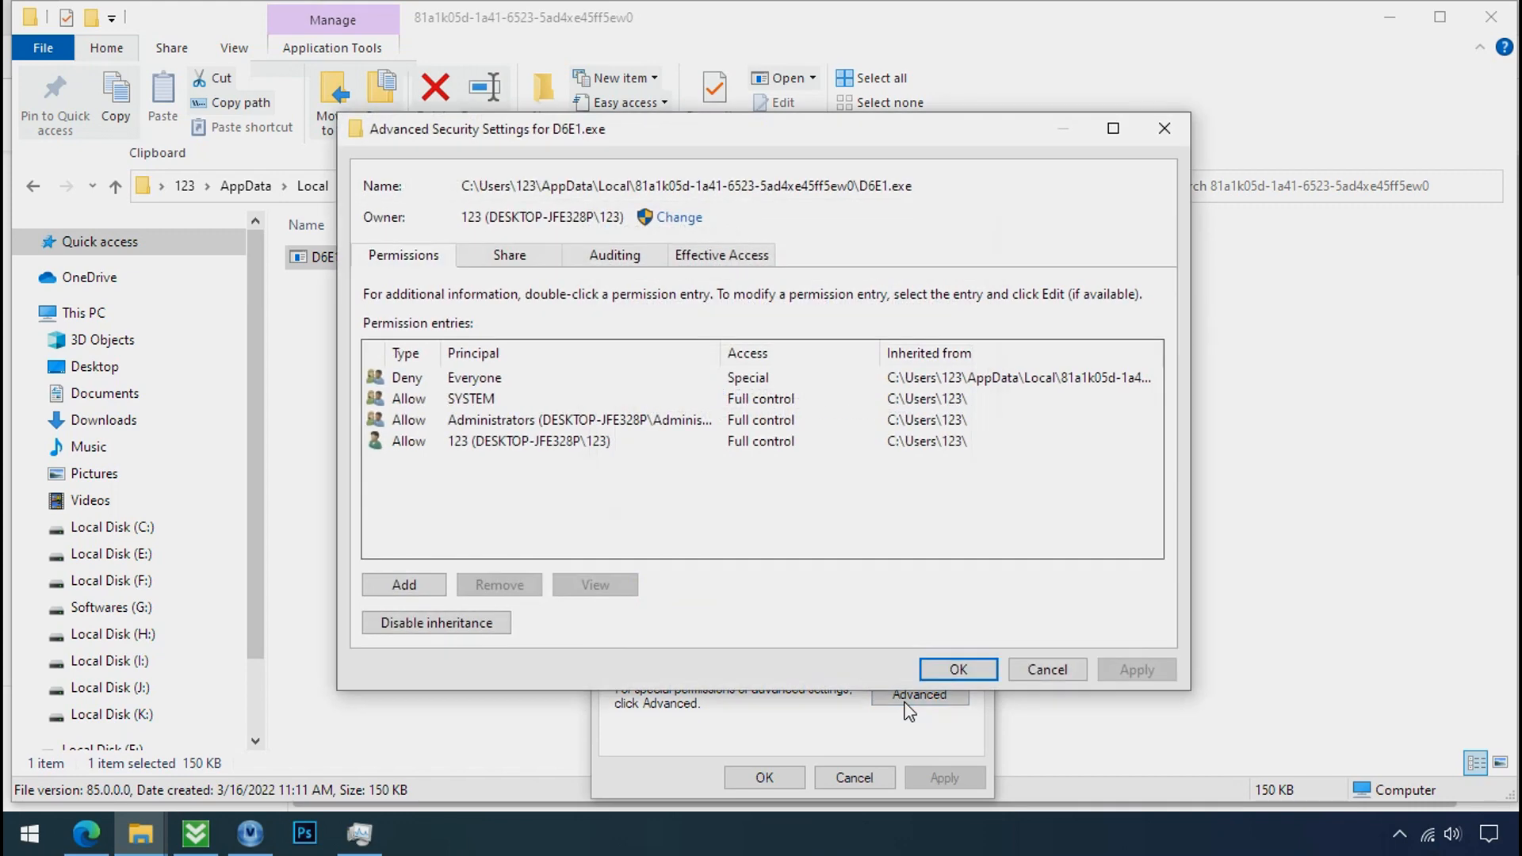
{"action": "left_click", "coordinate": [474, 377]}
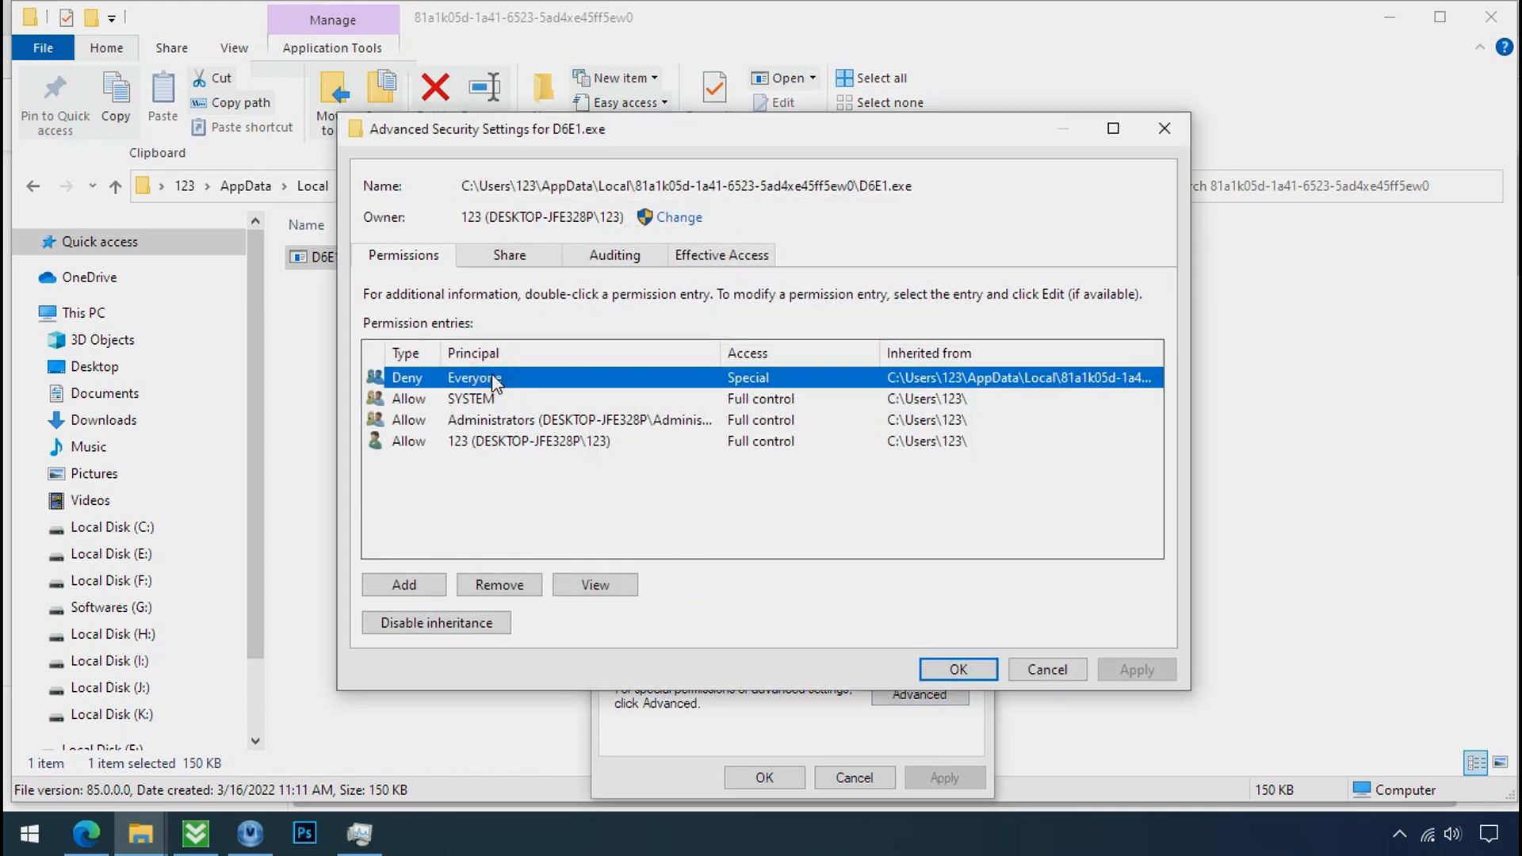
{"action": "left_click", "coordinate": [436, 622]}
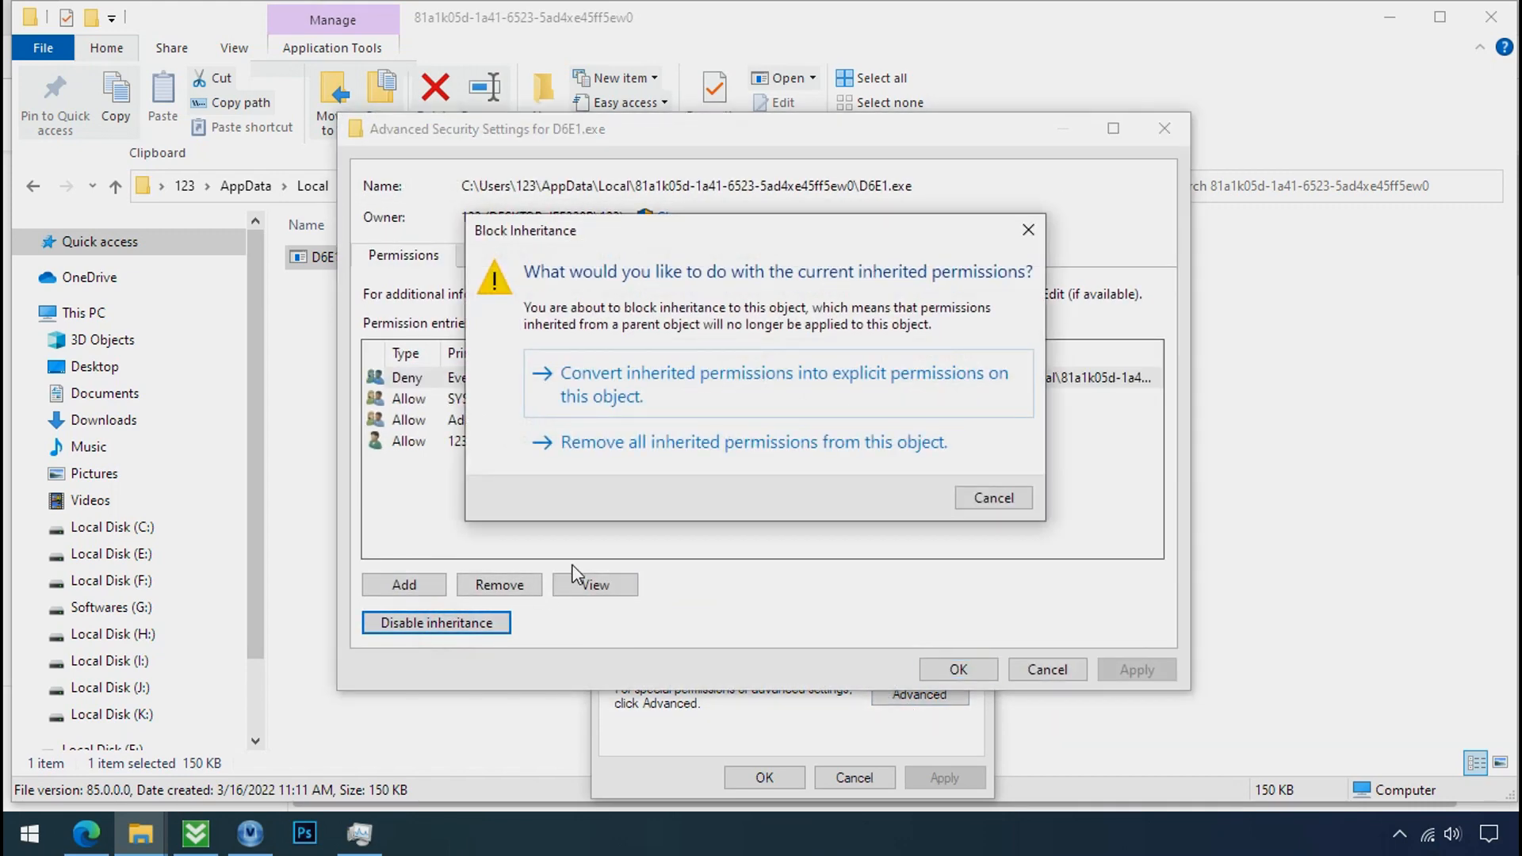
{"action": "mouse_move", "coordinate": [685, 399]}
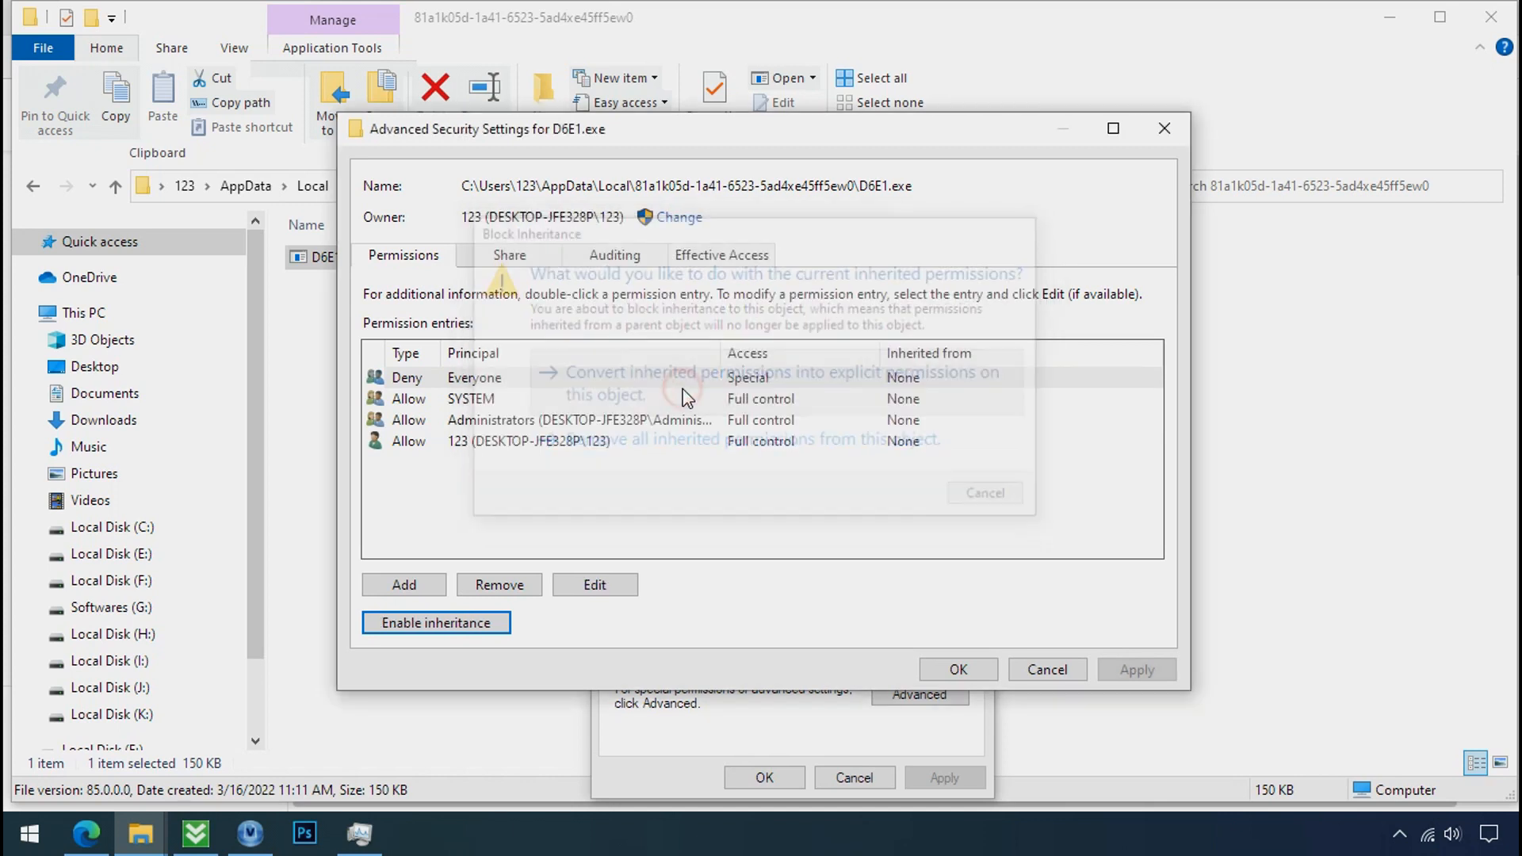
{"action": "left_click", "coordinate": [661, 377]}
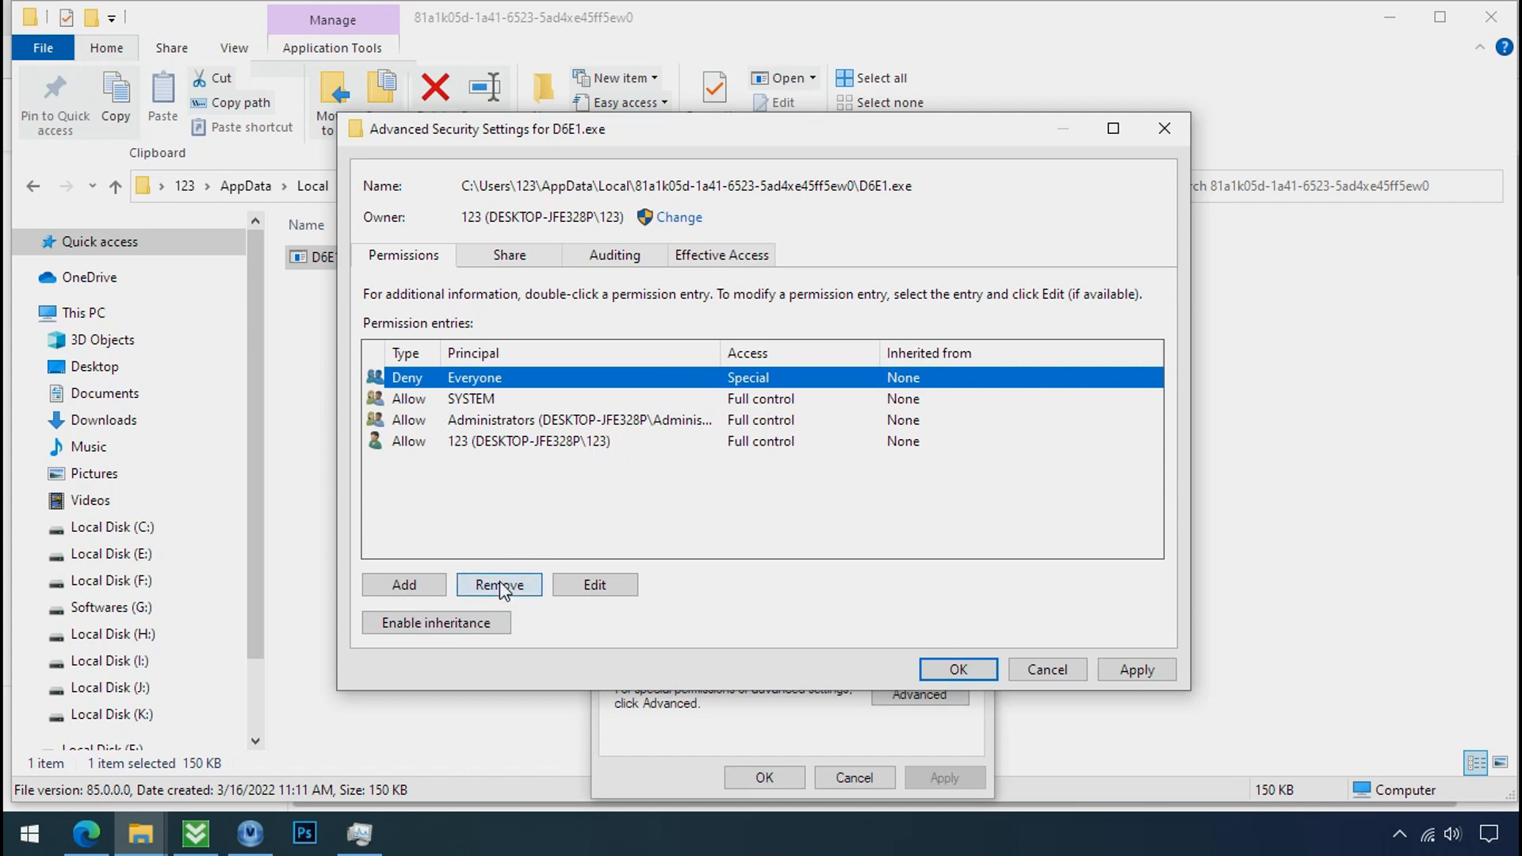
{"action": "left_click", "coordinate": [498, 586]}
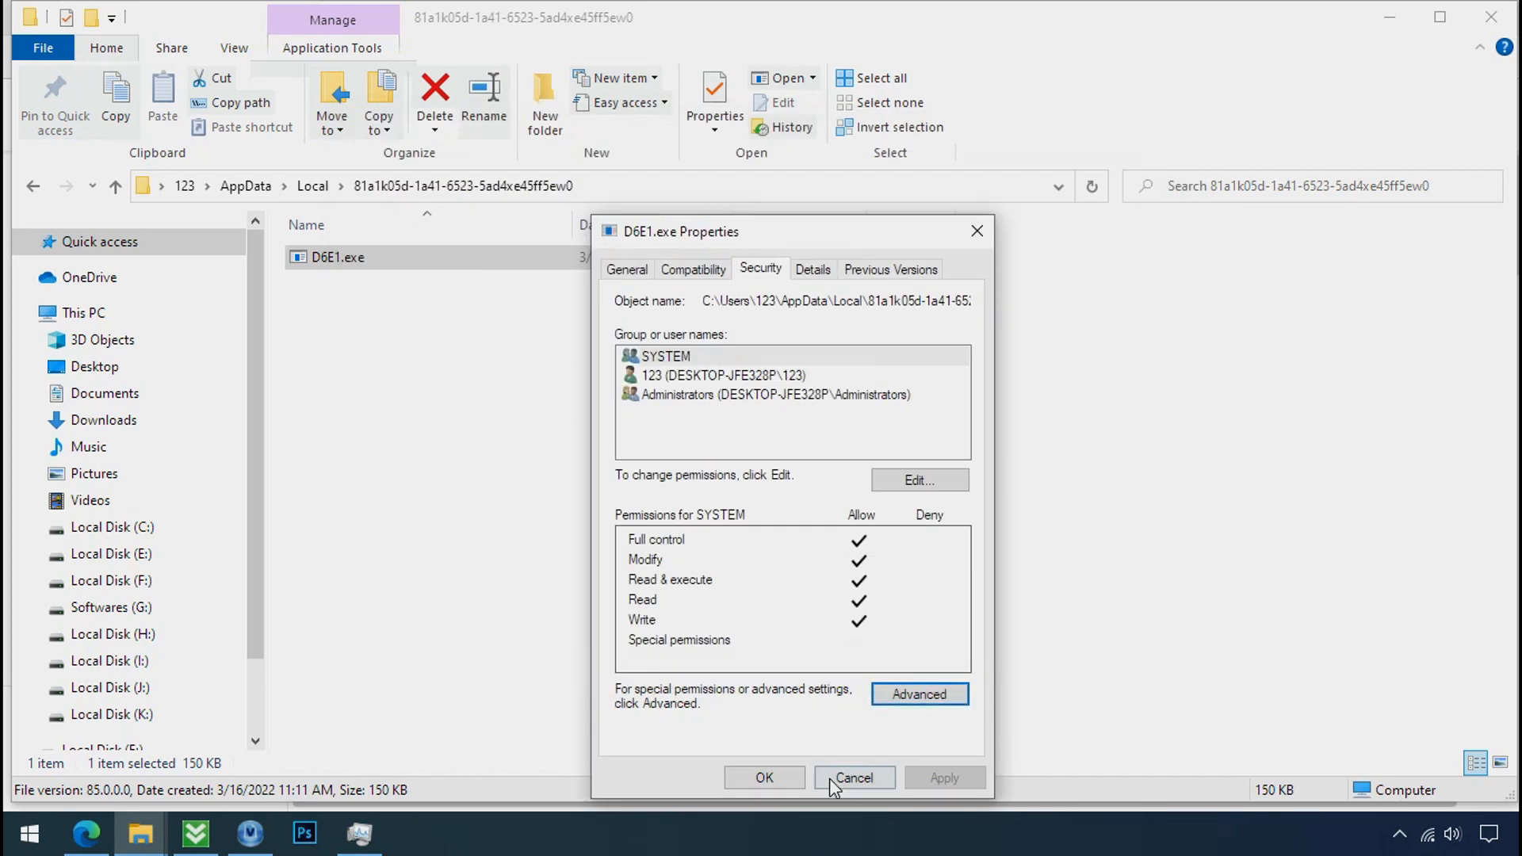
- Delete D6E1.exe now that permissions allow it, leaving the folder empty, and close the window
{"action": "left_click", "coordinate": [853, 777]}
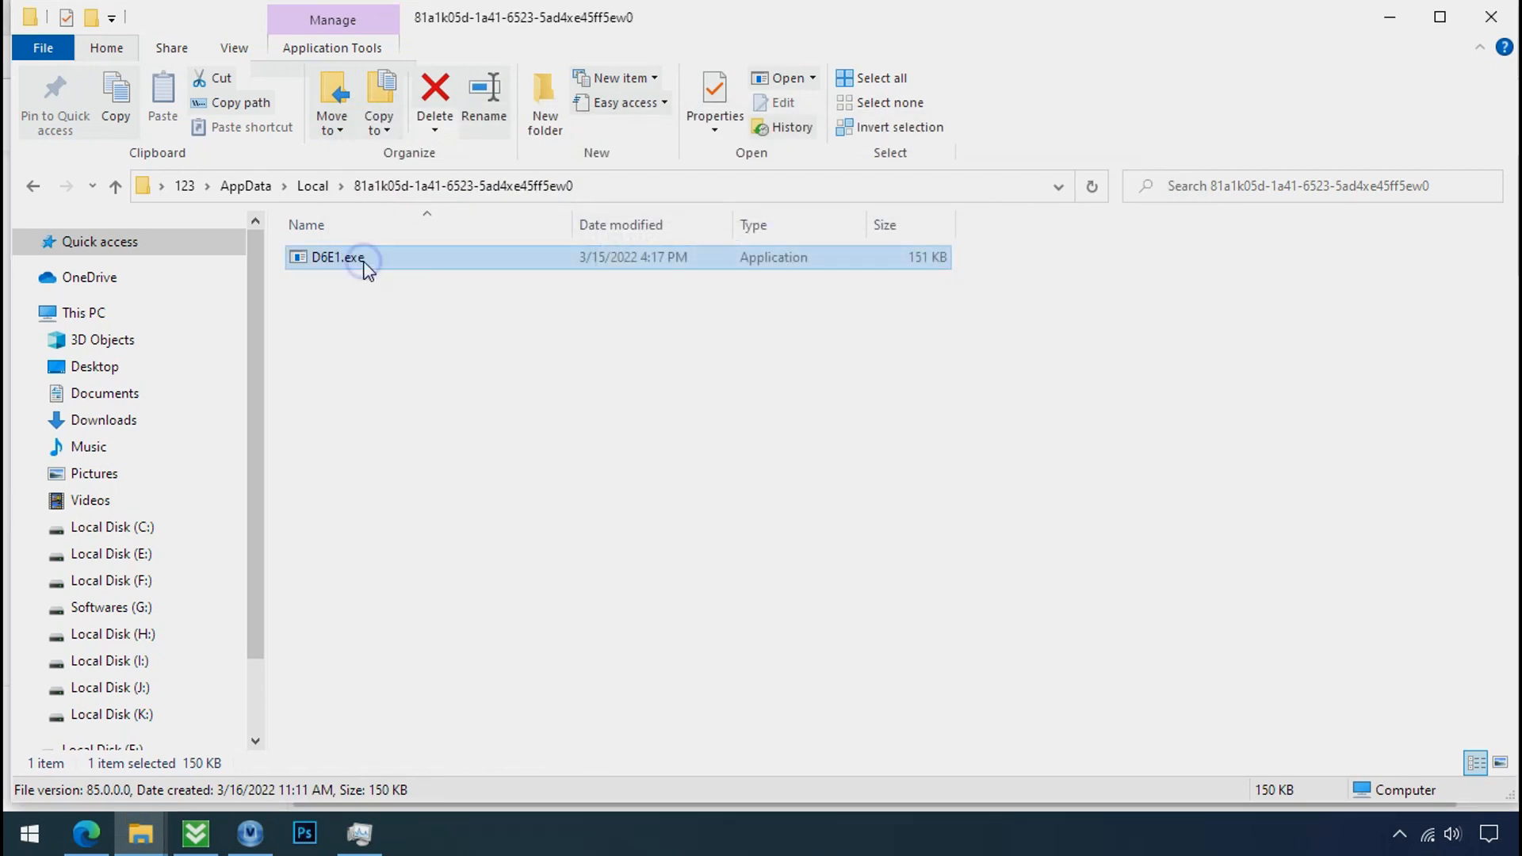
{"action": "right_click", "coordinate": [360, 260]}
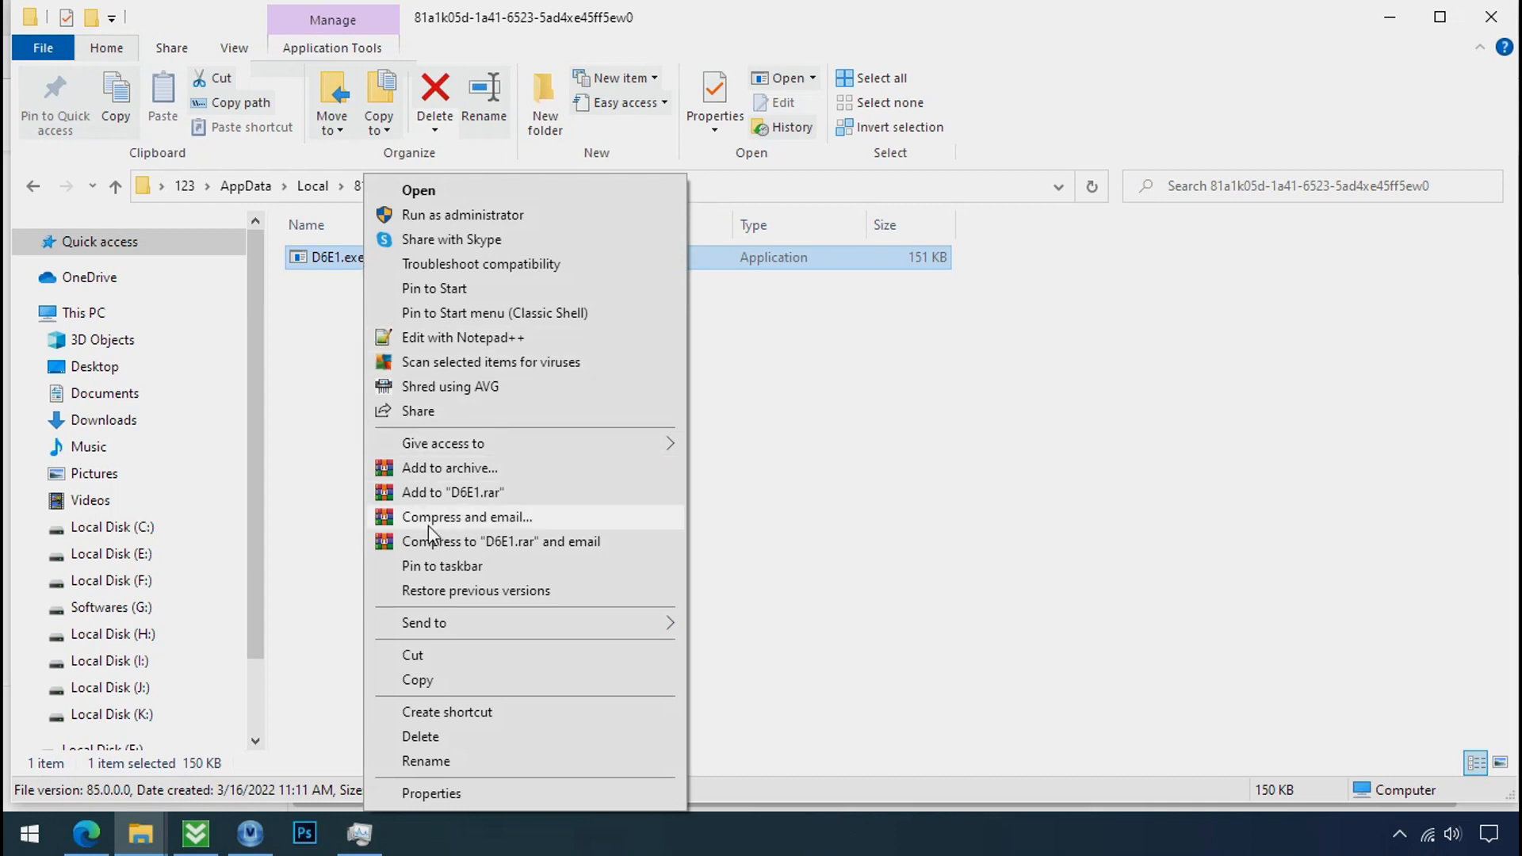
{"action": "left_click", "coordinate": [422, 735]}
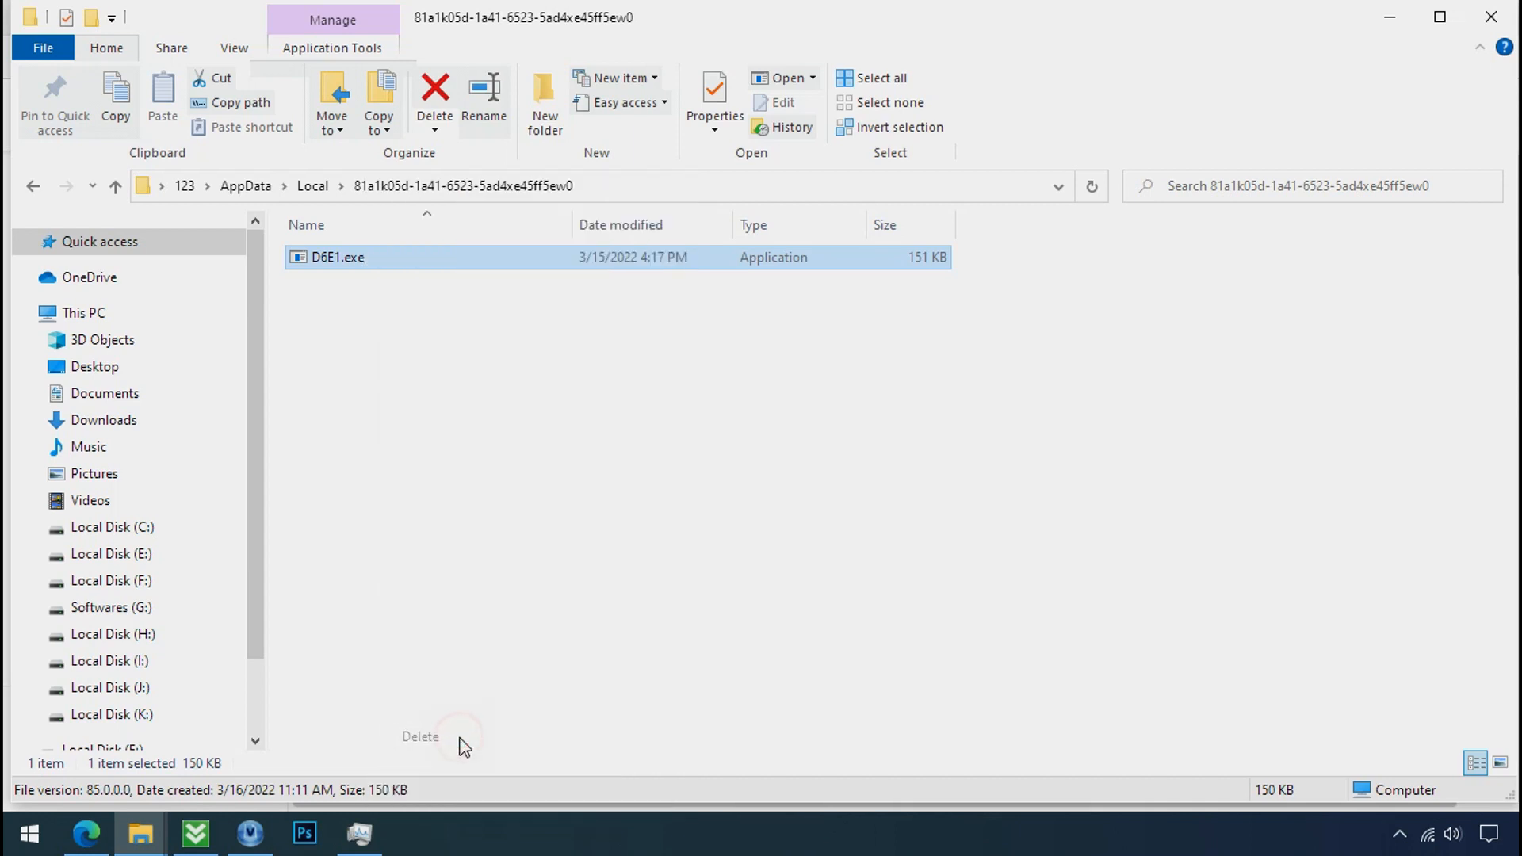
{"action": "left_click", "coordinate": [434, 95]}
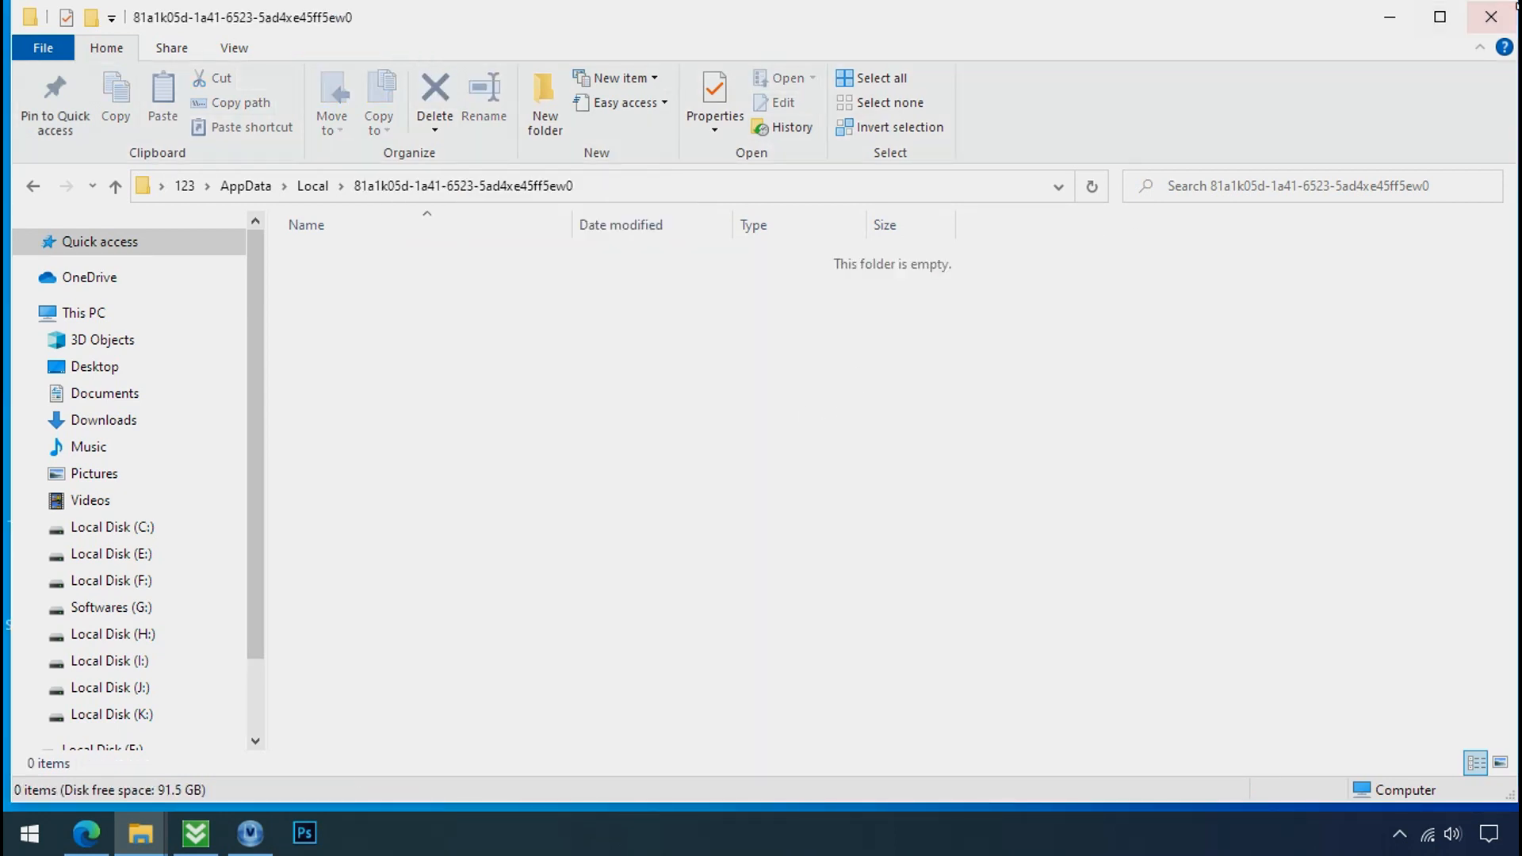
{"action": "mouse_move", "coordinate": [1490, 17]}
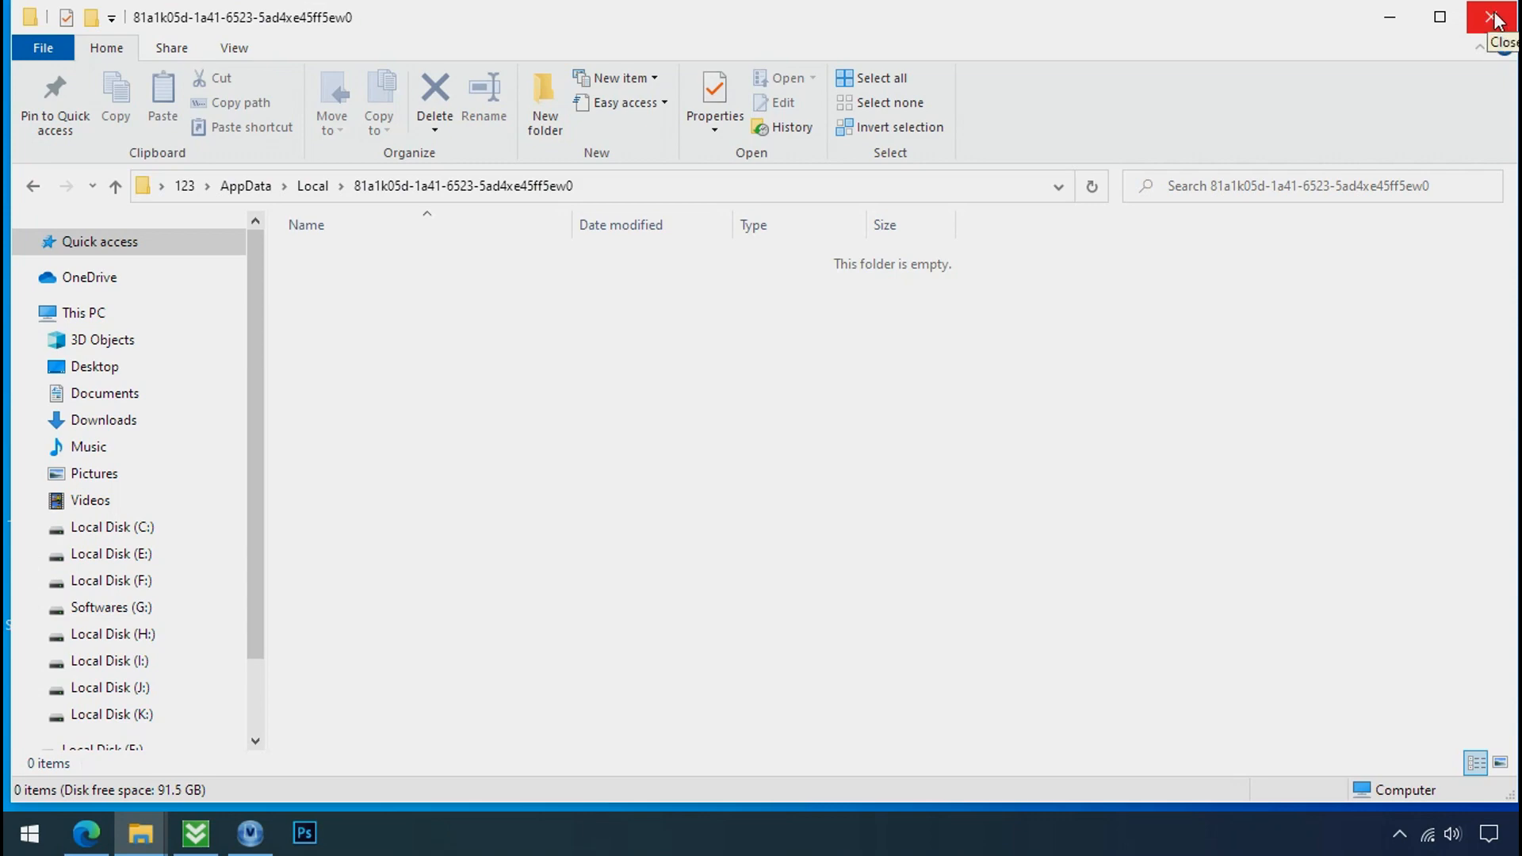
{"action": "left_click", "coordinate": [1490, 17]}
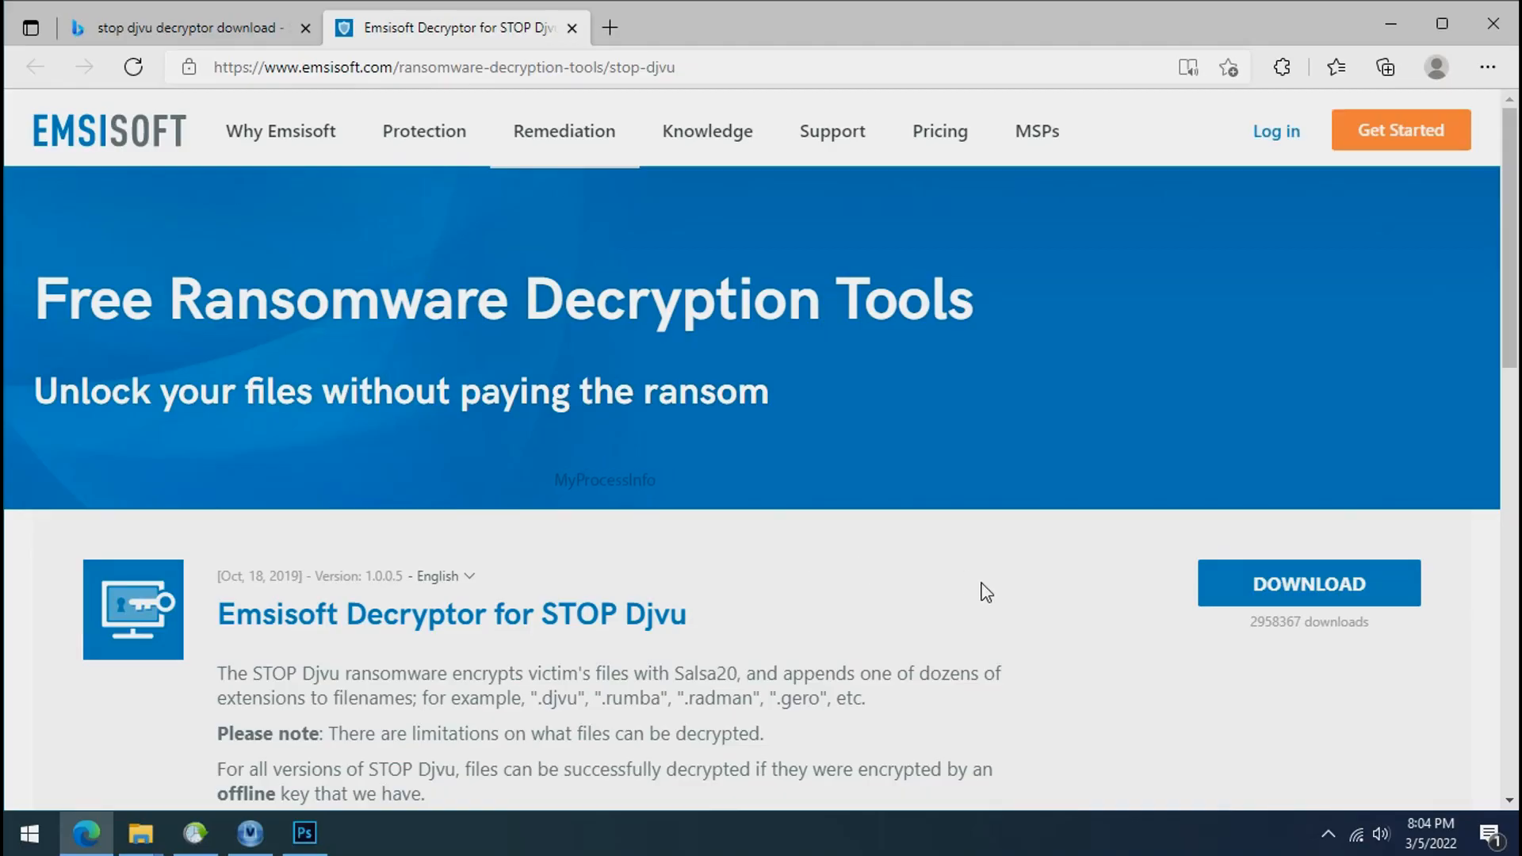
- Download decrypt_STOPDjvu.exe from the Emsisoft page and close Edge
{"action": "scroll", "scroll_direction": "down", "scroll_amount": 3}
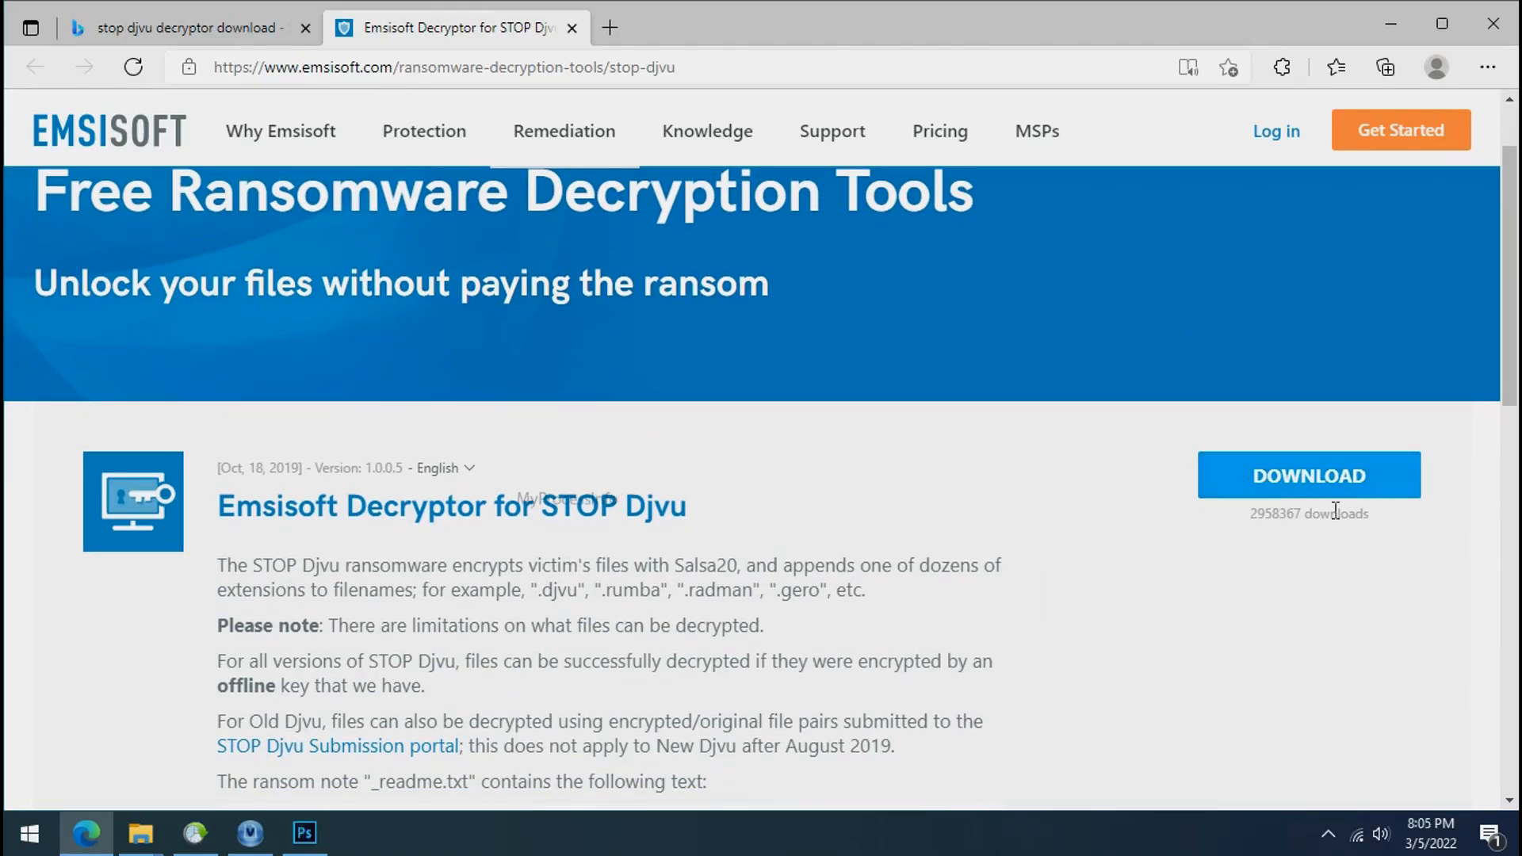
{"action": "left_click", "coordinate": [1310, 475]}
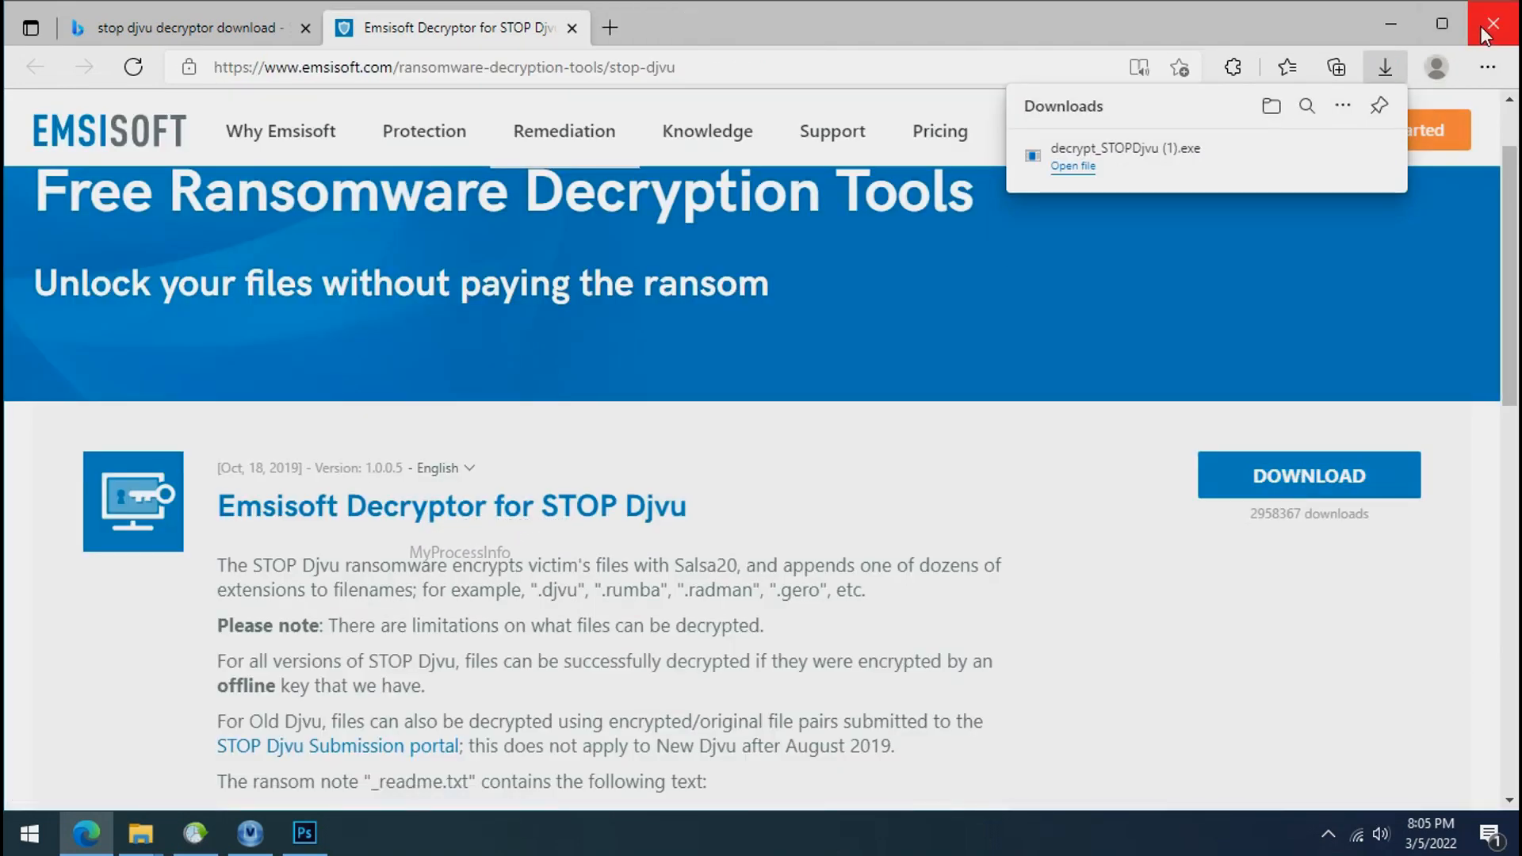
{"action": "left_click", "coordinate": [1492, 24]}
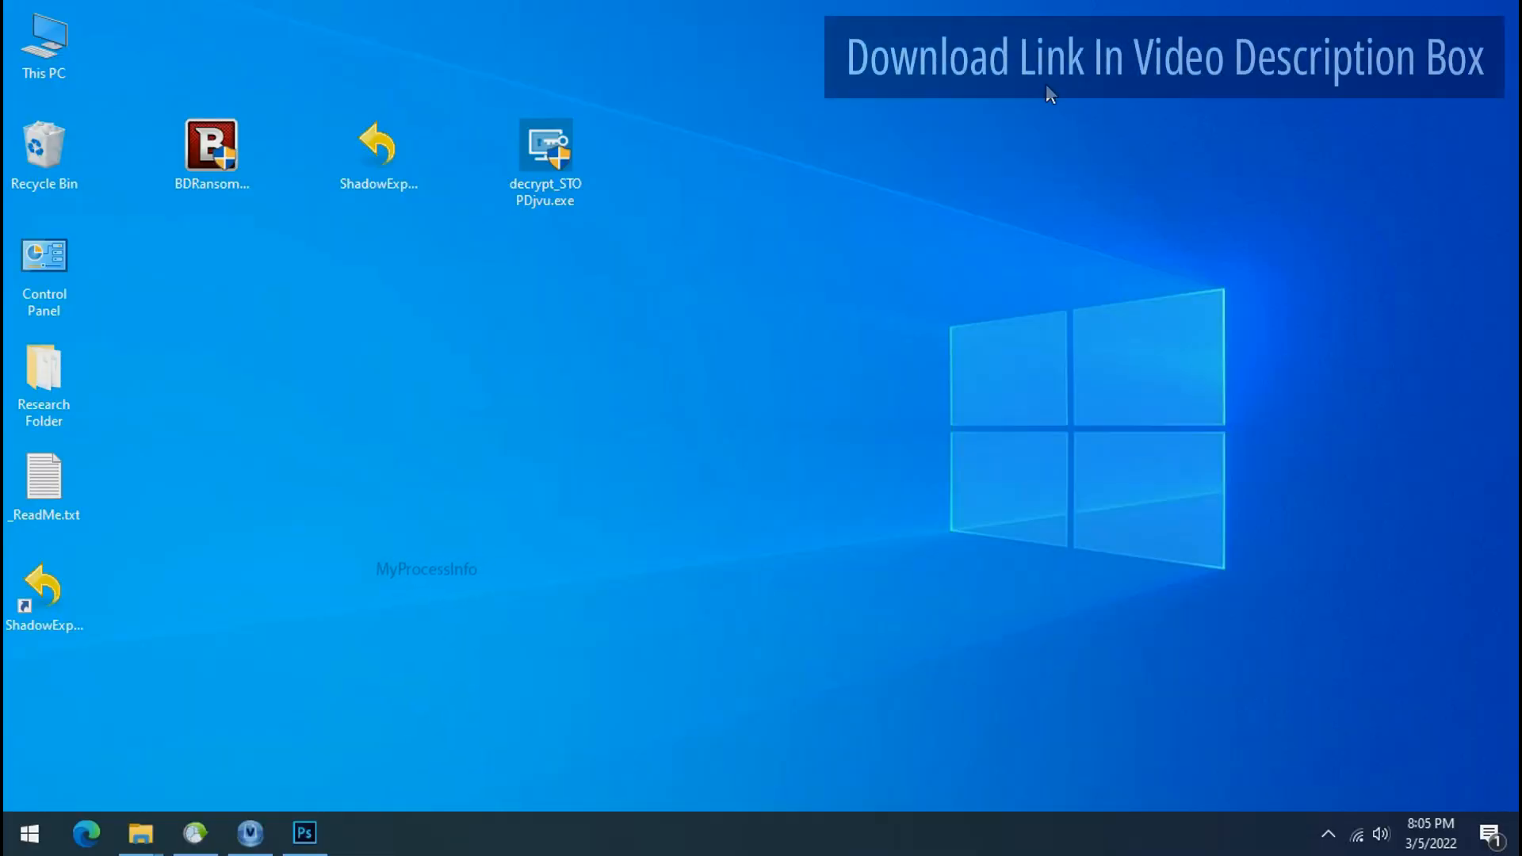
- Run decrypt_STOPDjvu.exe from the desktop to reach its license terms
{"action": "left_click", "coordinate": [546, 146]}
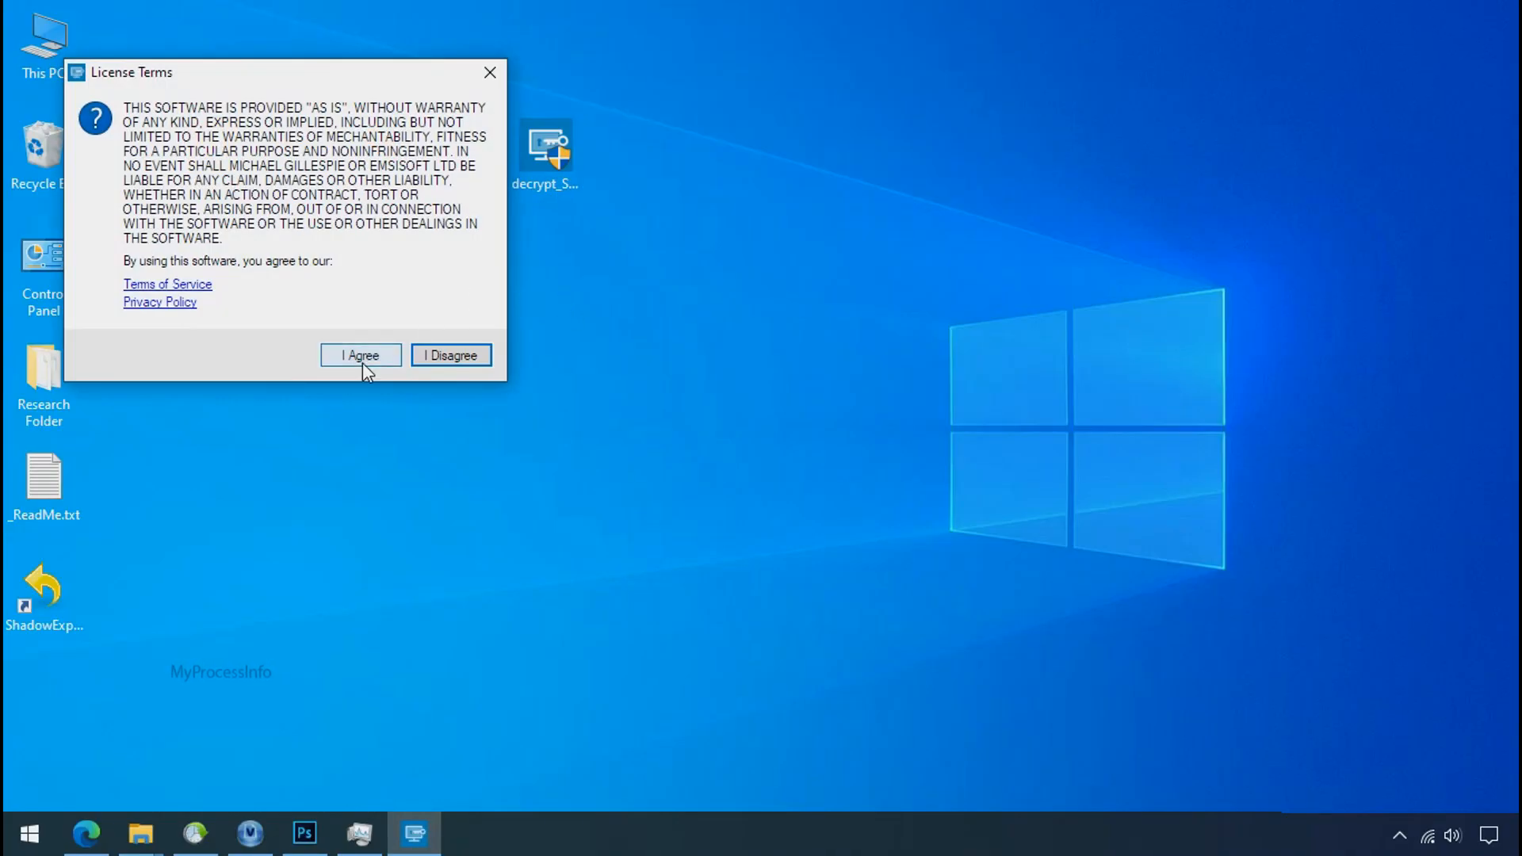
- Accept the license and disclaimer, add Desktop > Research Folder, and start decrypting it
{"action": "left_click", "coordinate": [361, 356]}
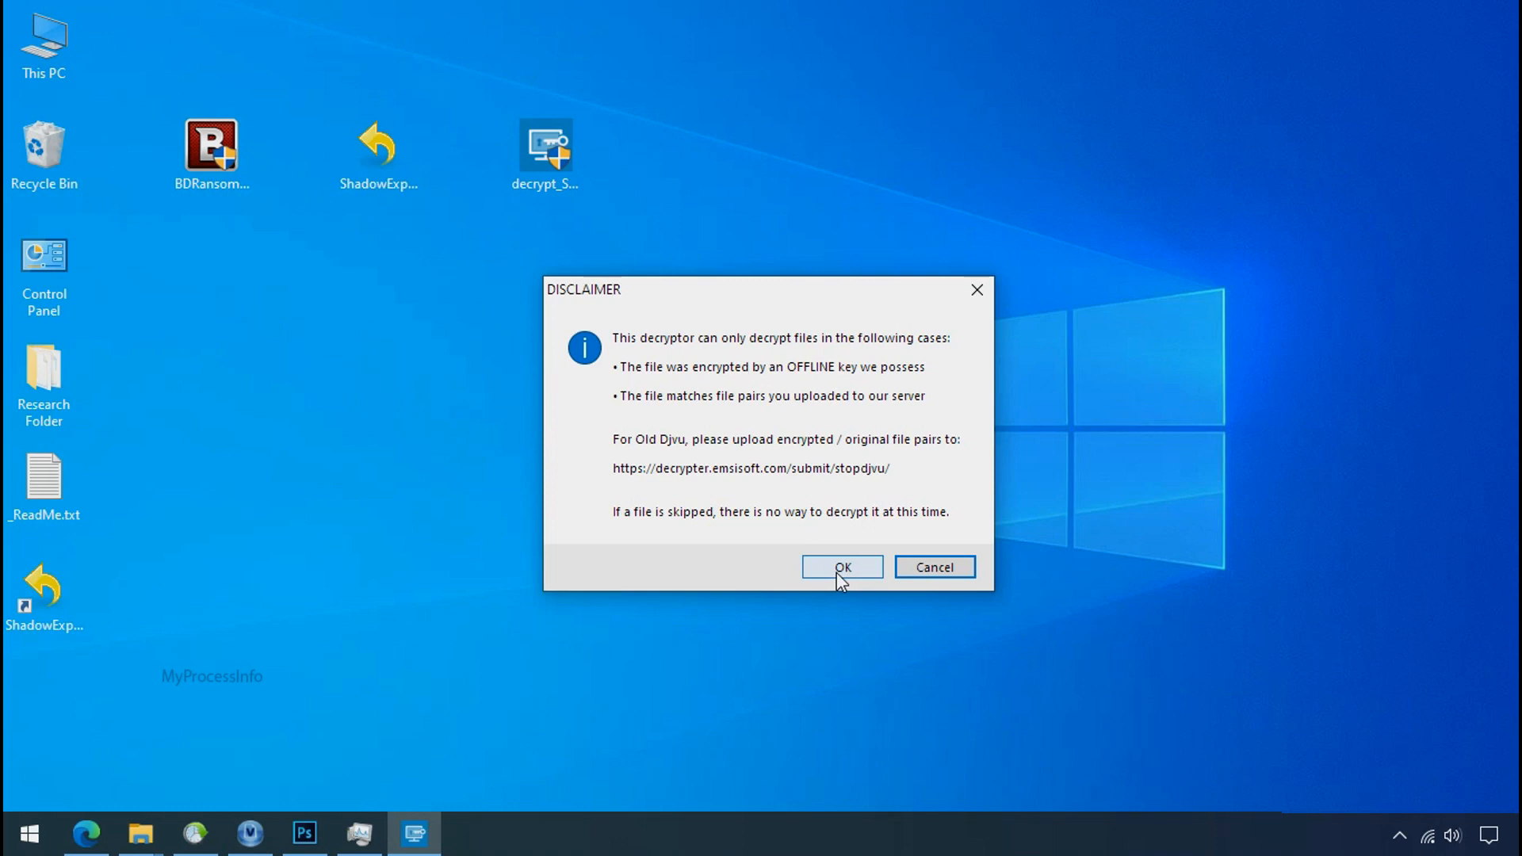
{"action": "left_click", "coordinate": [842, 566]}
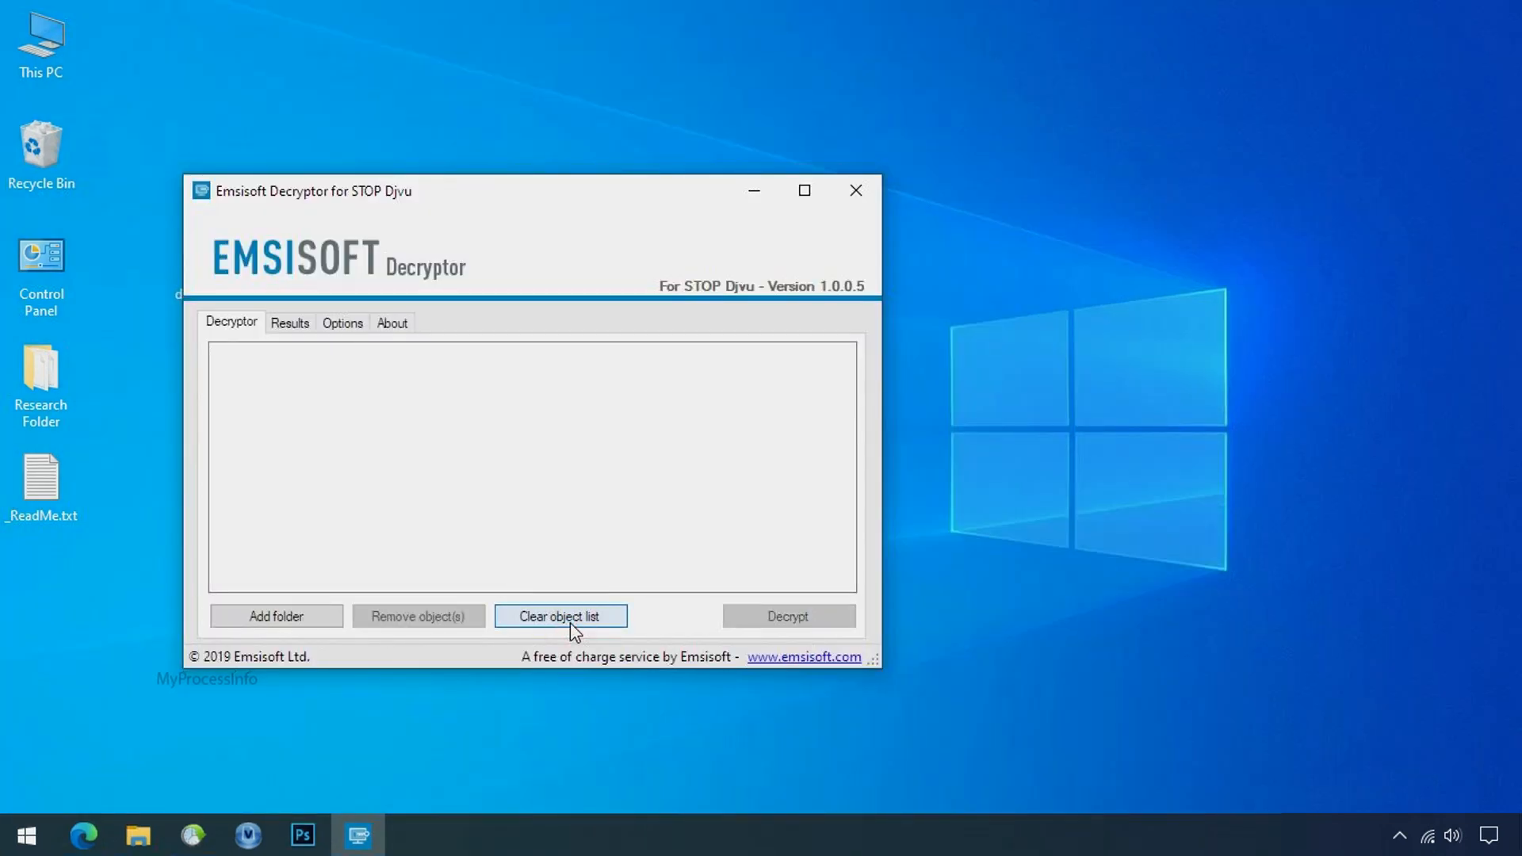
{"action": "left_click", "coordinate": [276, 616]}
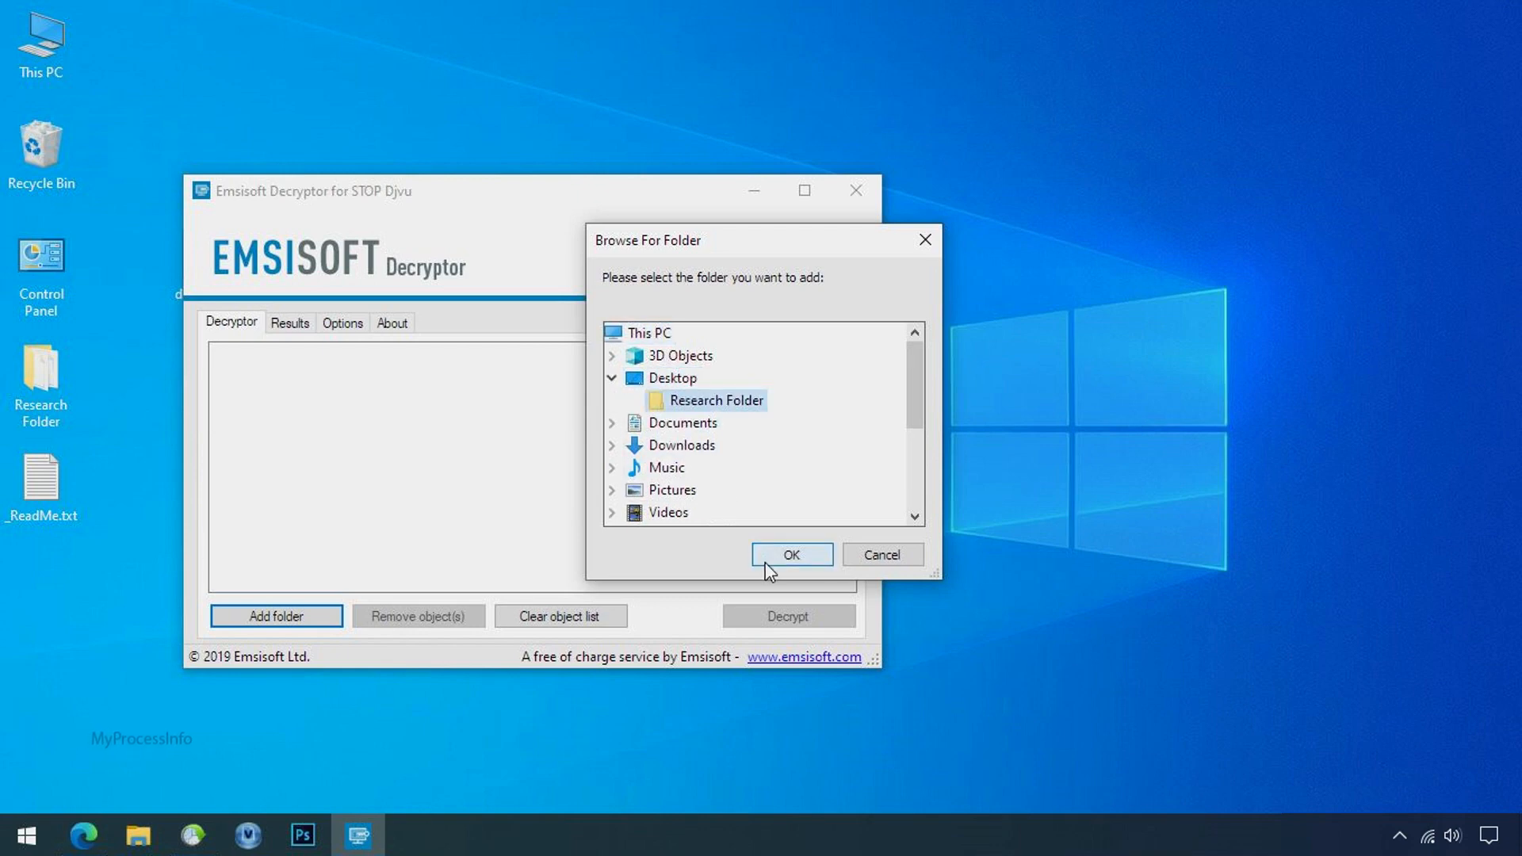
{"action": "left_click", "coordinate": [791, 555]}
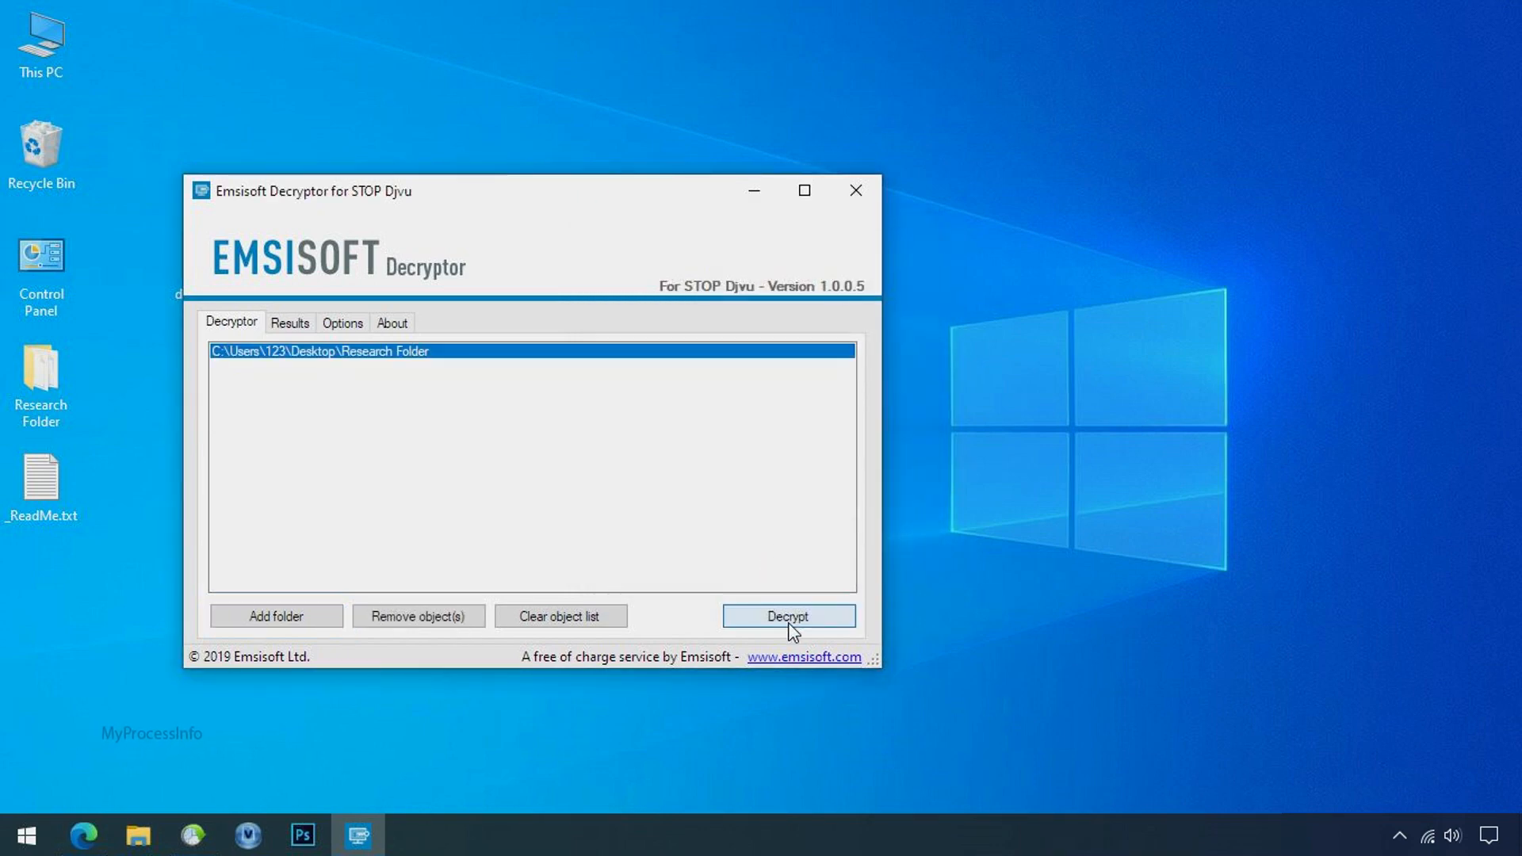
{"action": "left_click", "coordinate": [788, 616]}
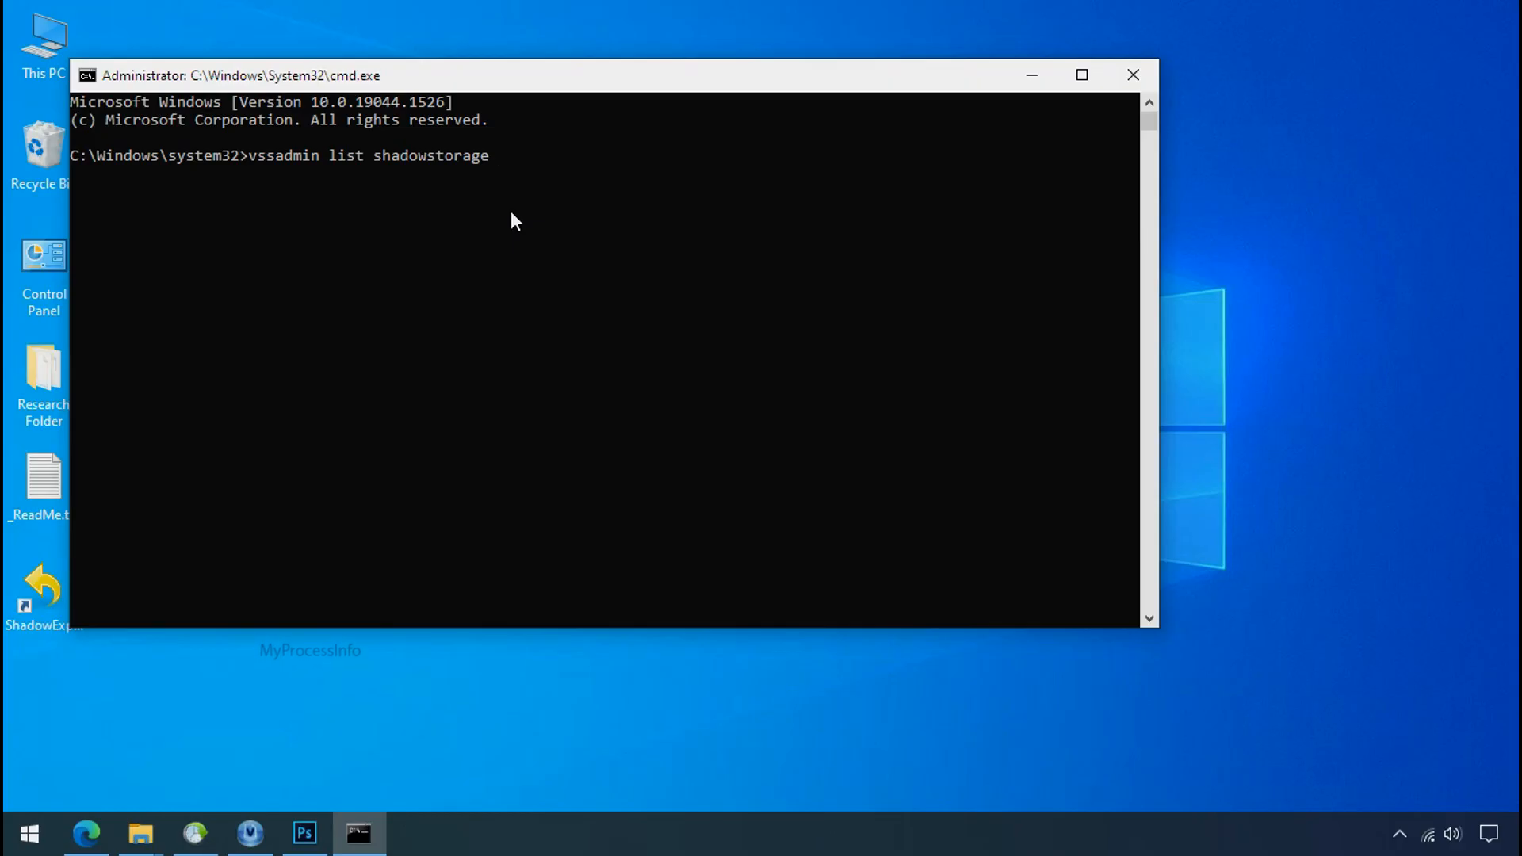
- Run vssadmin list shadowstorage to show shadow copy storage for C: and H:
{"action": "key", "text": "enter"}
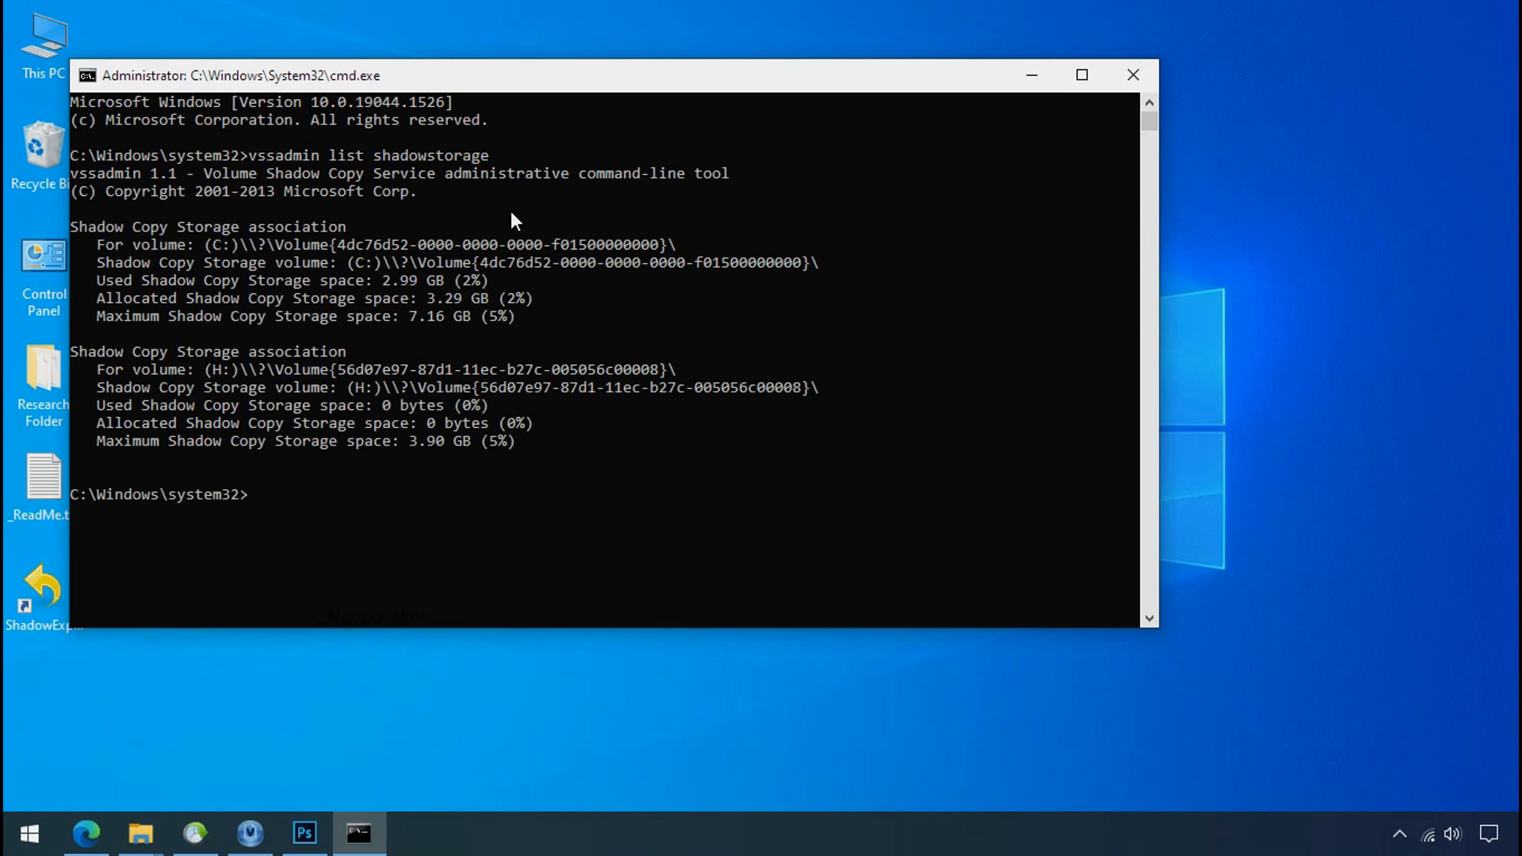
{"action": "mouse_move", "coordinate": [263, 406]}
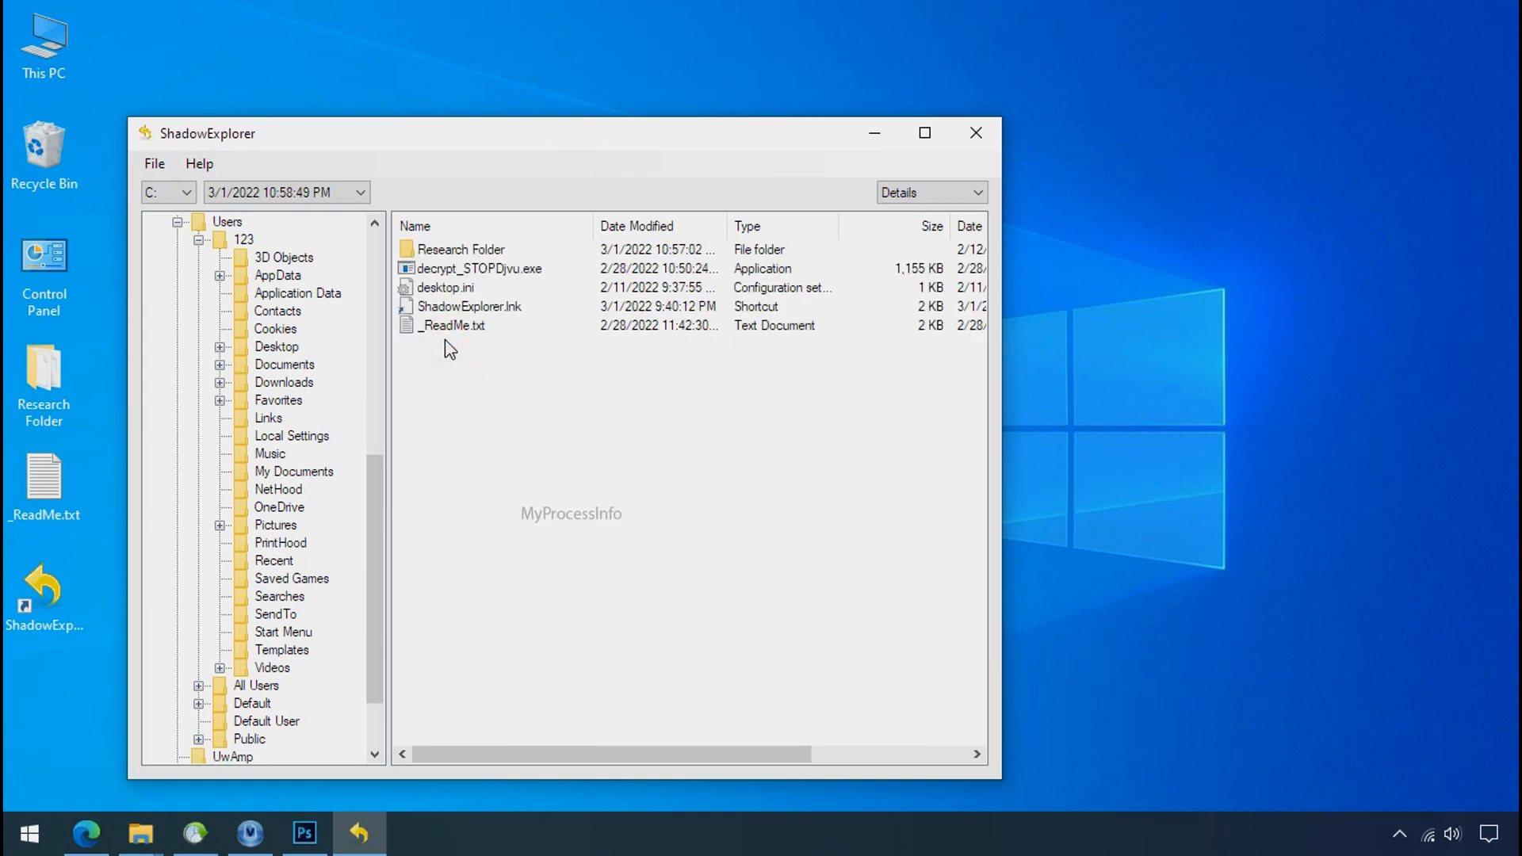
- Export the Research Folder from the shadow copy via its right-click menu
{"action": "right_click", "coordinate": [460, 248]}
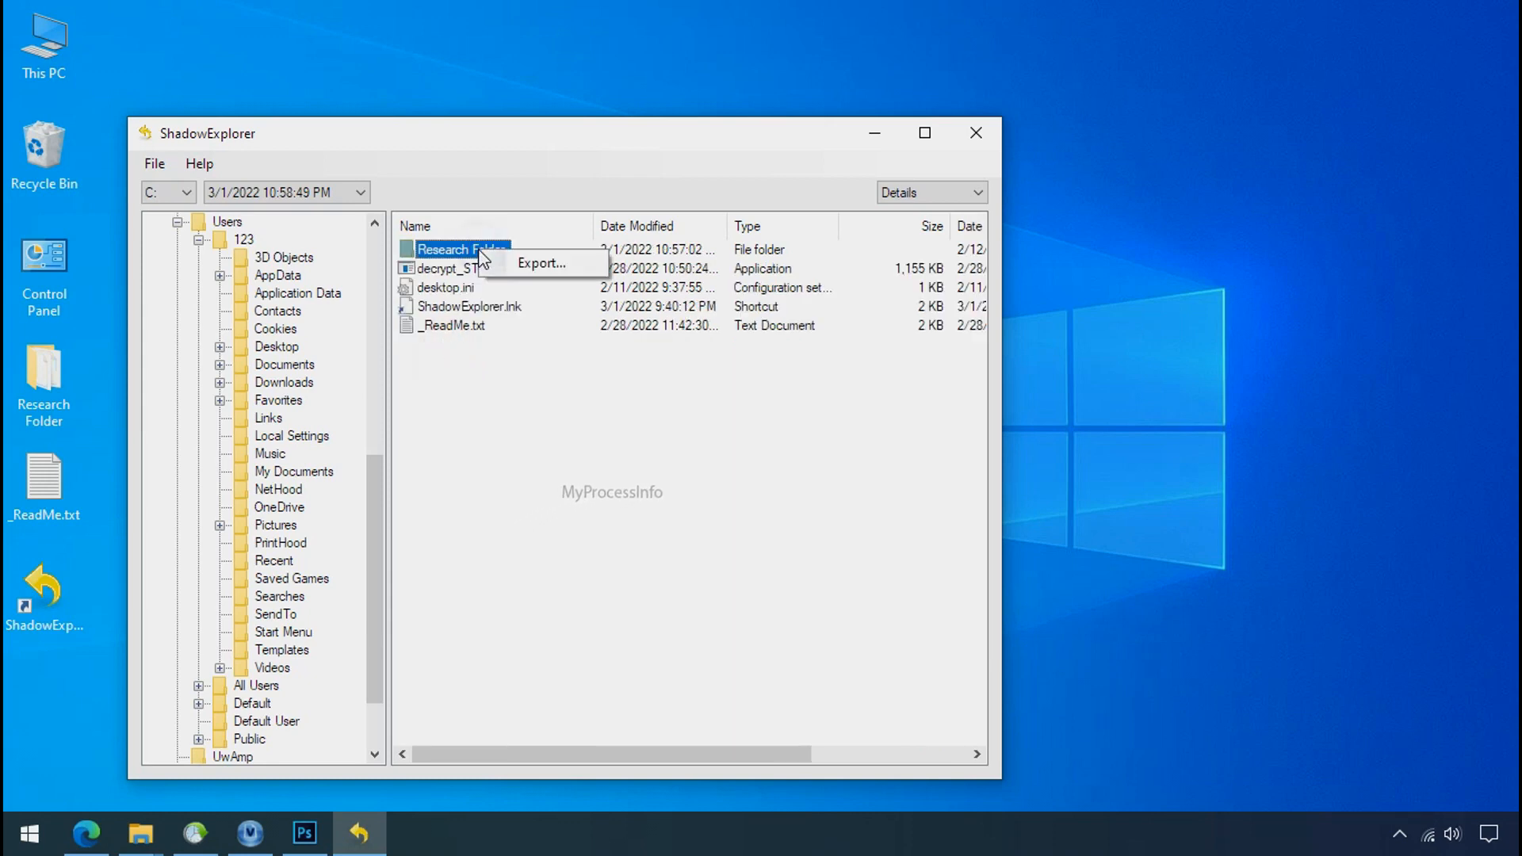
{"action": "left_click", "coordinate": [542, 263]}
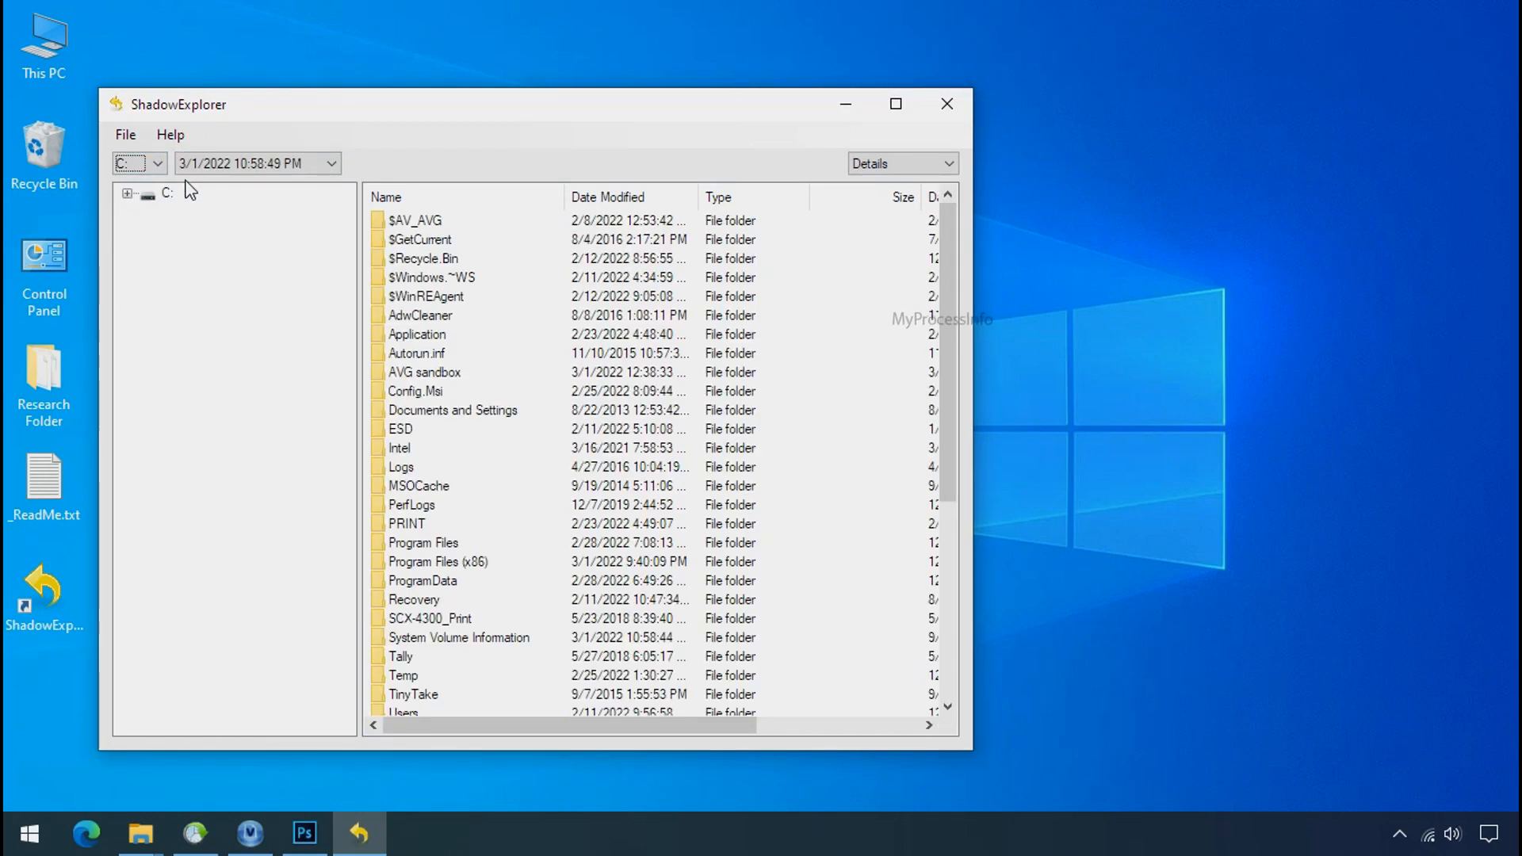
- Select the 3/1/2022 10:58:49 PM snapshot and browse to C:\Users\123\Desktop
{"action": "left_click", "coordinate": [326, 163]}
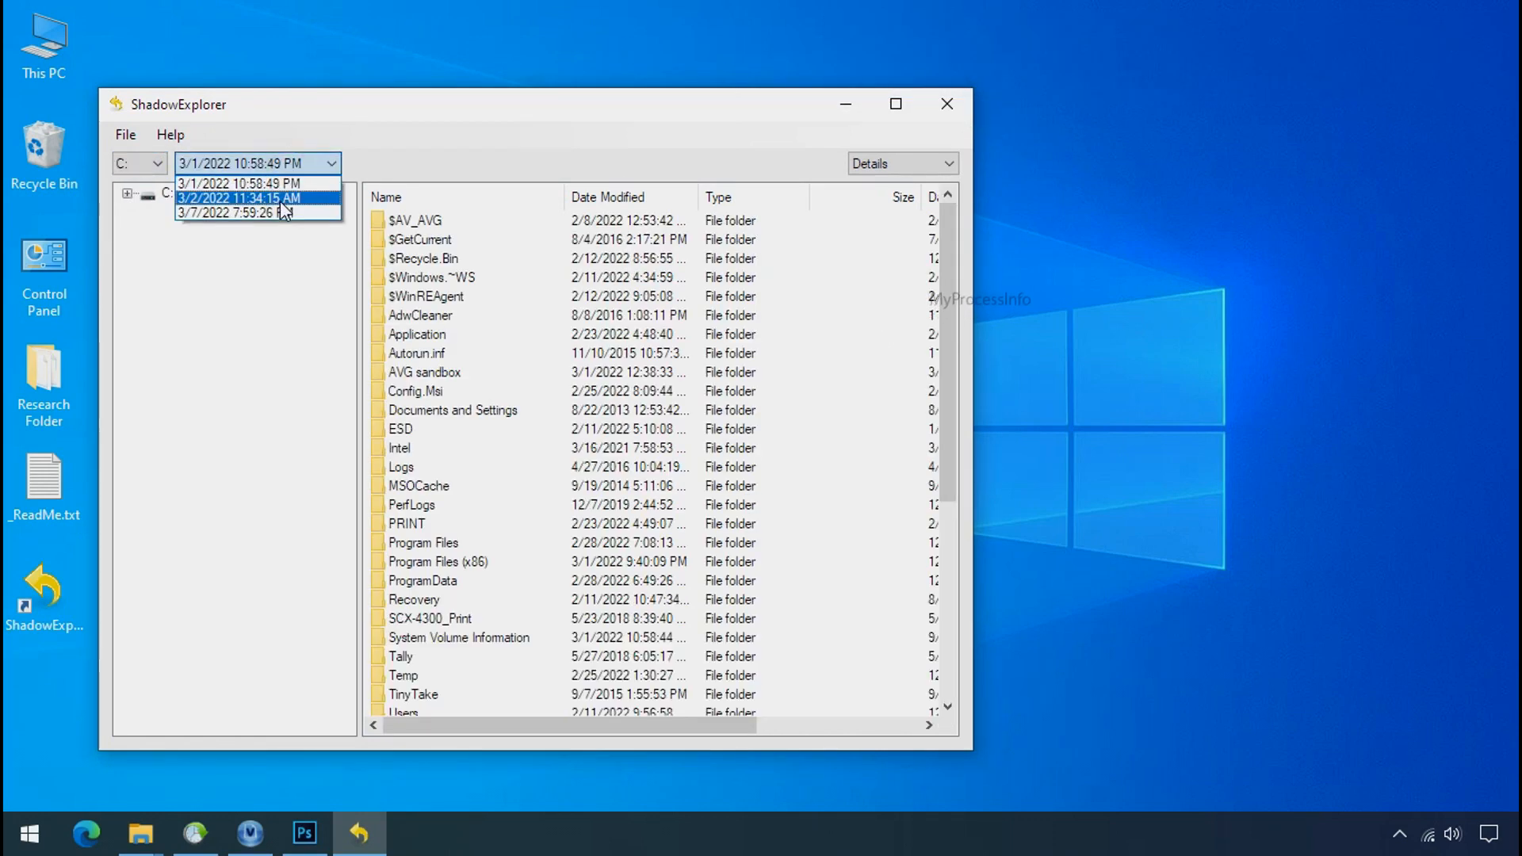
{"action": "left_click", "coordinate": [238, 184]}
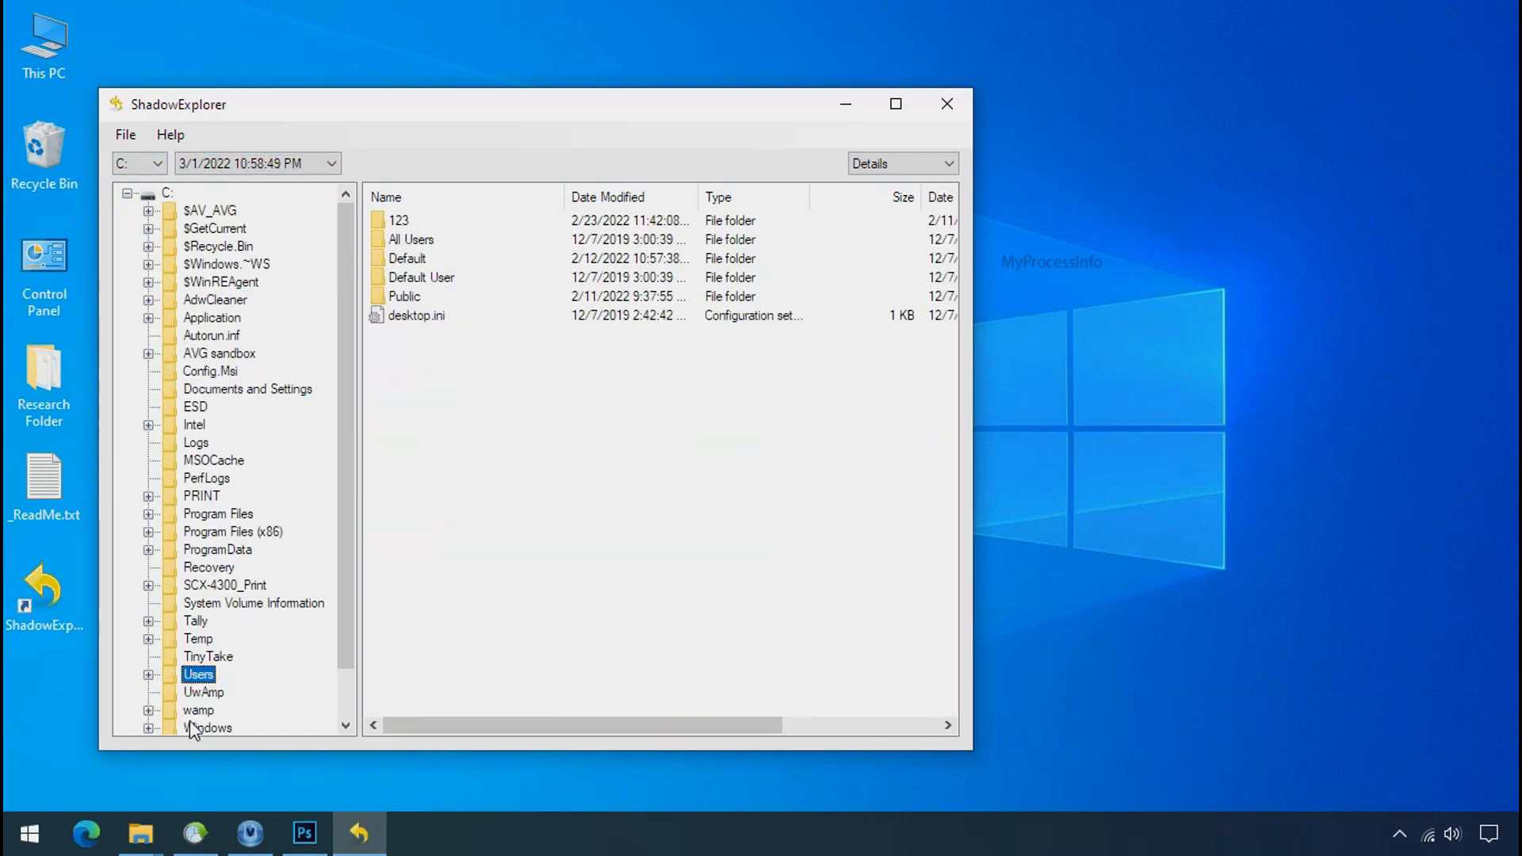
{"action": "left_click", "coordinate": [394, 220]}
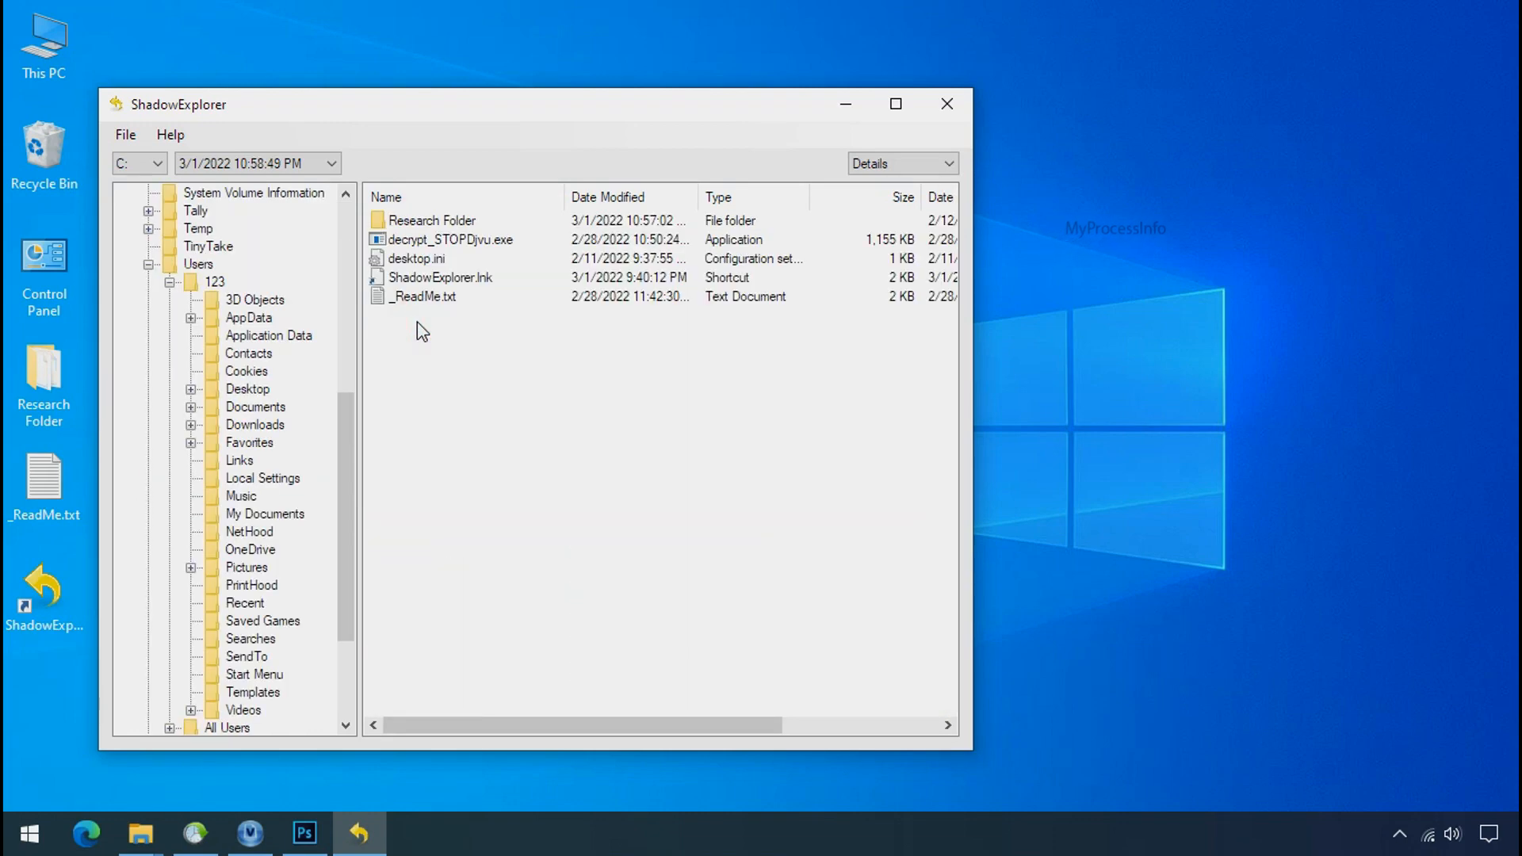
- Export Research Folder into the Recover folder on Softwares (G:)
{"action": "right_click", "coordinate": [427, 220]}
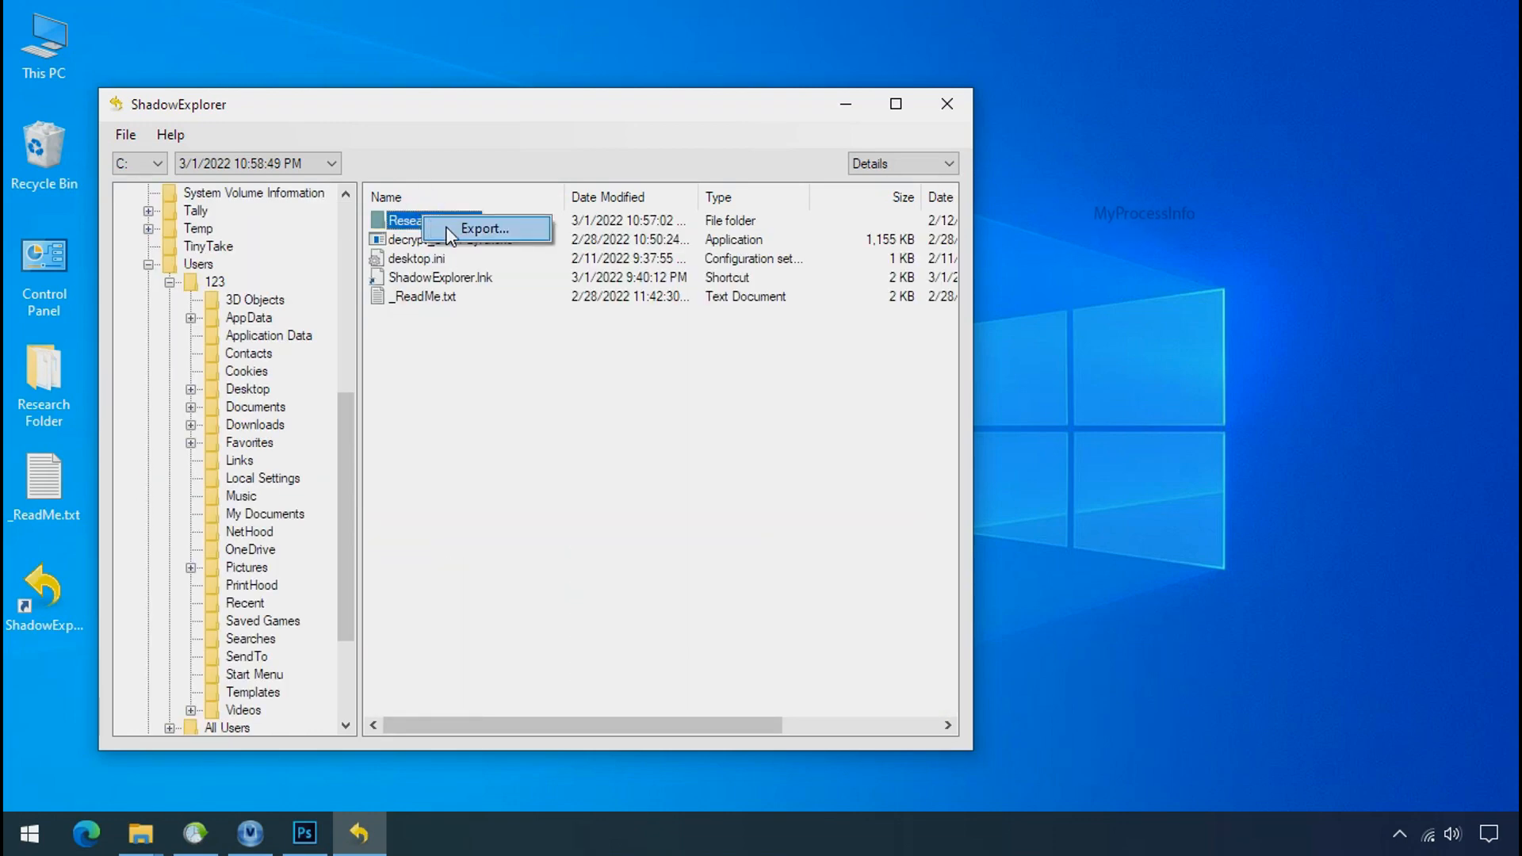
{"action": "left_click", "coordinate": [486, 228]}
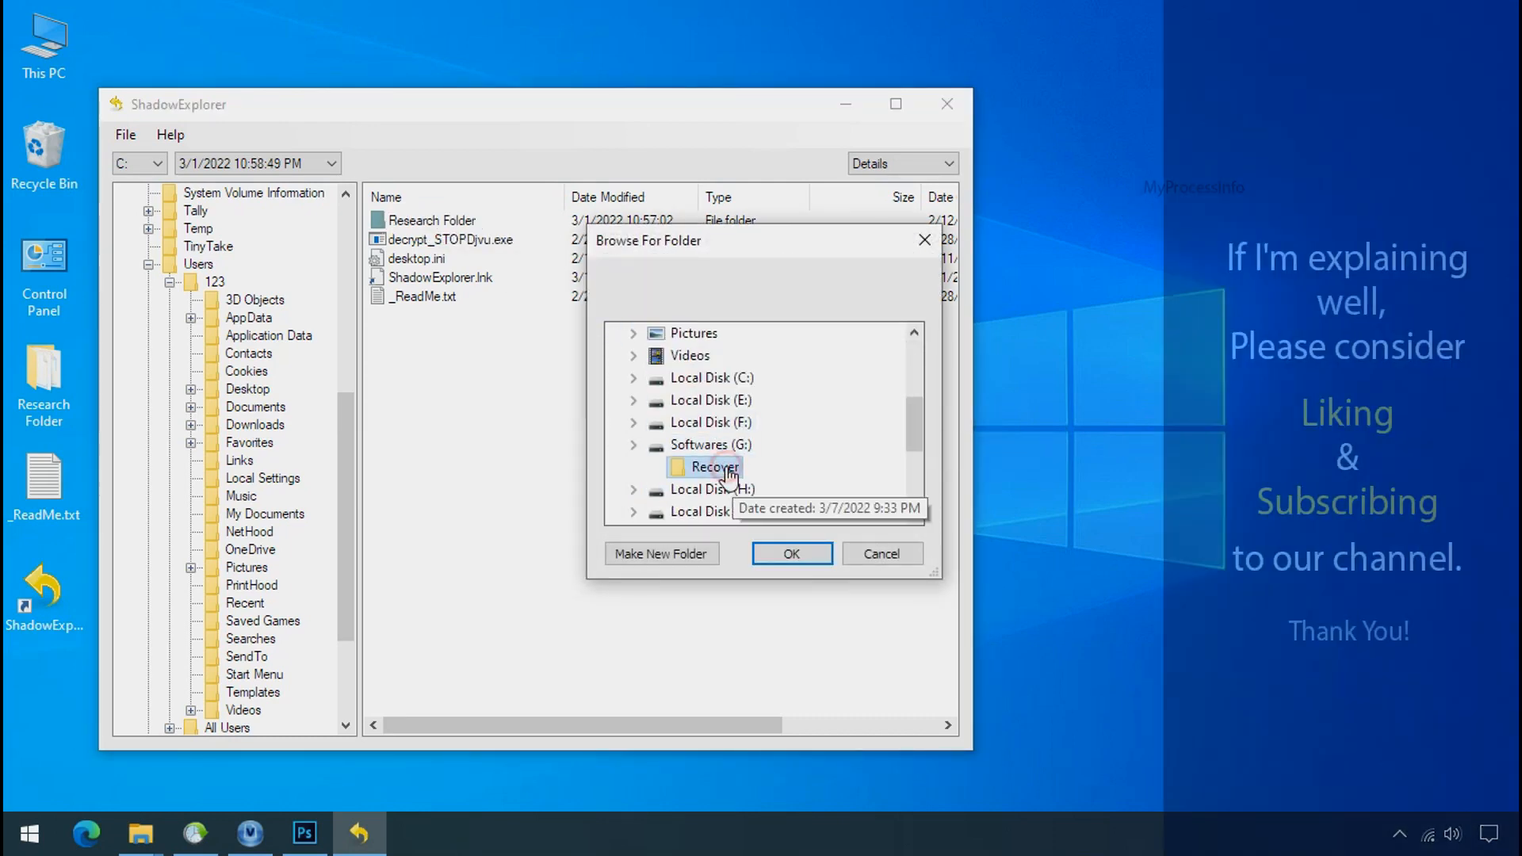
{"action": "left_click", "coordinate": [792, 553]}
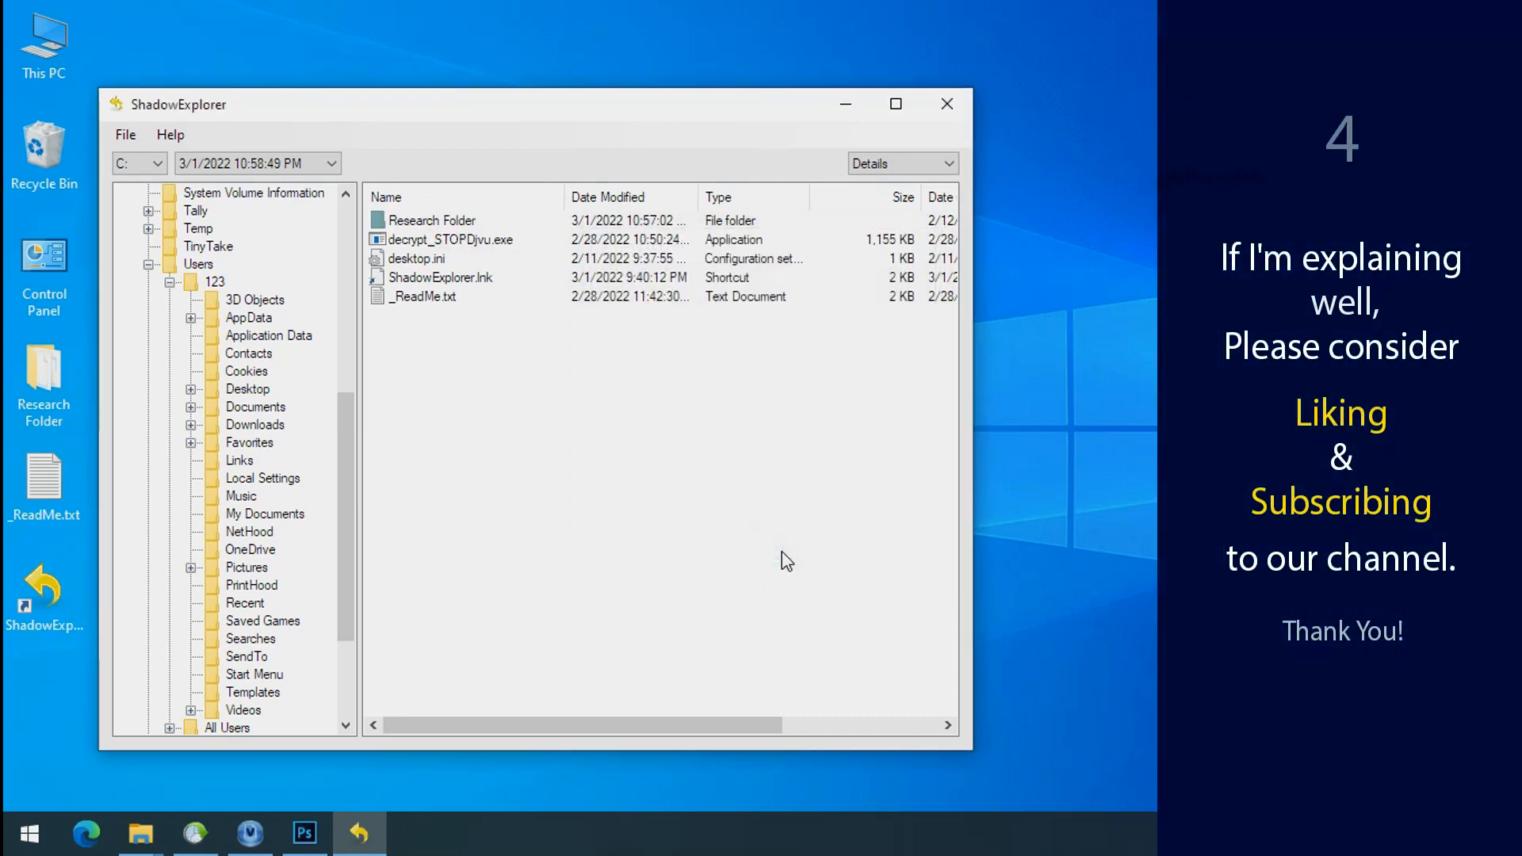
{"action": "left_click", "coordinate": [431, 221]}
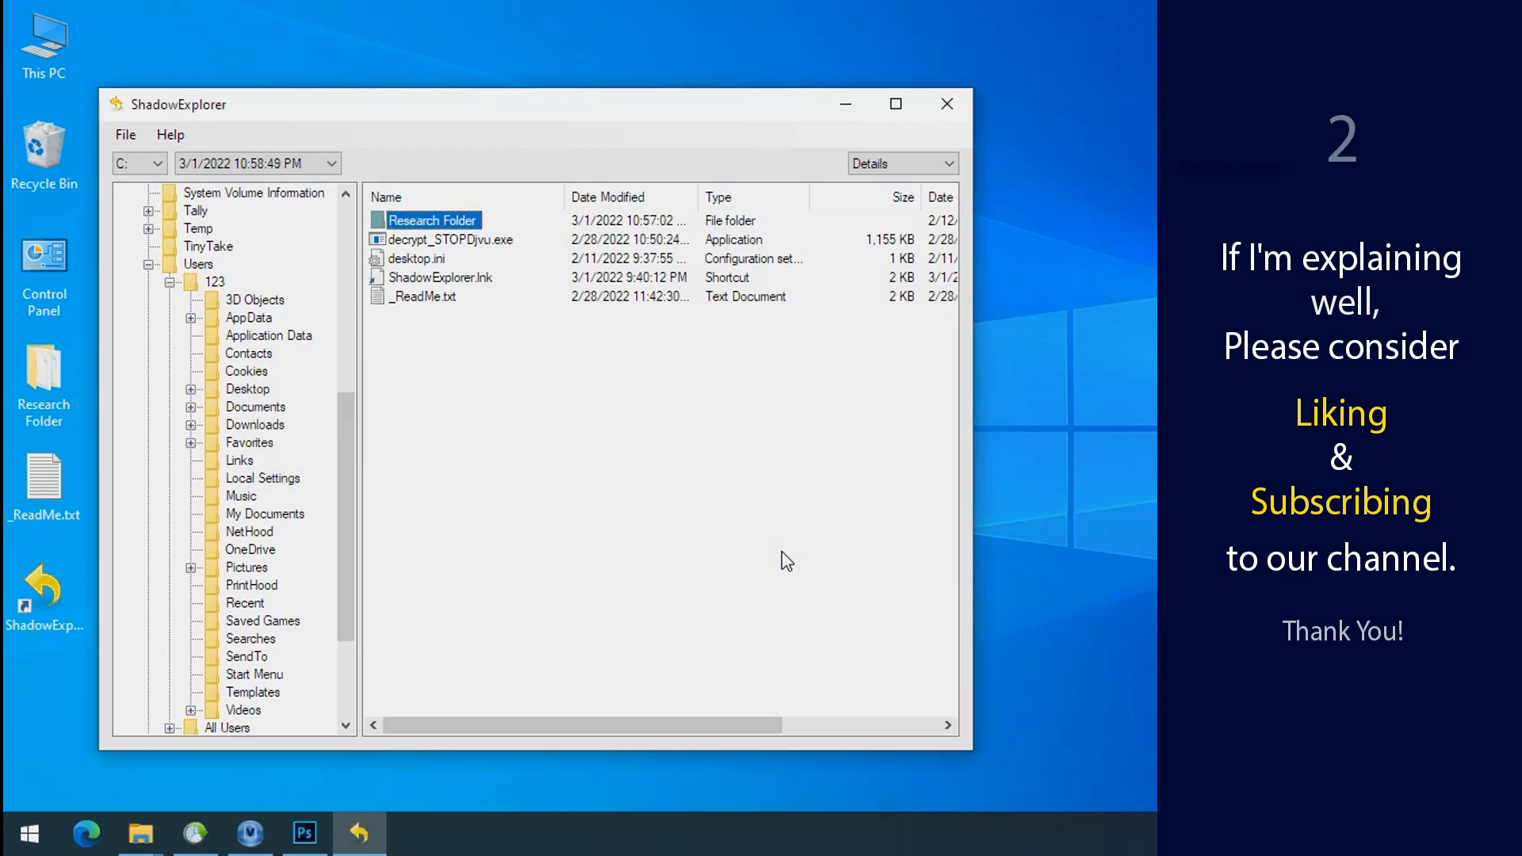
- View the exported Research Folder in G:\Recover with its recovered PNG, PDF and XLSX files
{"action": "left_click", "coordinate": [947, 105]}
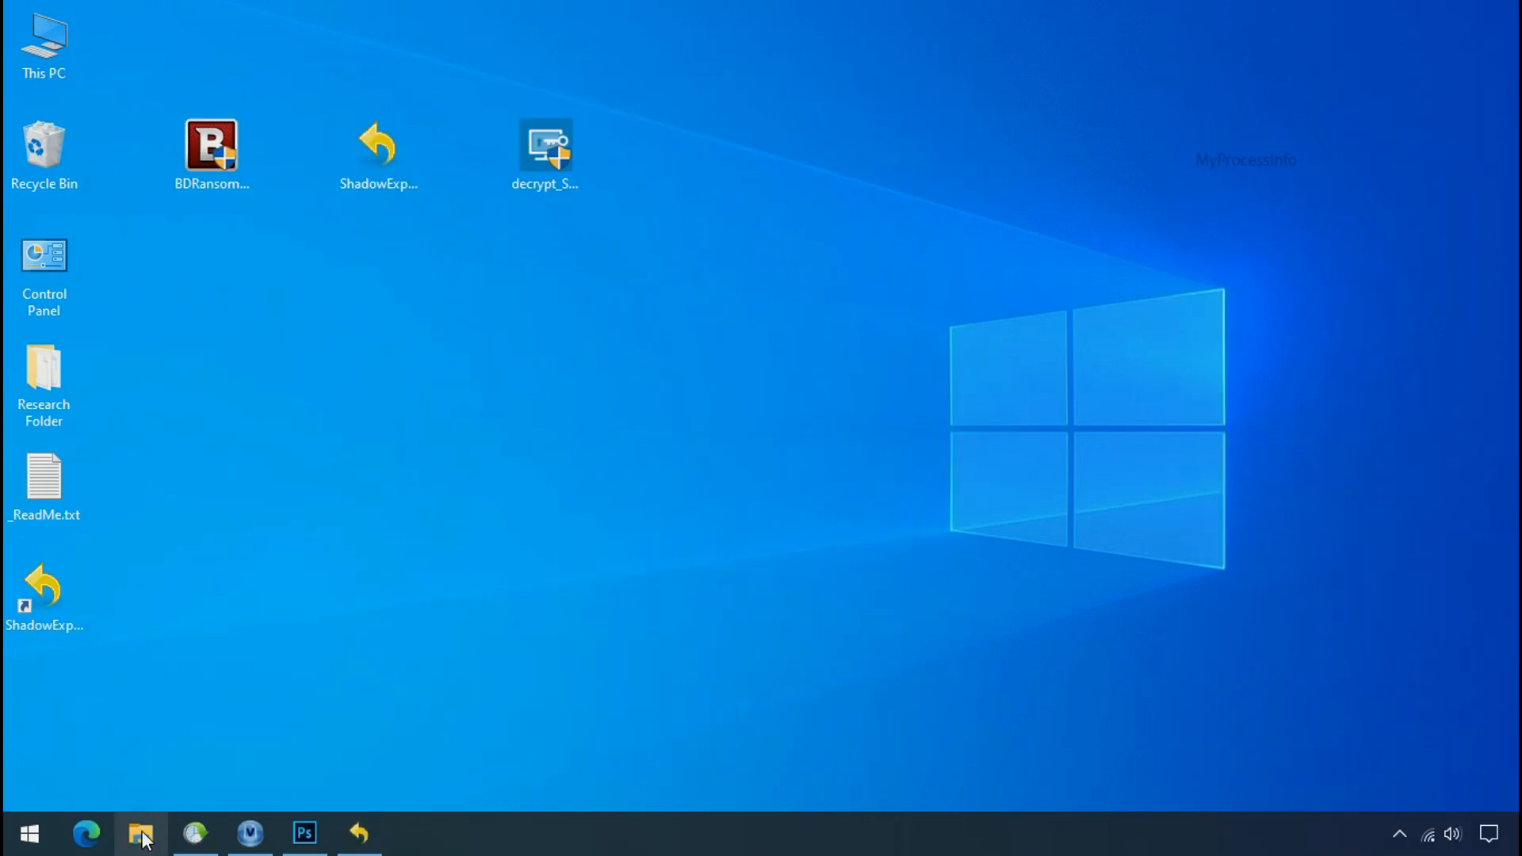
{"action": "left_click", "coordinate": [136, 835]}
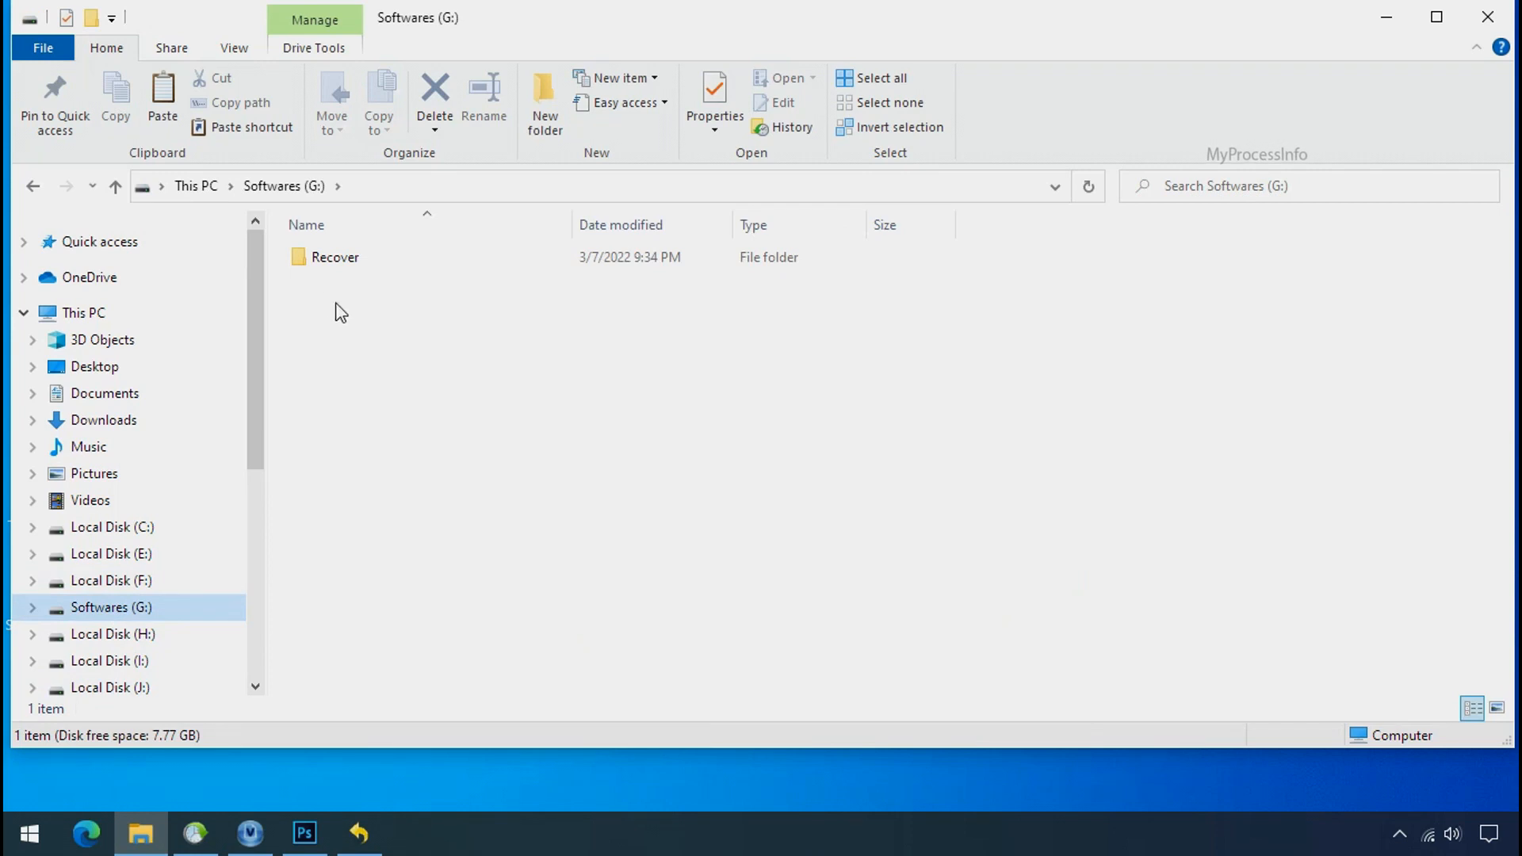
{"action": "left_click", "coordinate": [301, 257]}
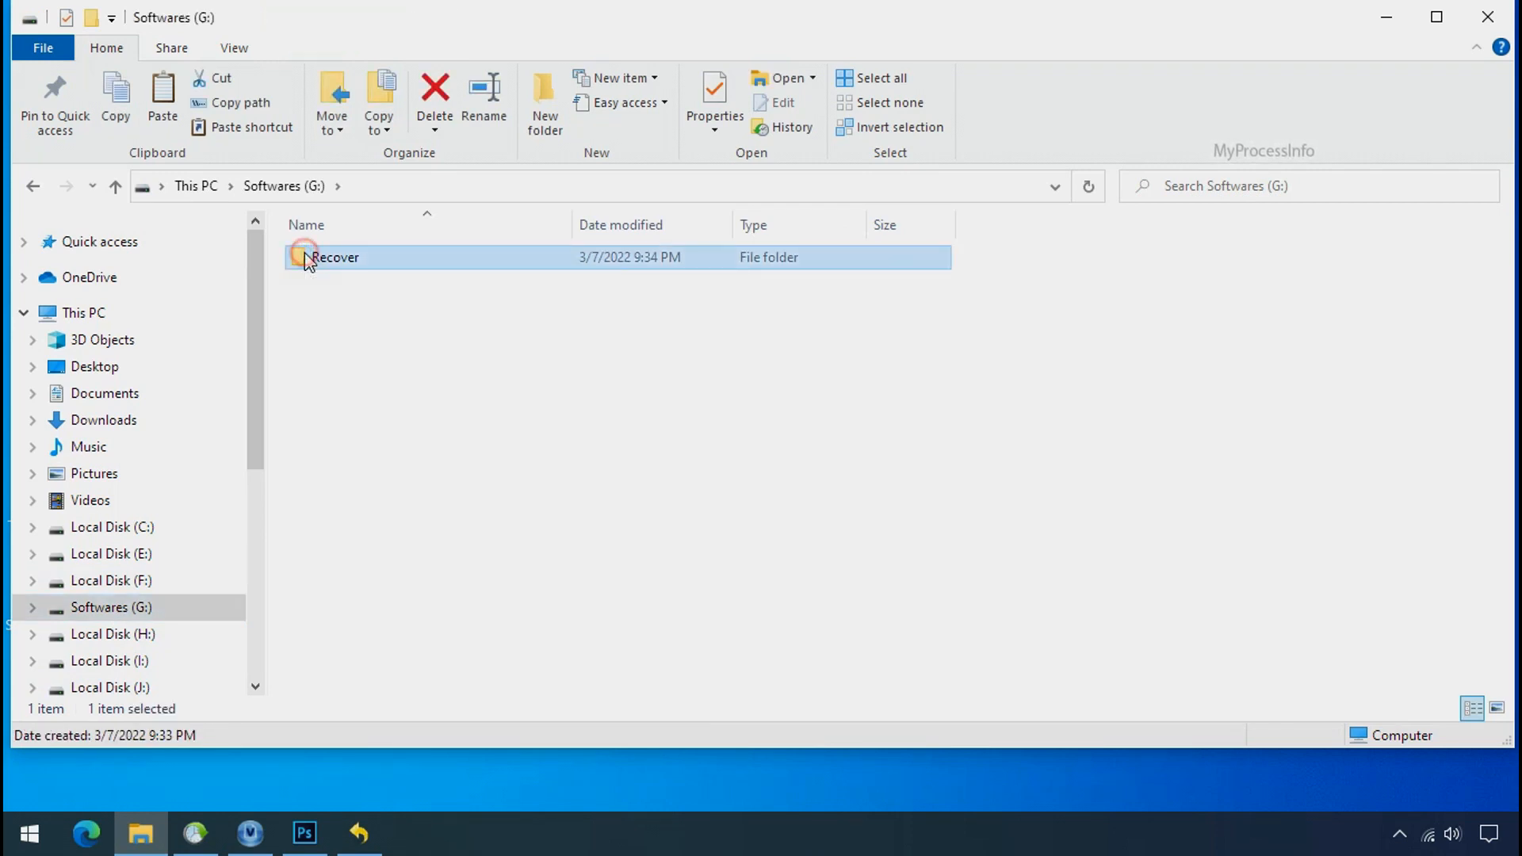
{"action": "double_click", "coordinate": [301, 256]}
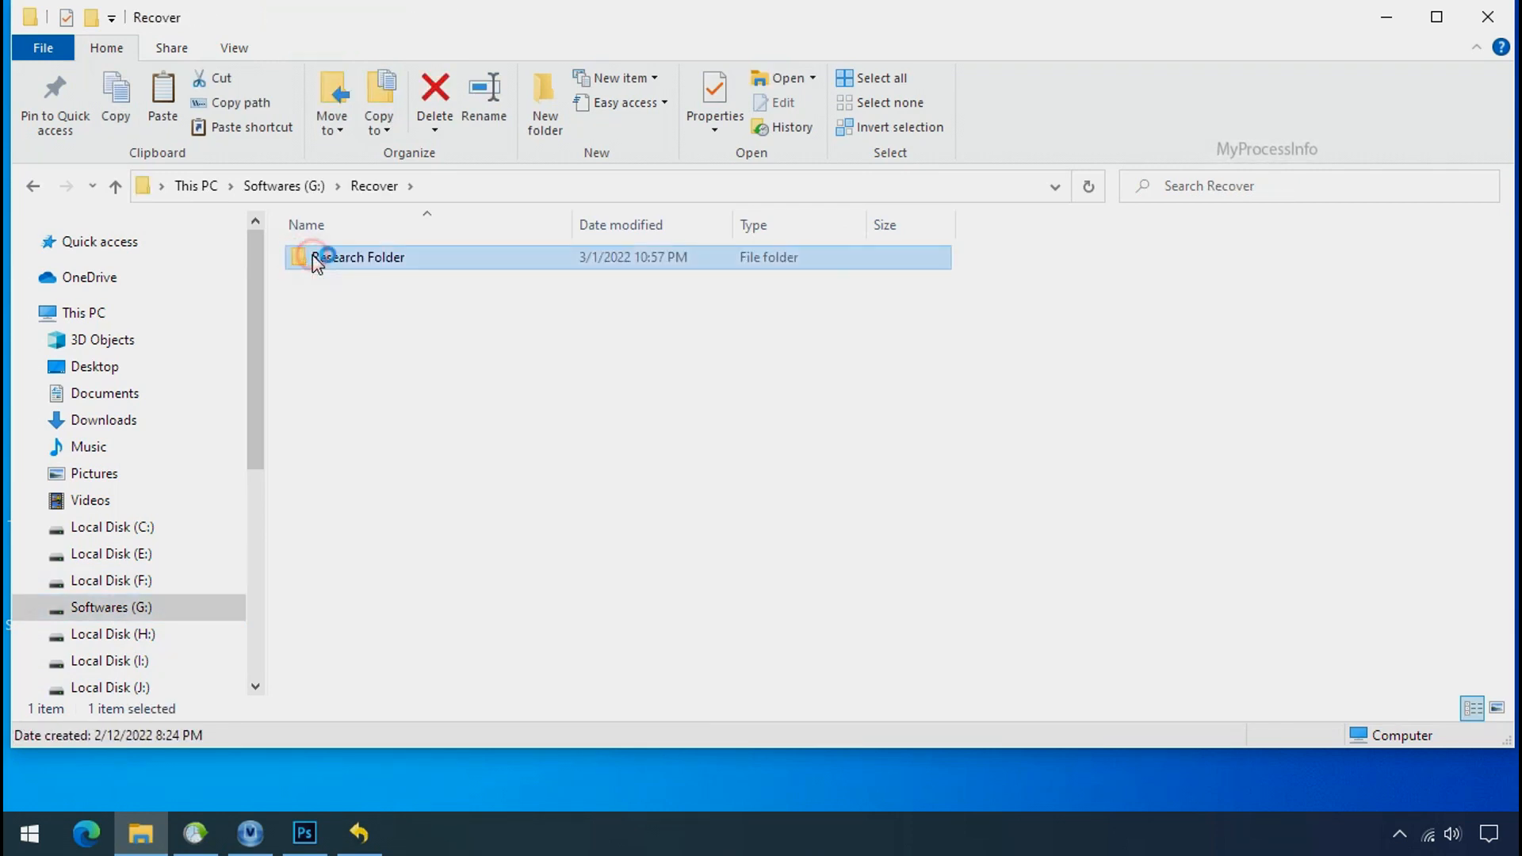
{"action": "double_click", "coordinate": [321, 257]}
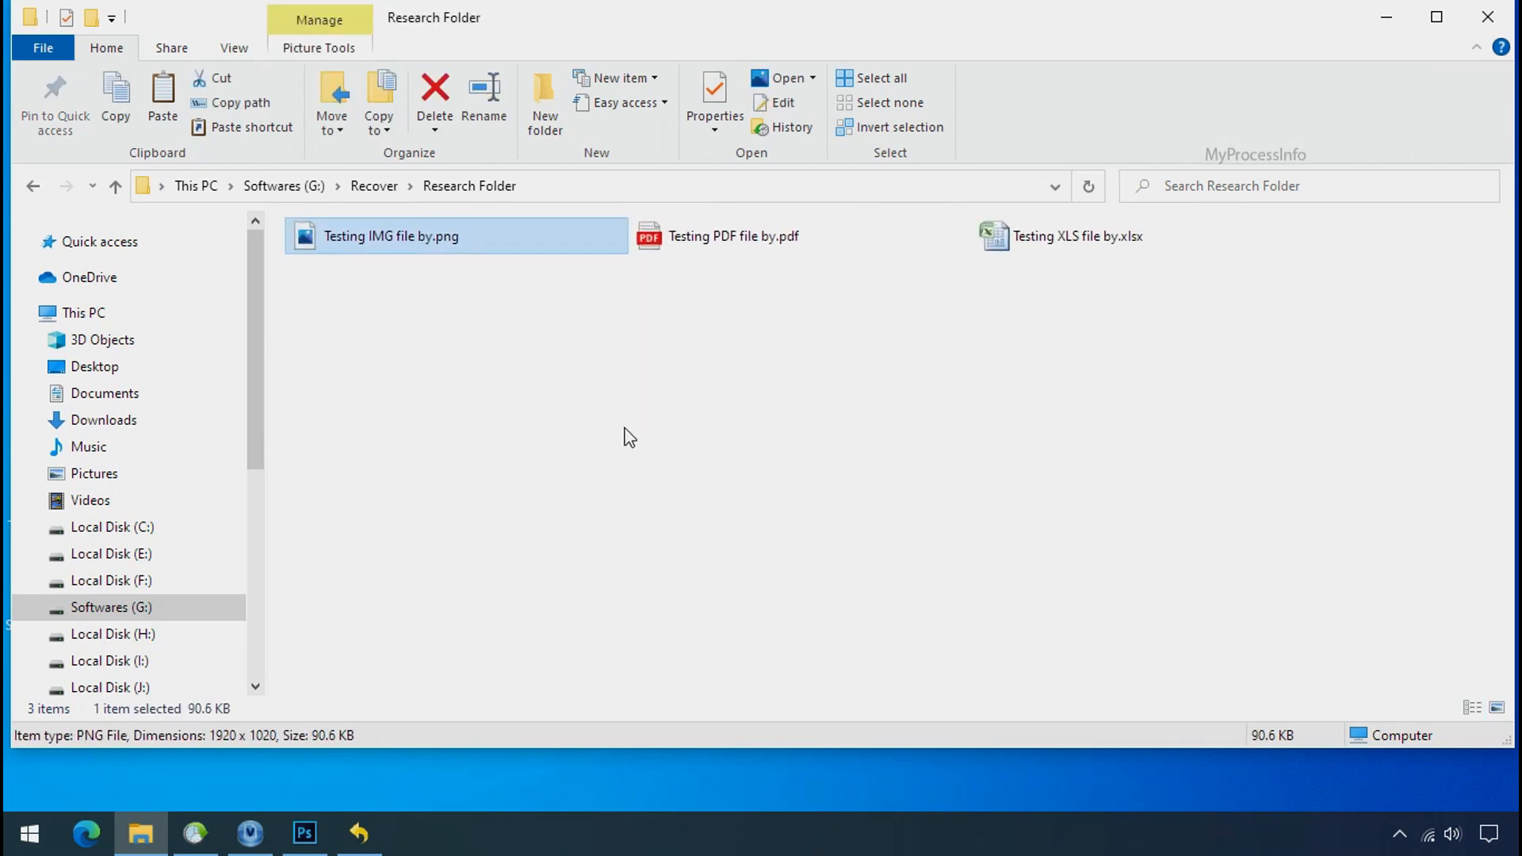
{"action": "left_click", "coordinate": [1500, 706]}
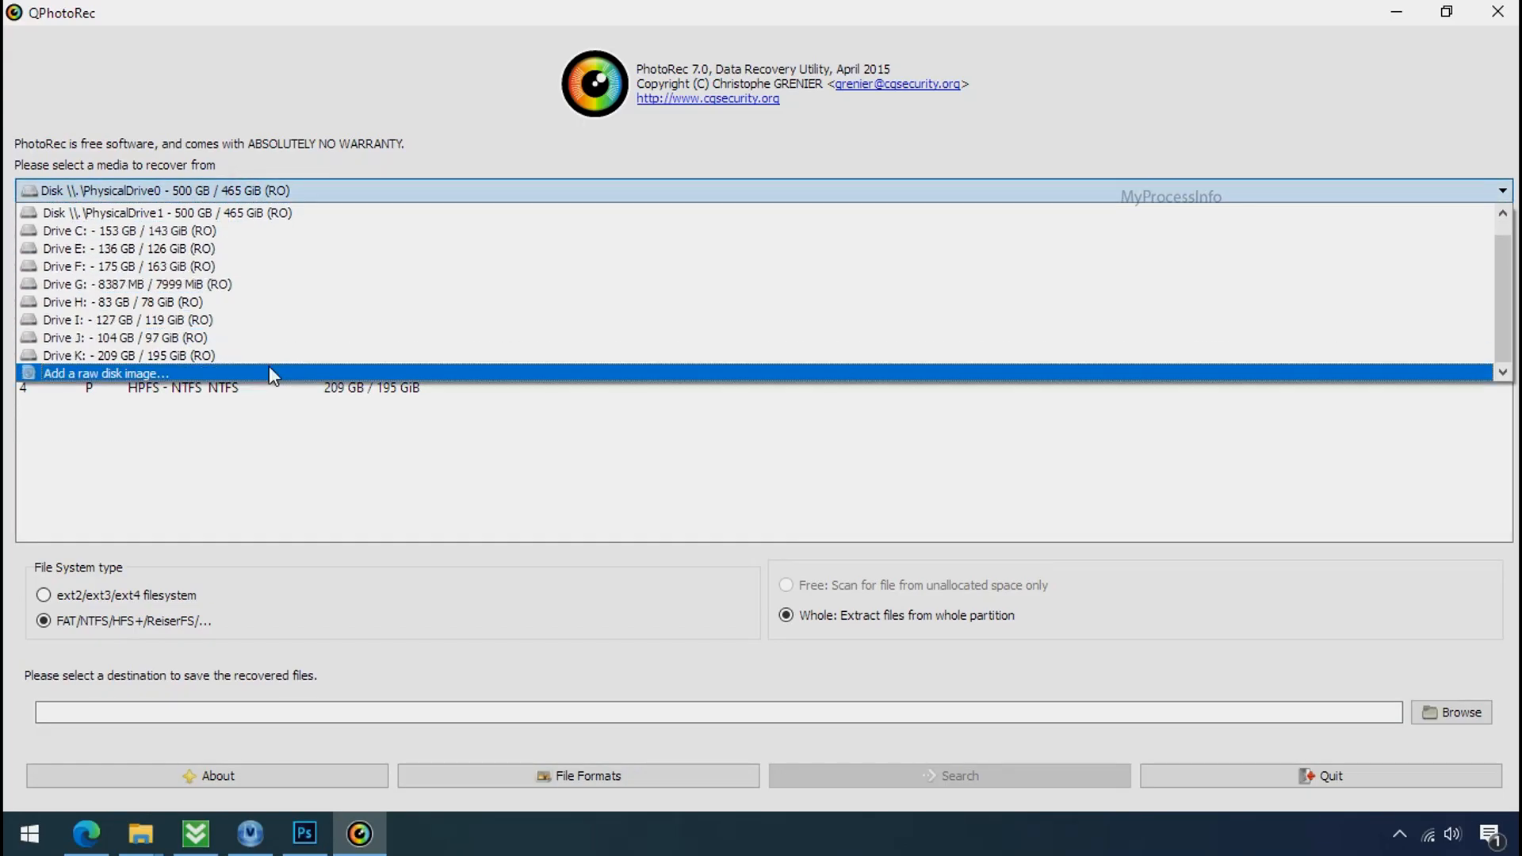
- Quit QPhotoRec, inspect the encrypted png files, and close the TestDisk download page
{"action": "left_click", "coordinate": [158, 190]}
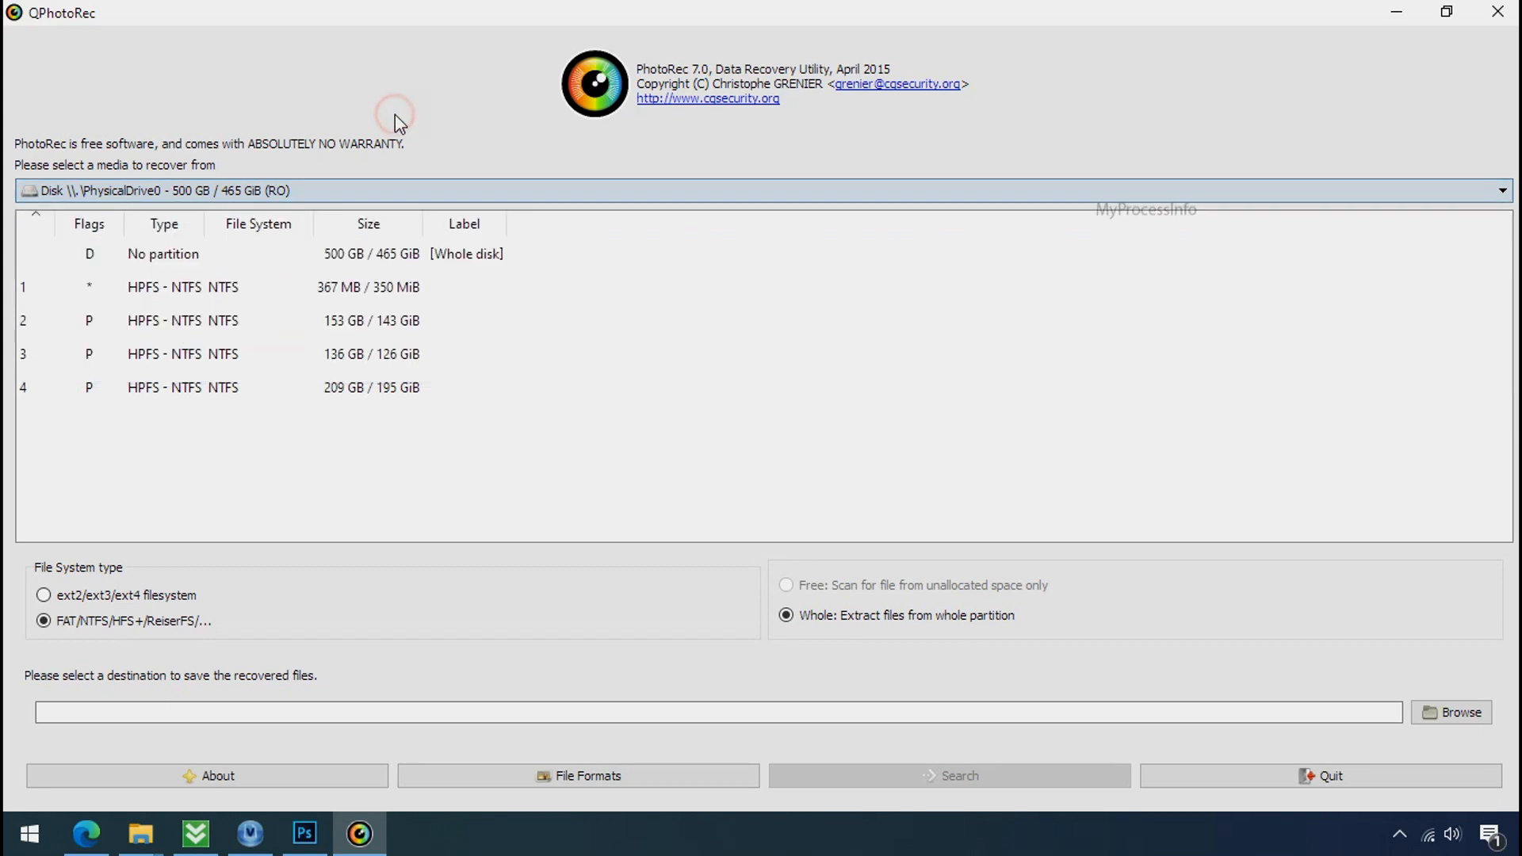
{"action": "mouse_move", "coordinate": [409, 216]}
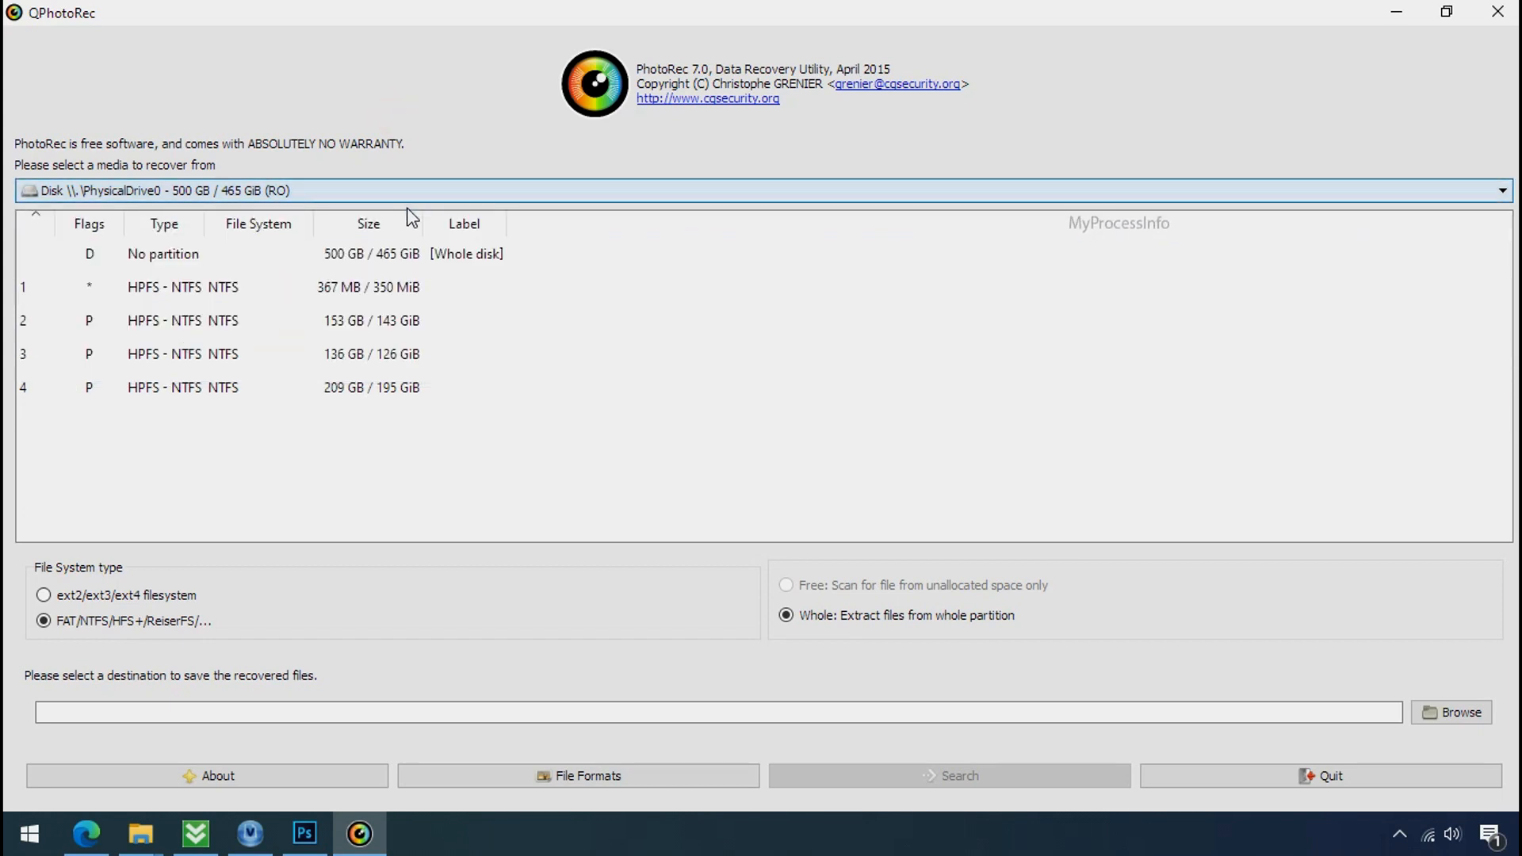
{"action": "mouse_move", "coordinate": [205, 361]}
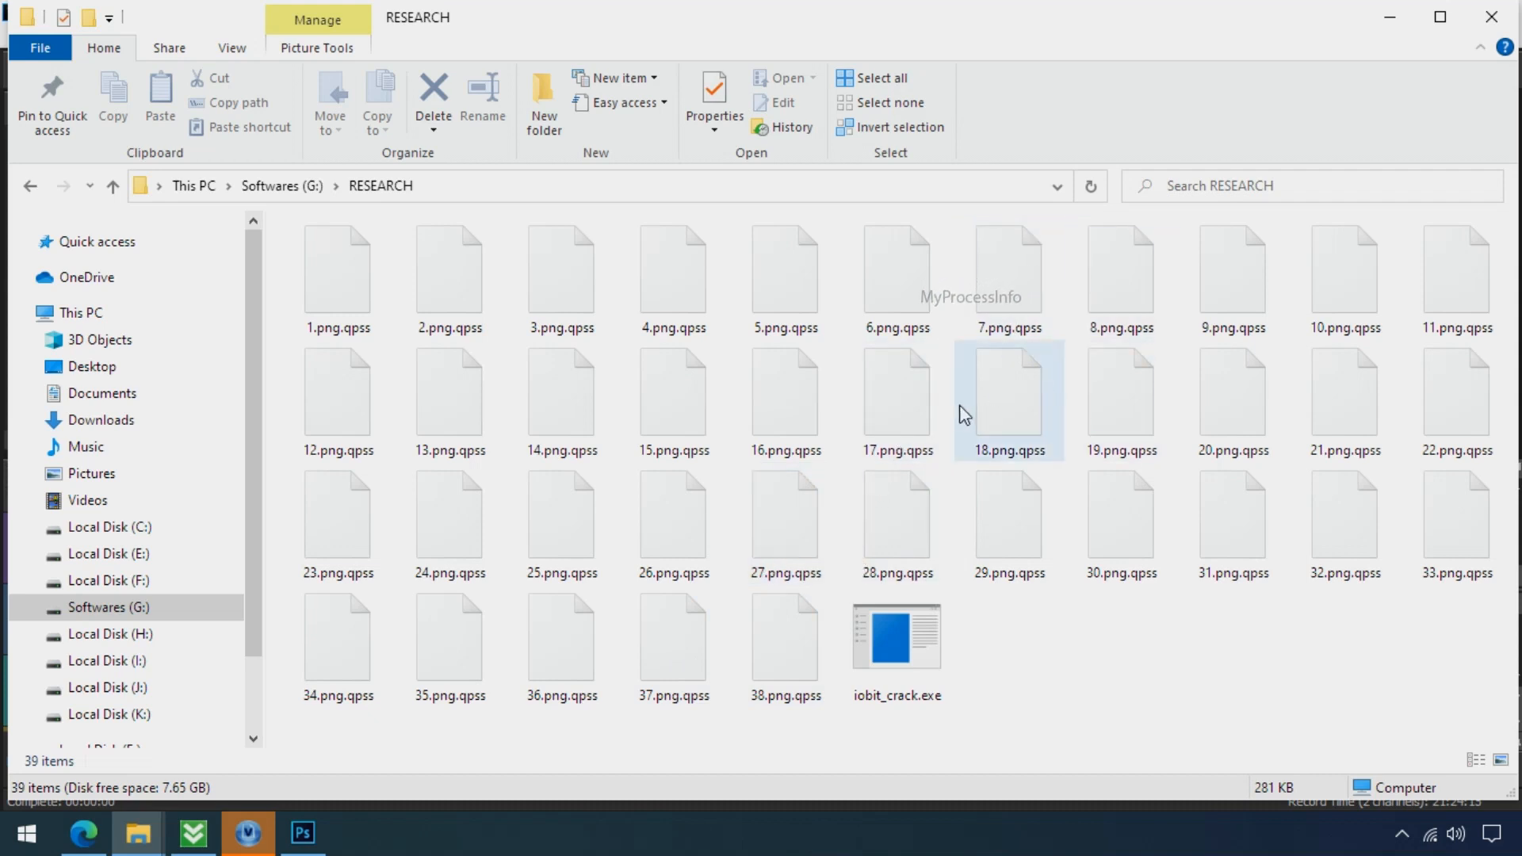
{"action": "left_click", "coordinate": [561, 517]}
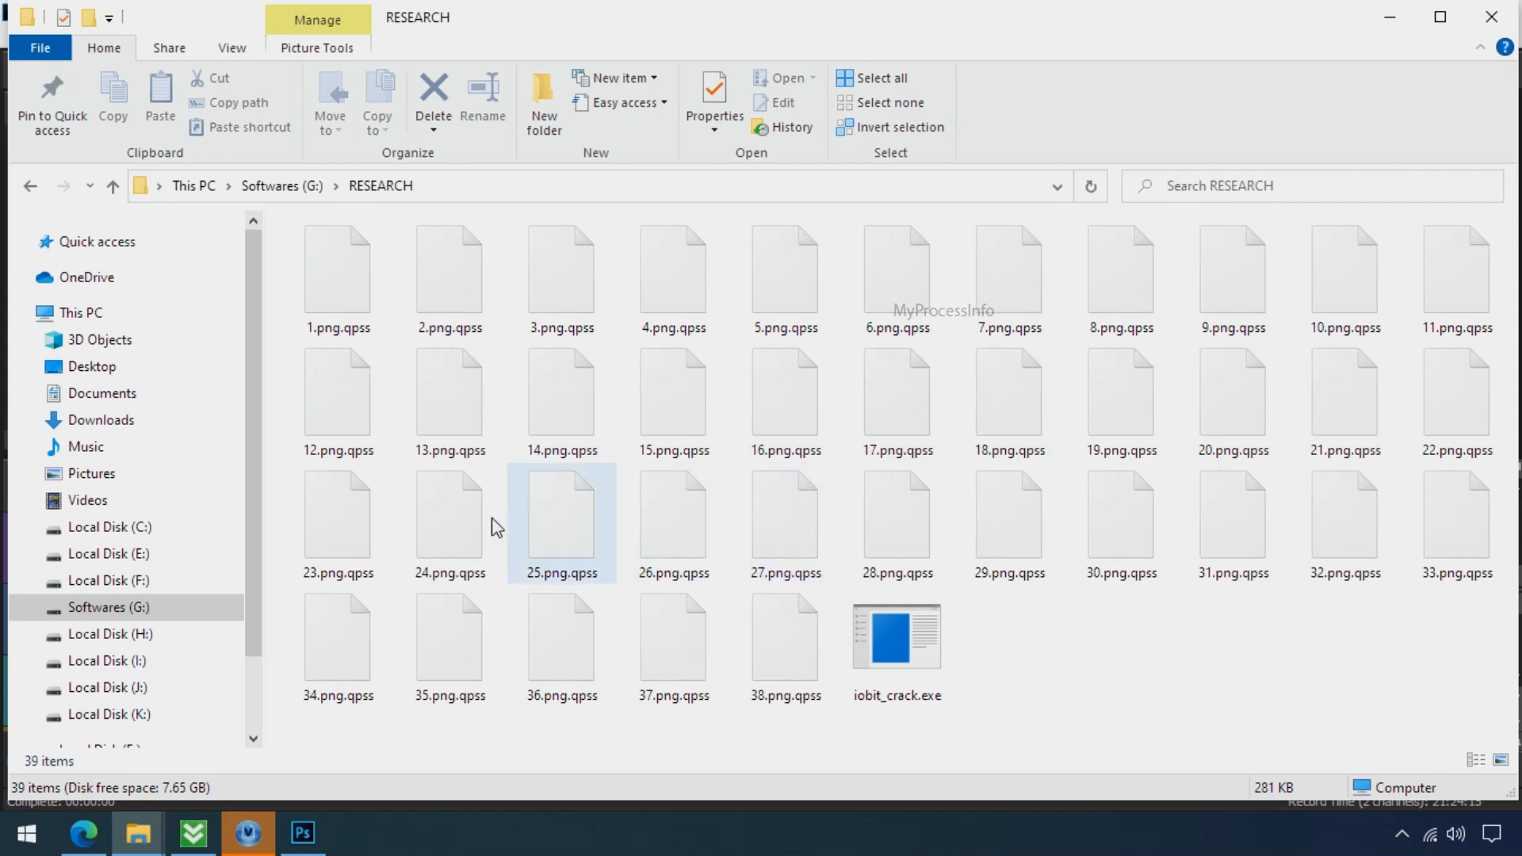
{"action": "left_click", "coordinate": [336, 396]}
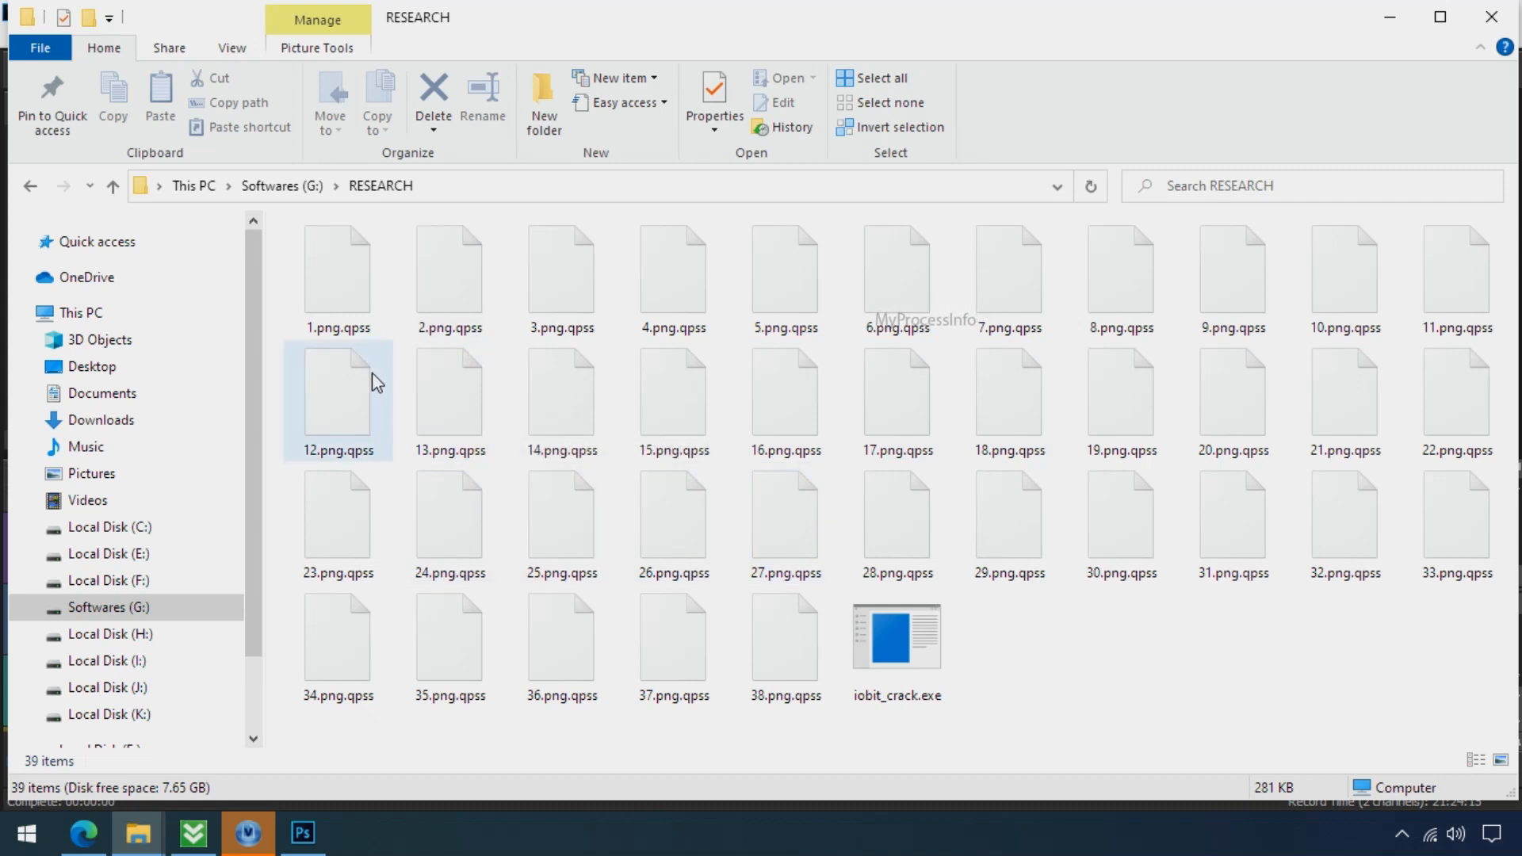
{"action": "mouse_move", "coordinate": [348, 433]}
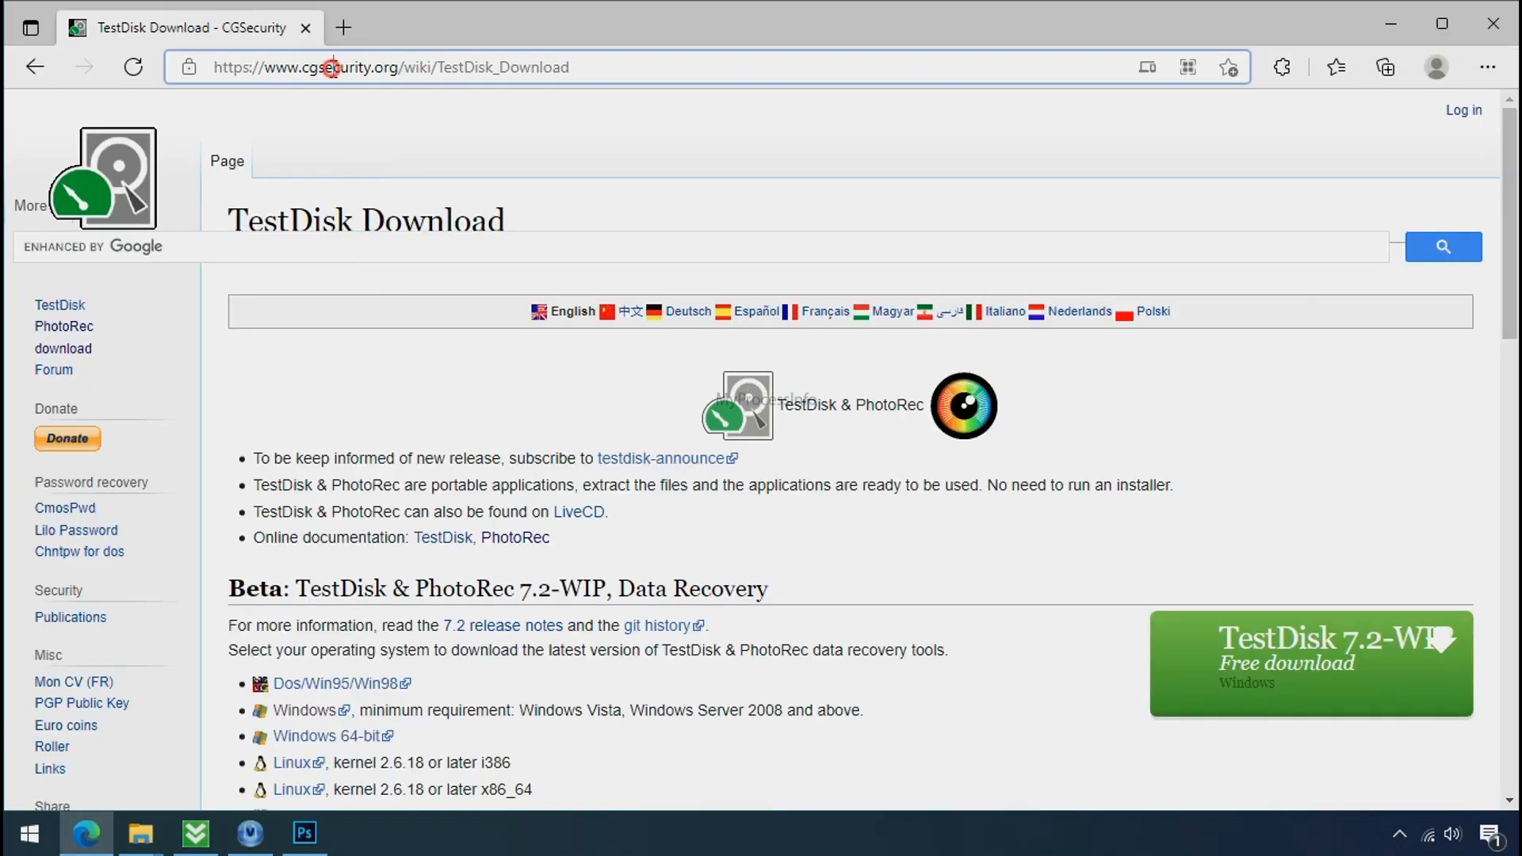
{"action": "mouse_move", "coordinate": [962, 485]}
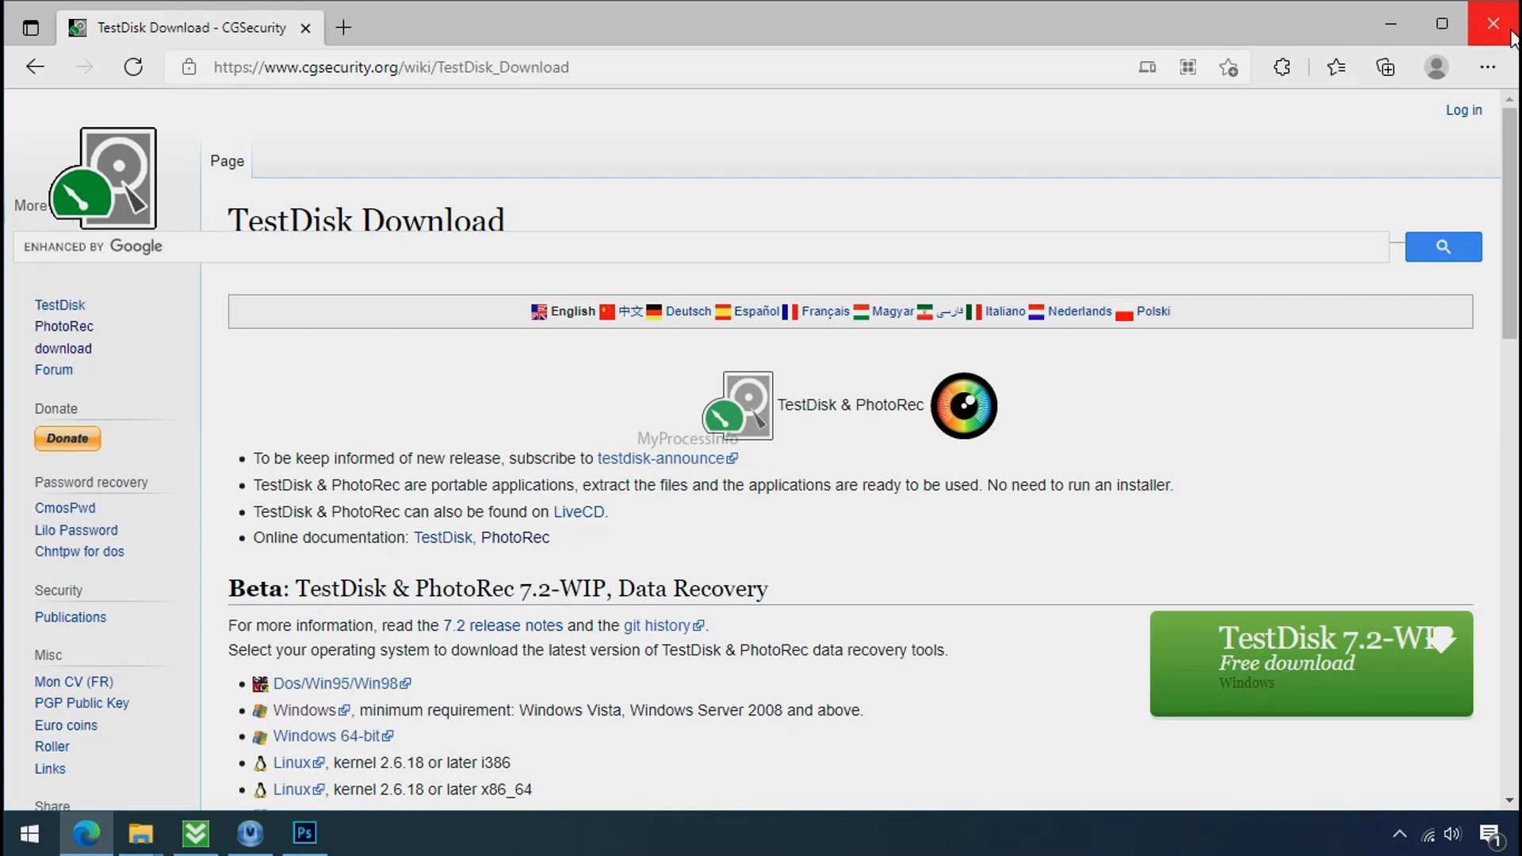
{"action": "left_click", "coordinate": [1470, 22]}
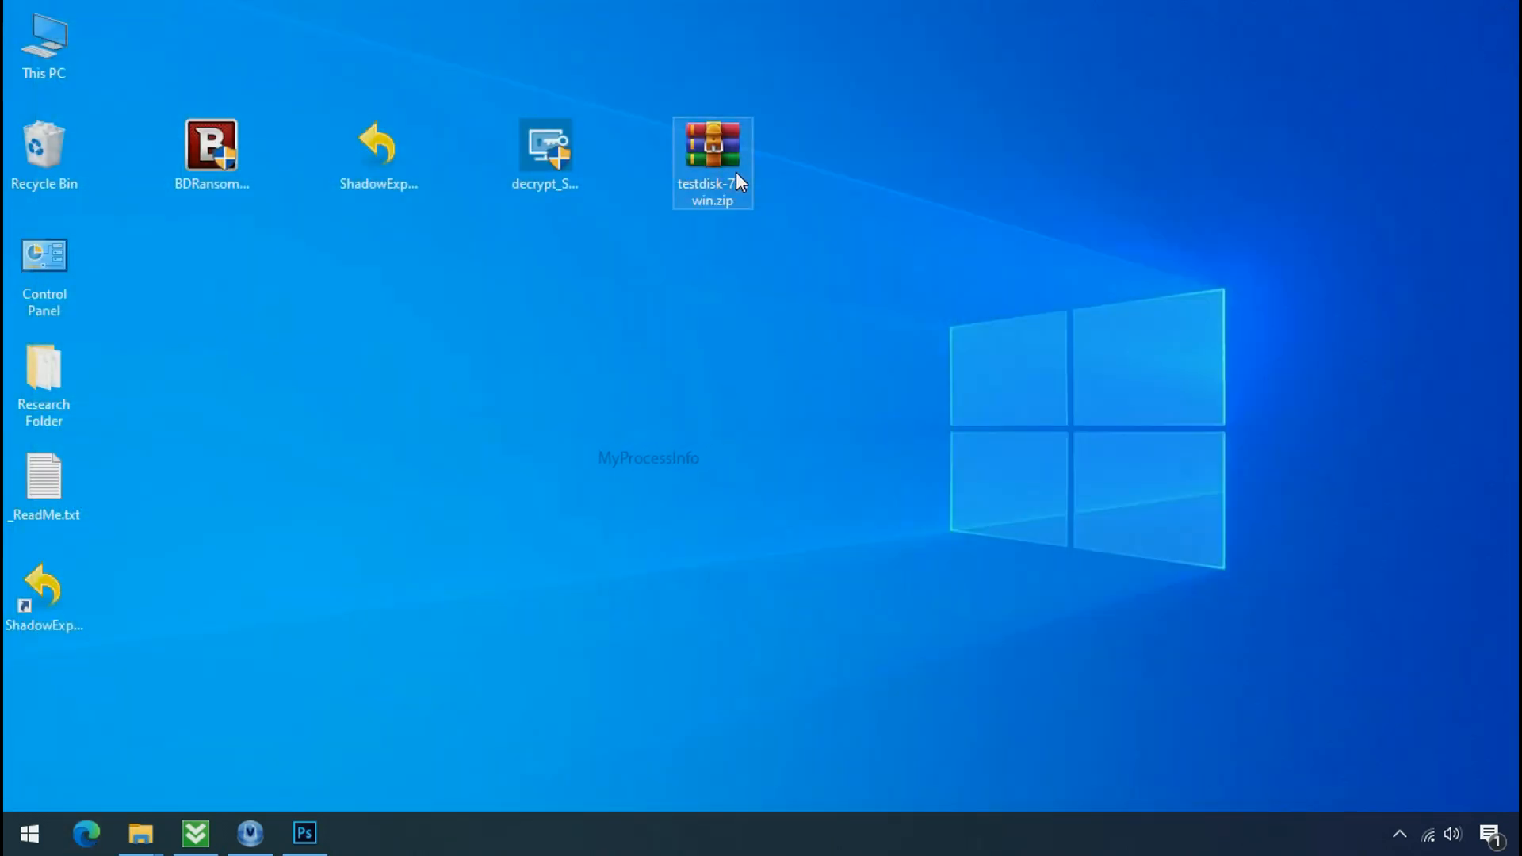
- Extract testdisk-7.0.win.zip and launch qphotorec_win.exe from the extracted folder
{"action": "right_click", "coordinate": [710, 143]}
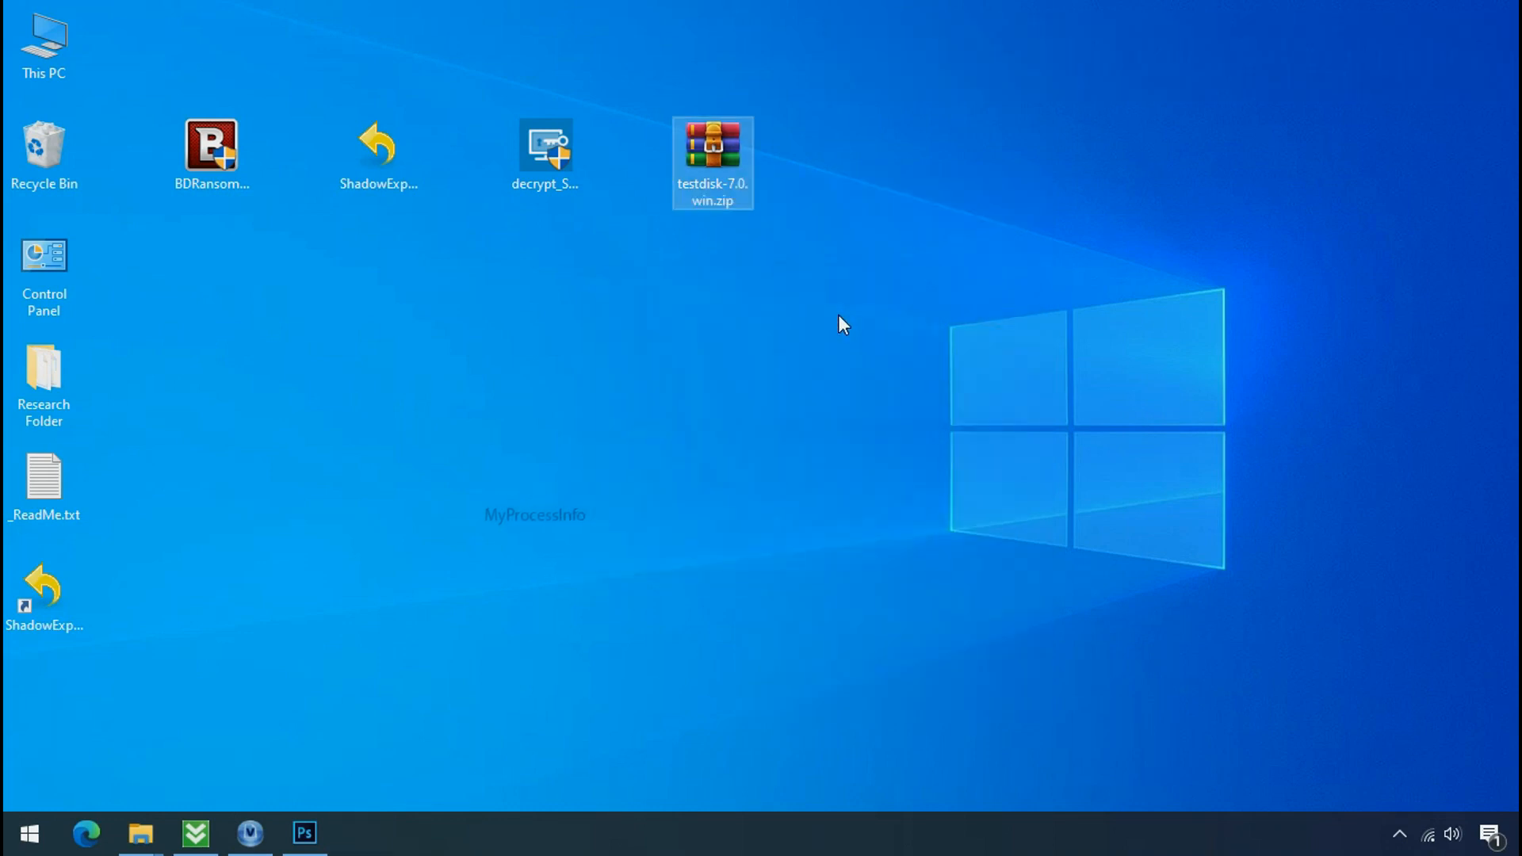
{"action": "double_click", "coordinate": [712, 146]}
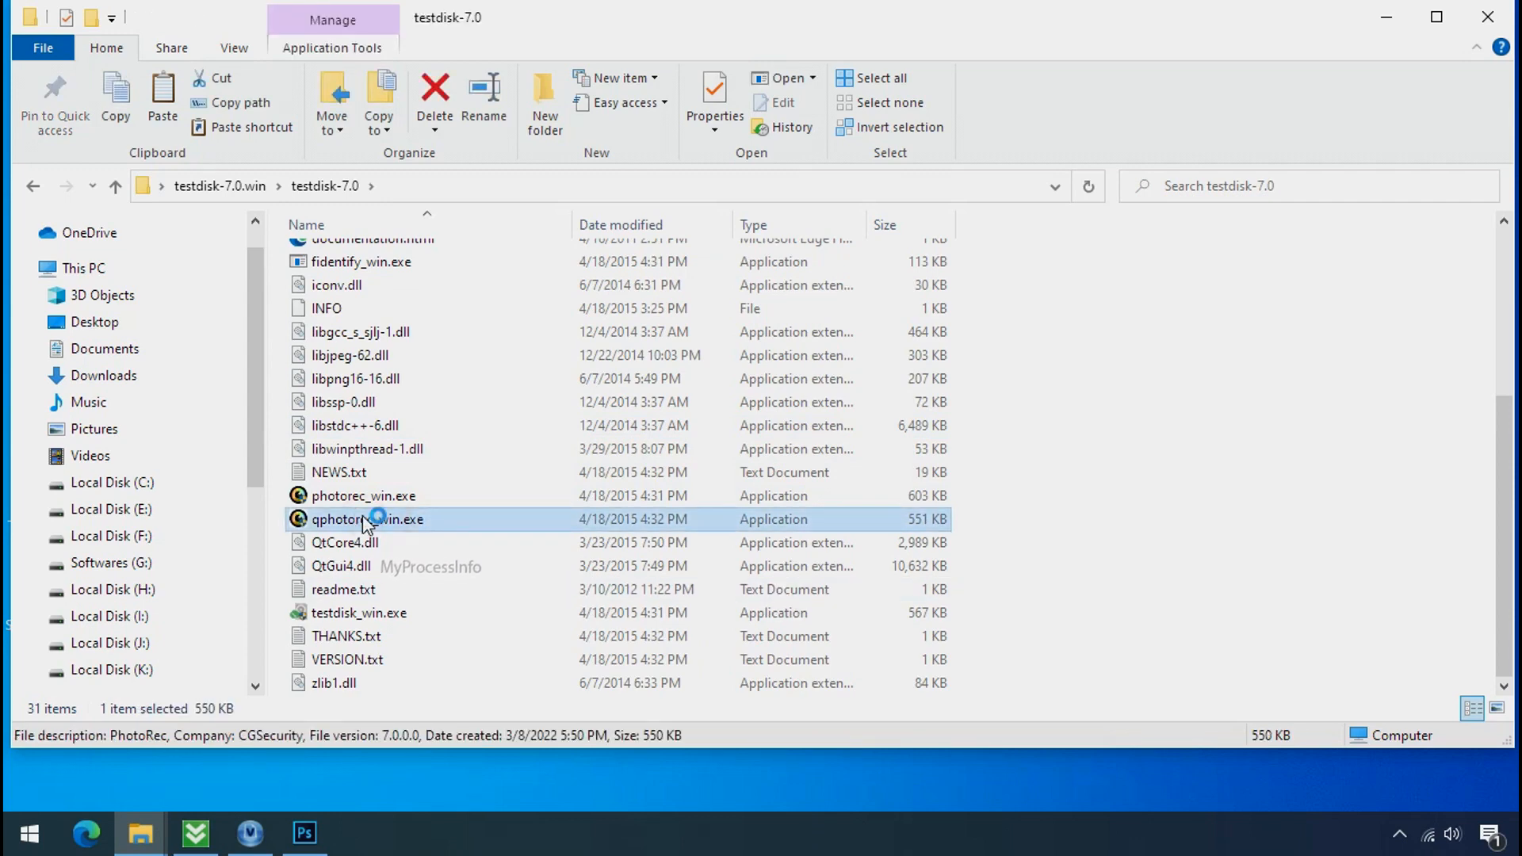
{"action": "double_click", "coordinate": [366, 519]}
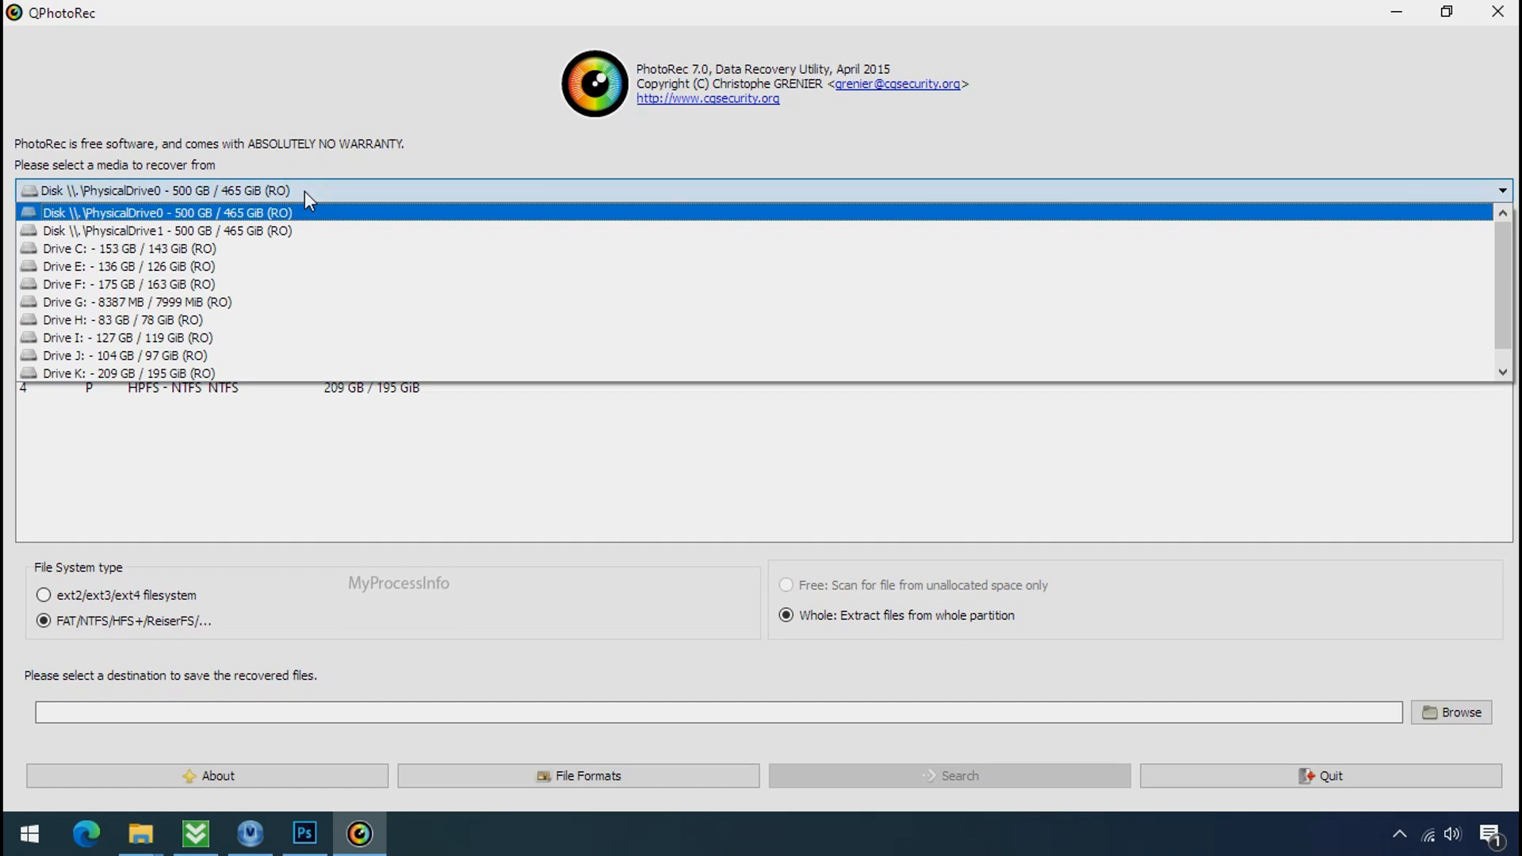
- Target Drive C: and limit the file formats to jpg, pdf and png
{"action": "left_click", "coordinate": [105, 247]}
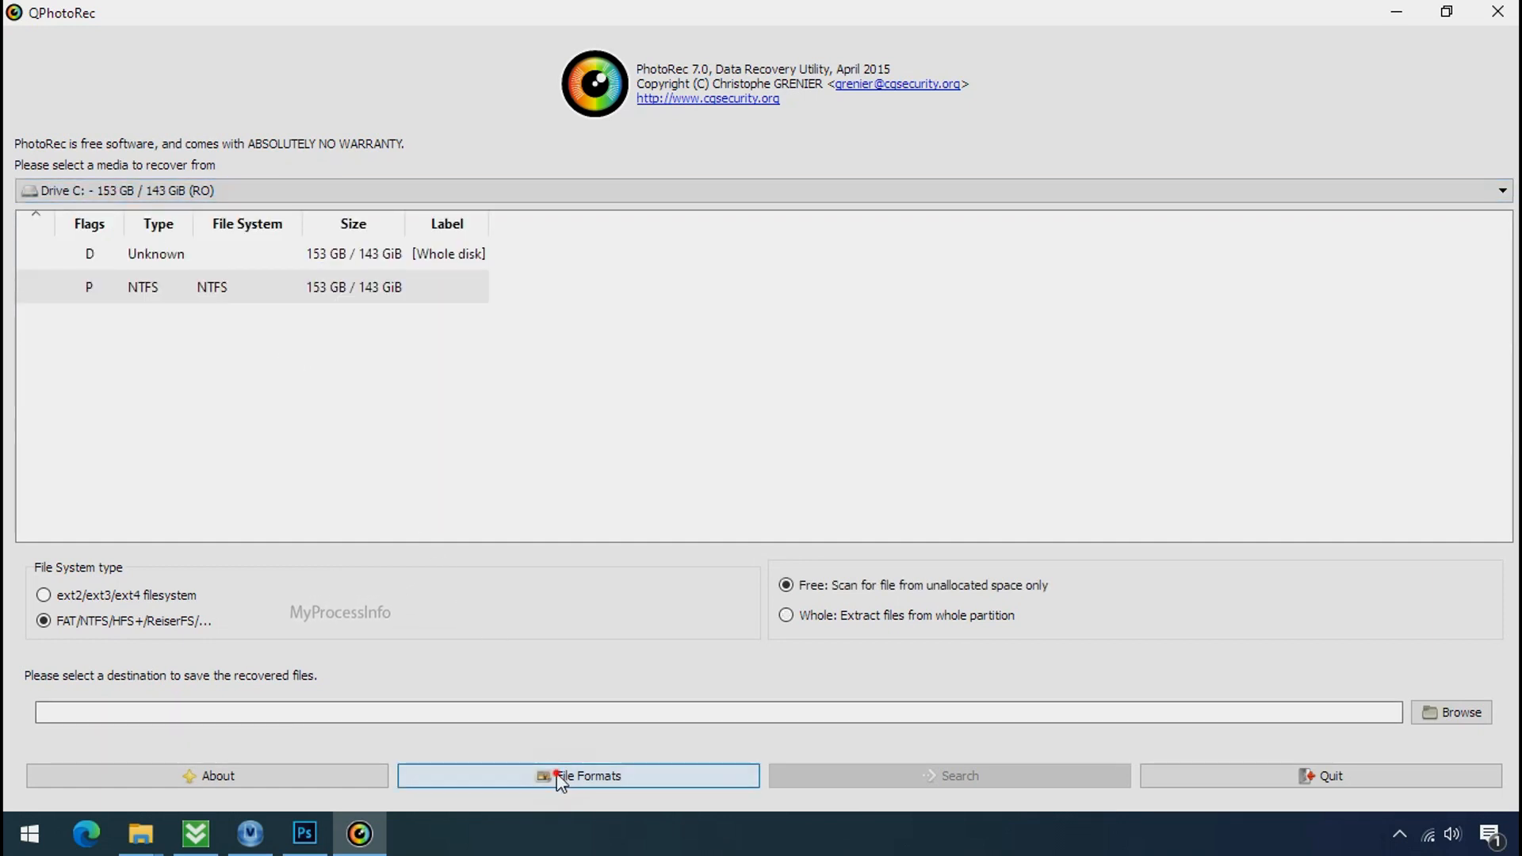
{"action": "left_click", "coordinate": [565, 777]}
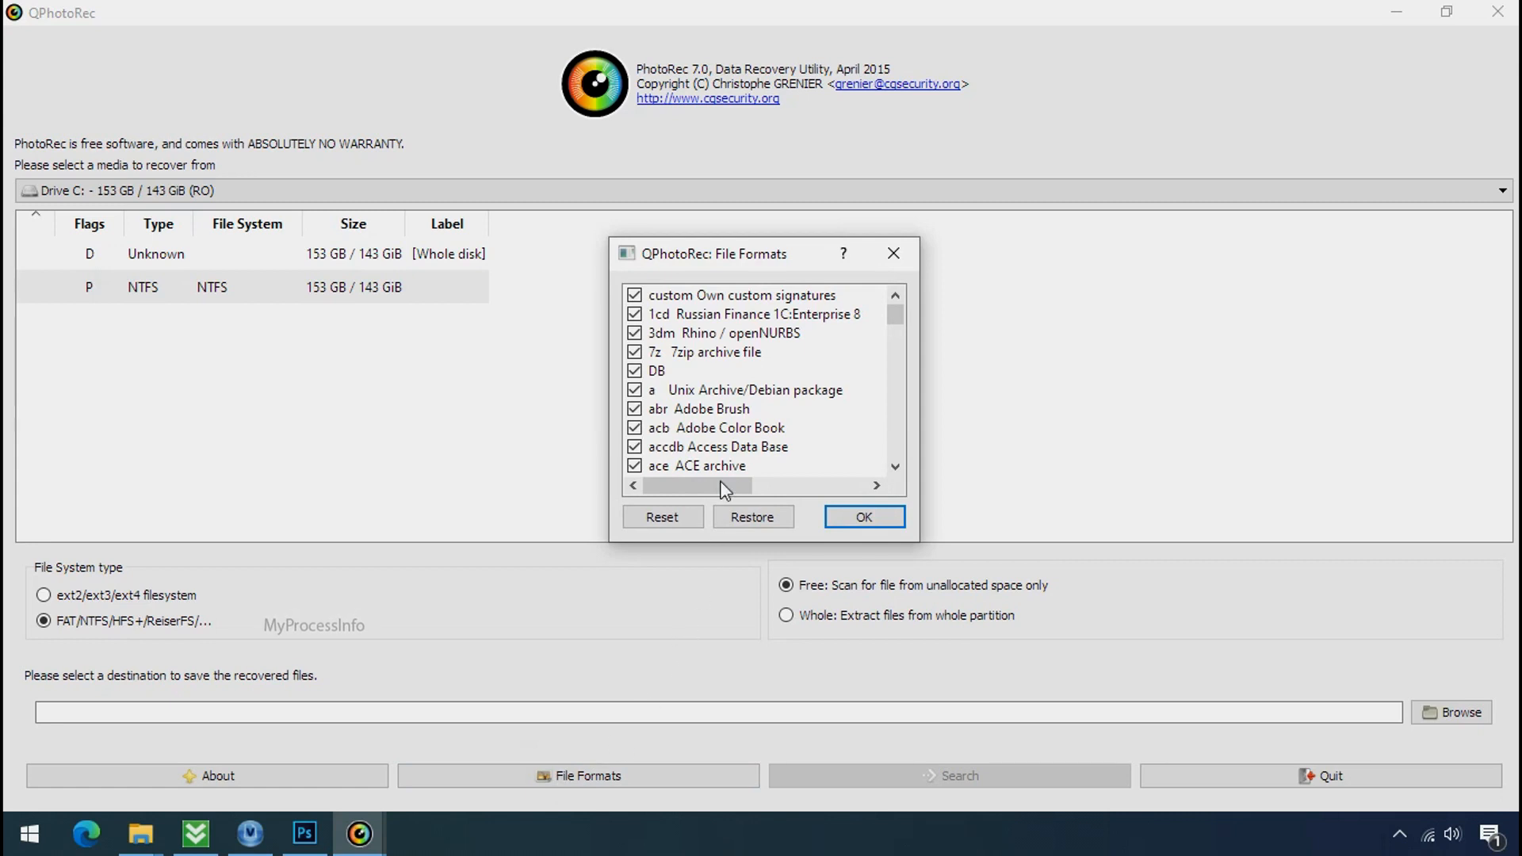
{"action": "left_click", "coordinate": [663, 517]}
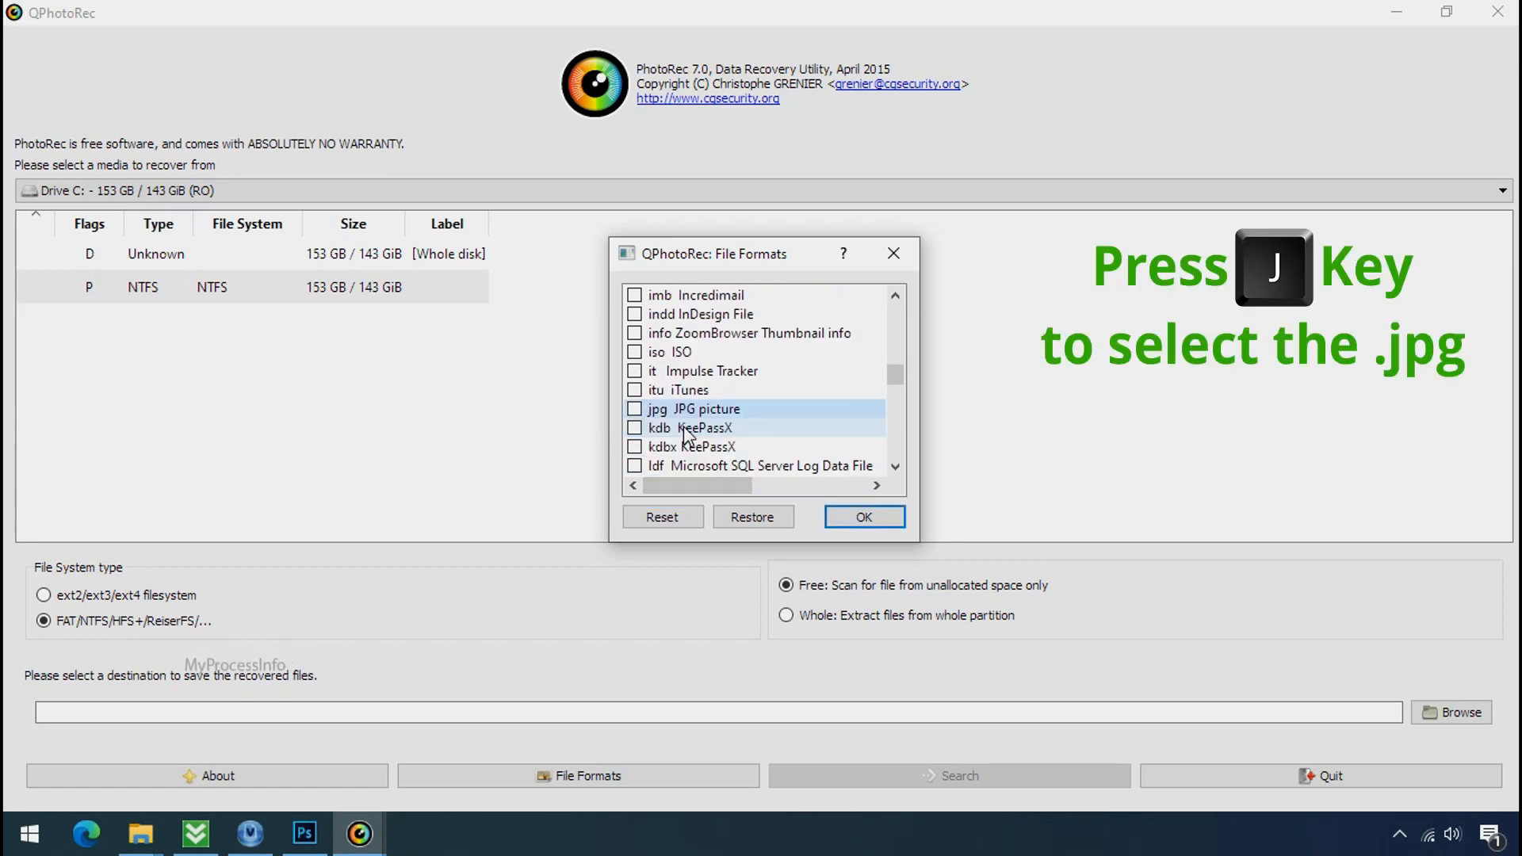
{"action": "key", "text": "j"}
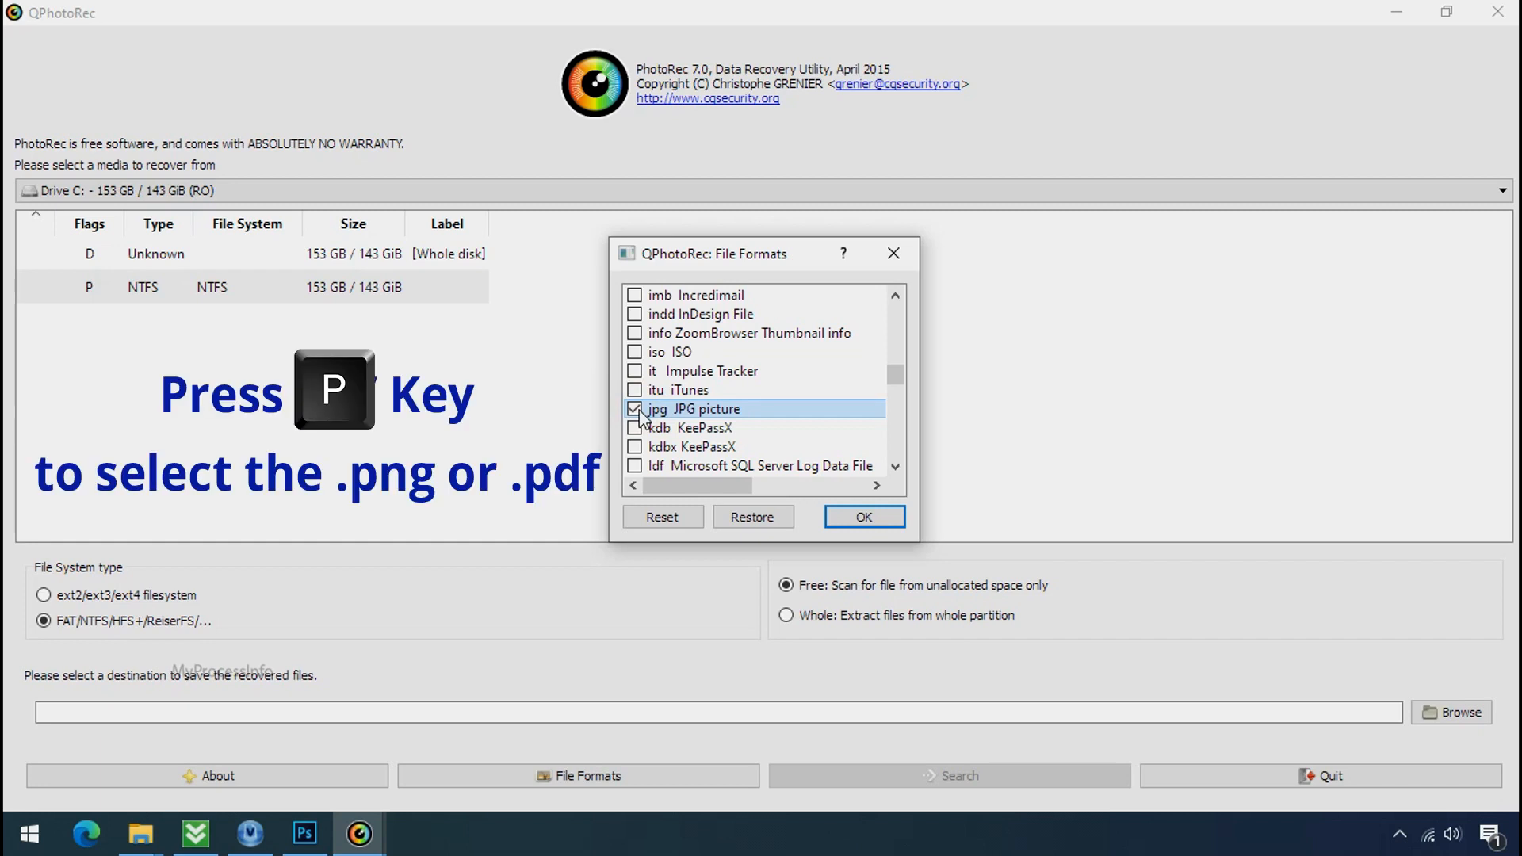
{"action": "scroll", "scroll_direction": "down", "scroll_amount": 3}
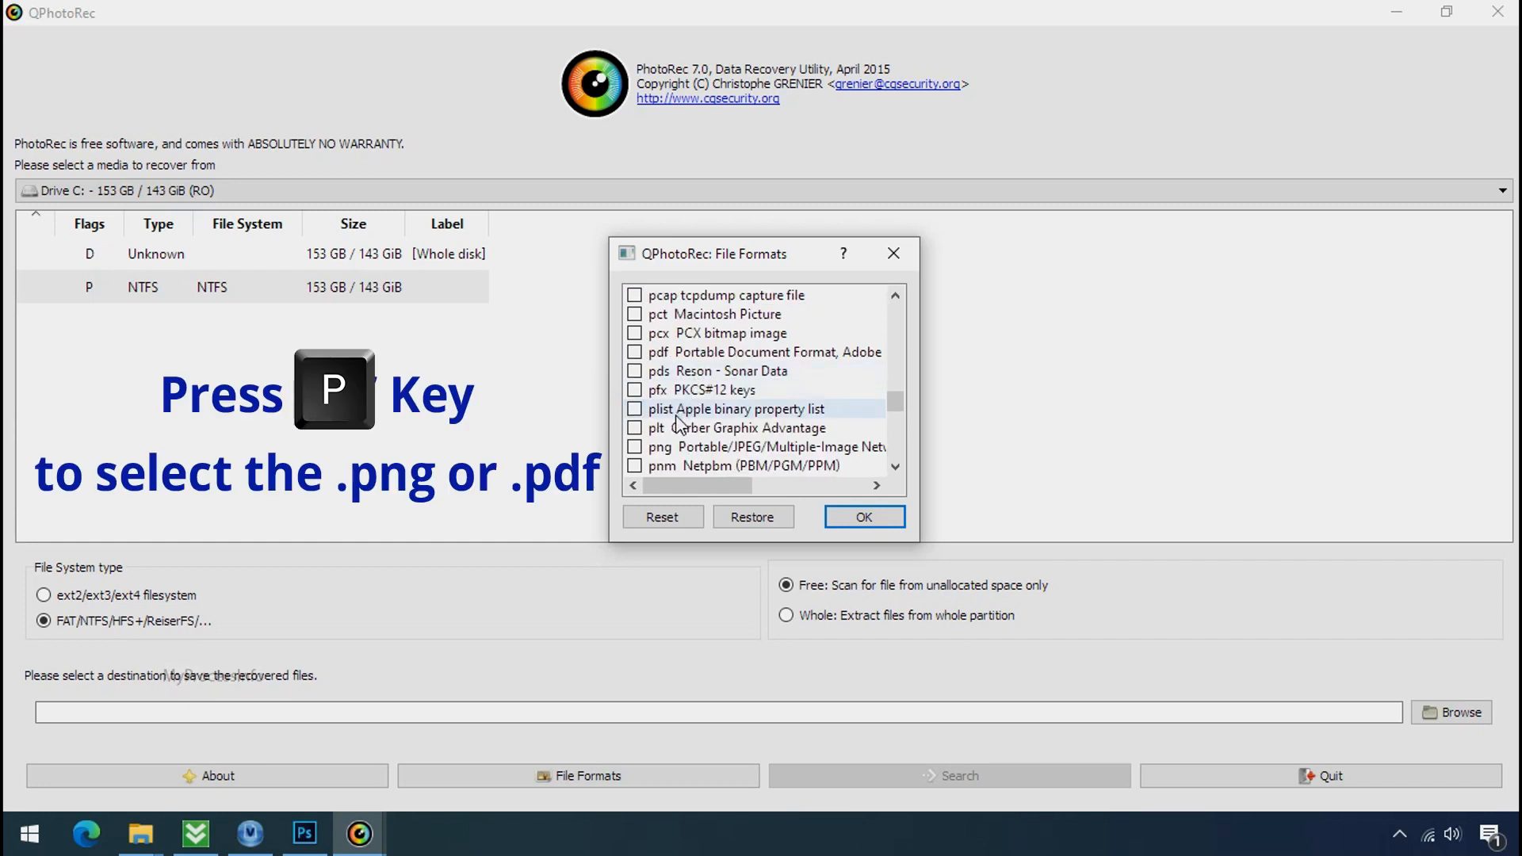
{"action": "left_click", "coordinate": [634, 447]}
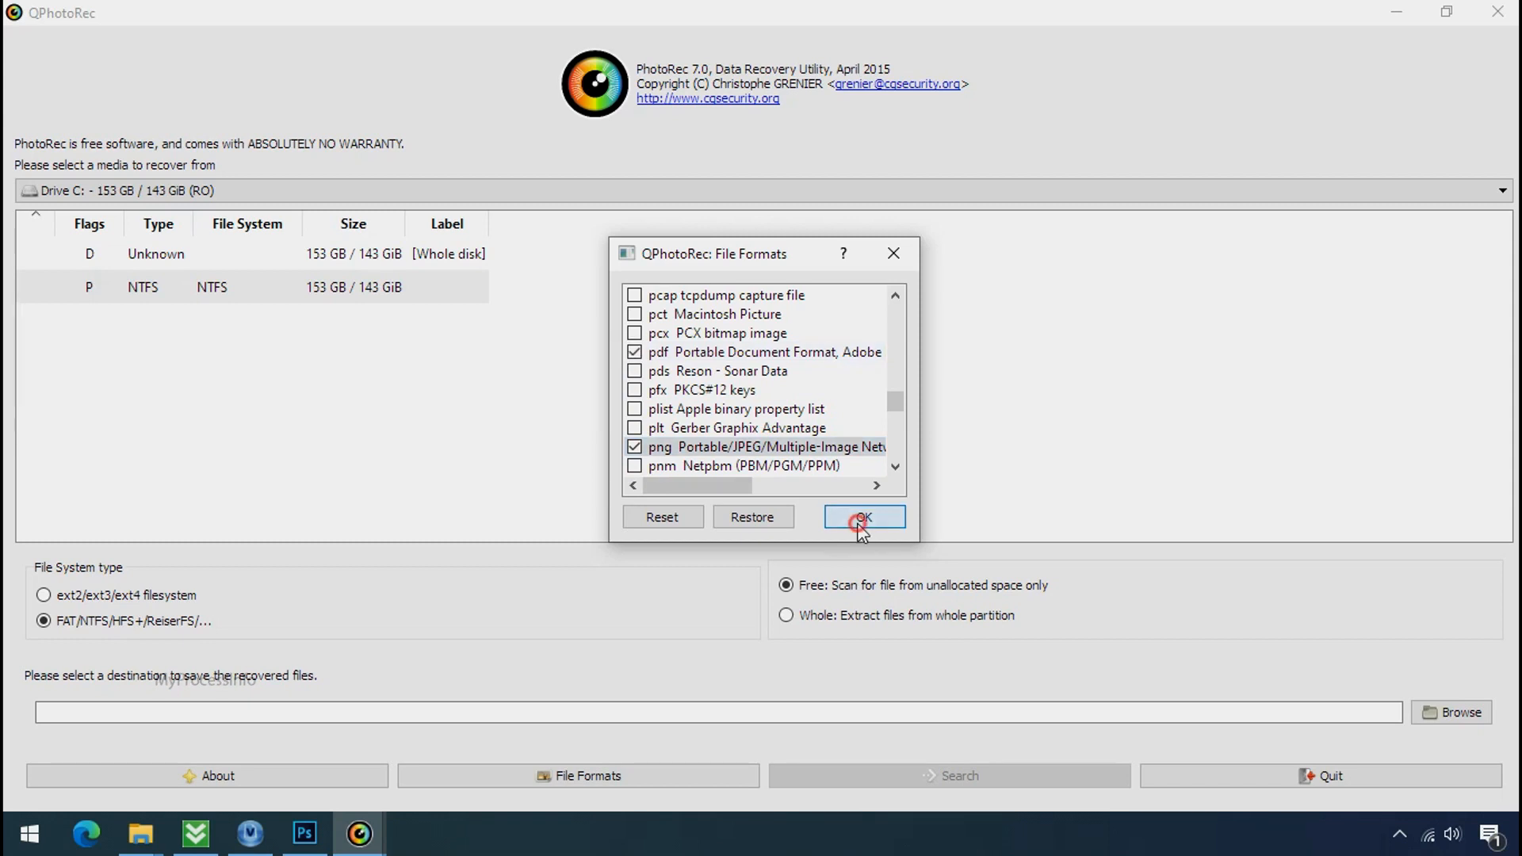
{"action": "left_click", "coordinate": [864, 517]}
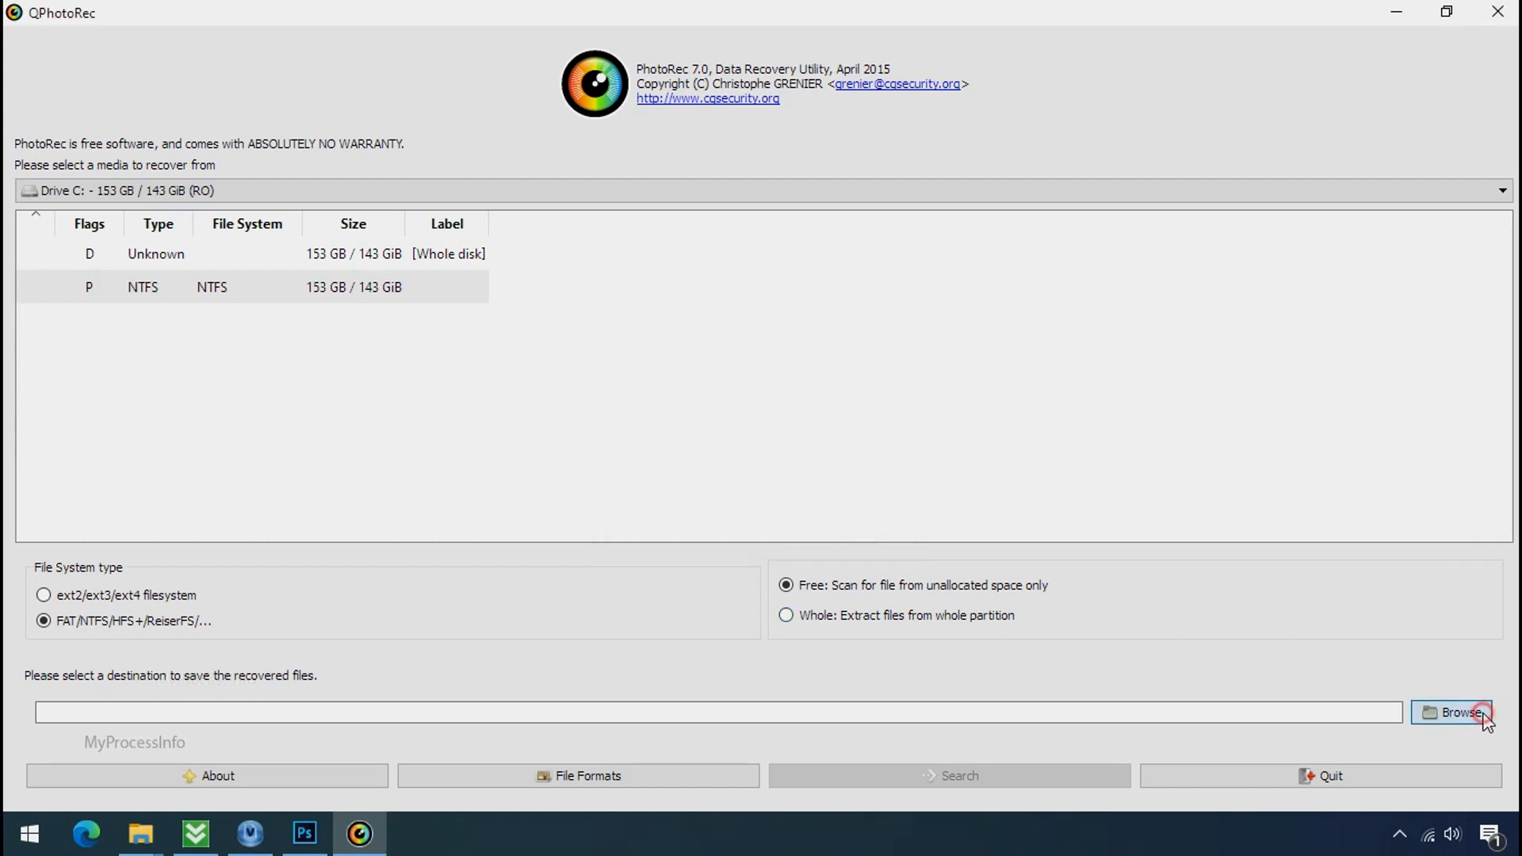
- Create a Recovery folder on G:, set G:\Recovery as destination, and start the search
{"action": "left_click", "coordinate": [1459, 717]}
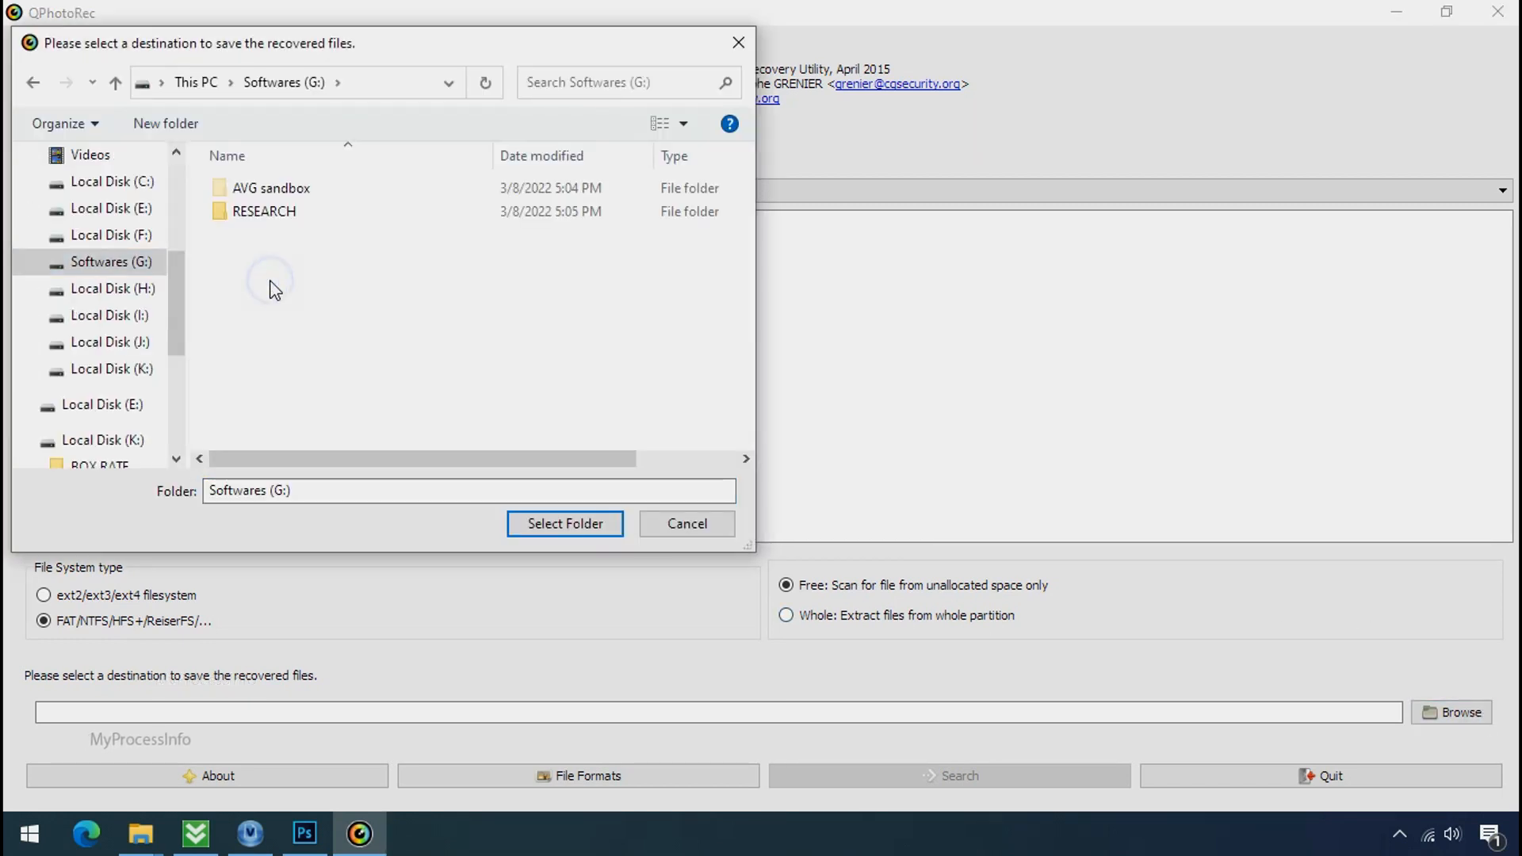
{"action": "right_click", "coordinate": [276, 287]}
{"action": "type", "text": "Recovery"}
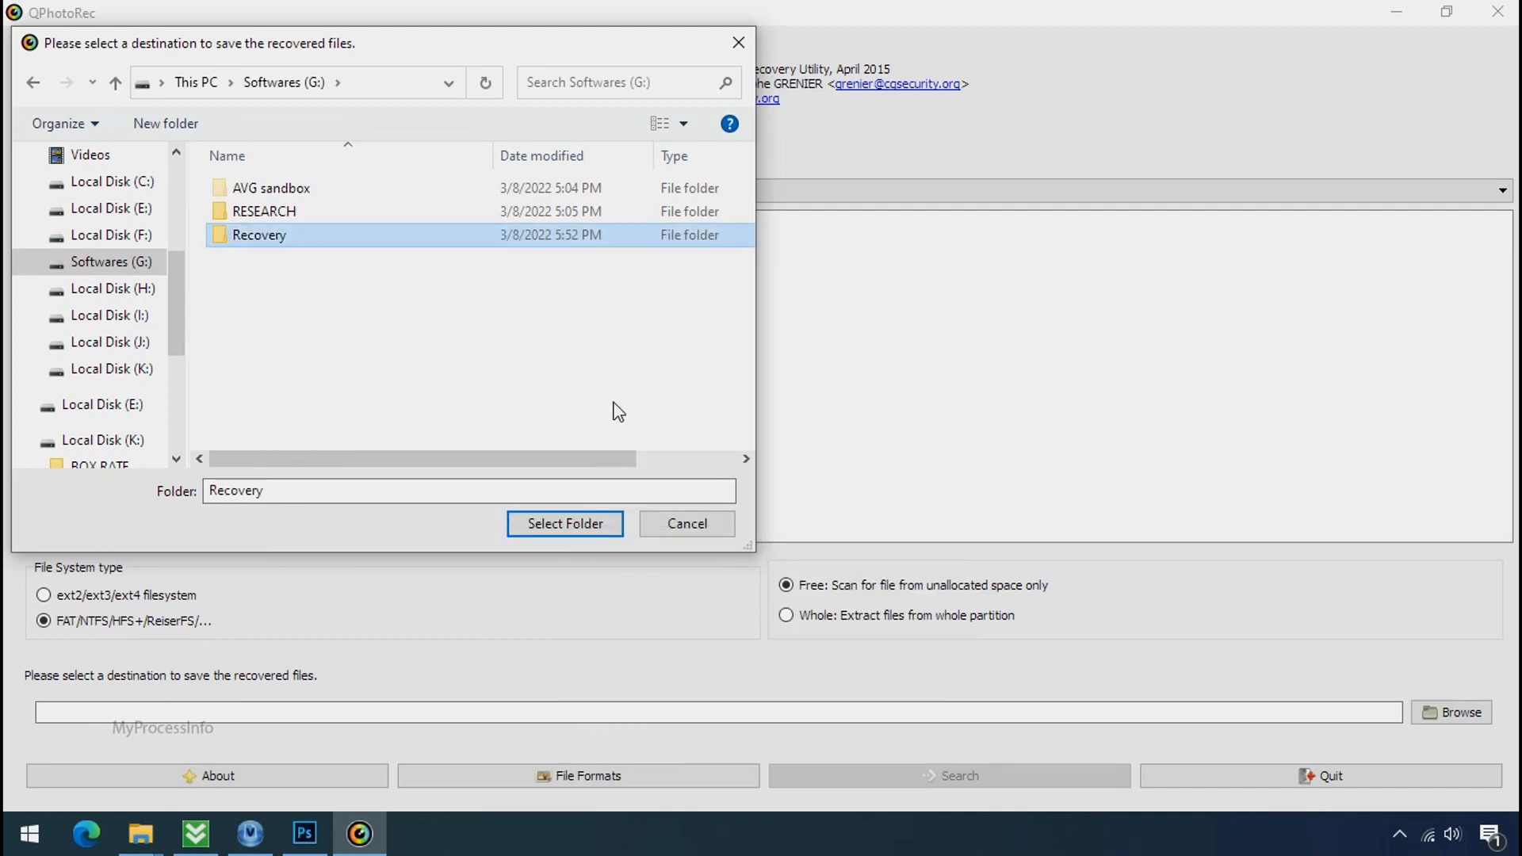
{"action": "left_click", "coordinate": [564, 536]}
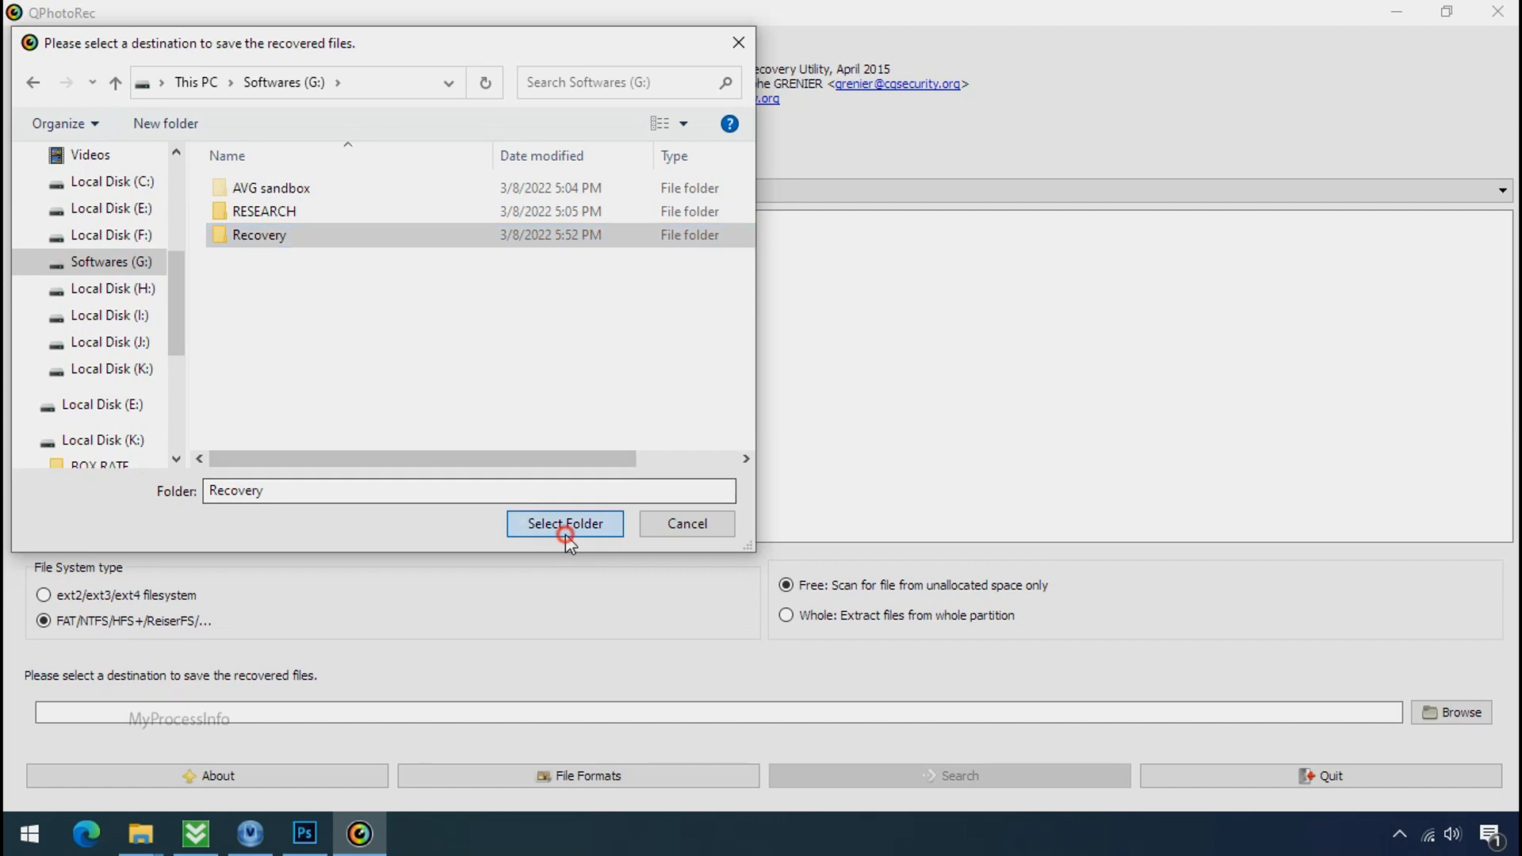
{"action": "left_click", "coordinate": [565, 523]}
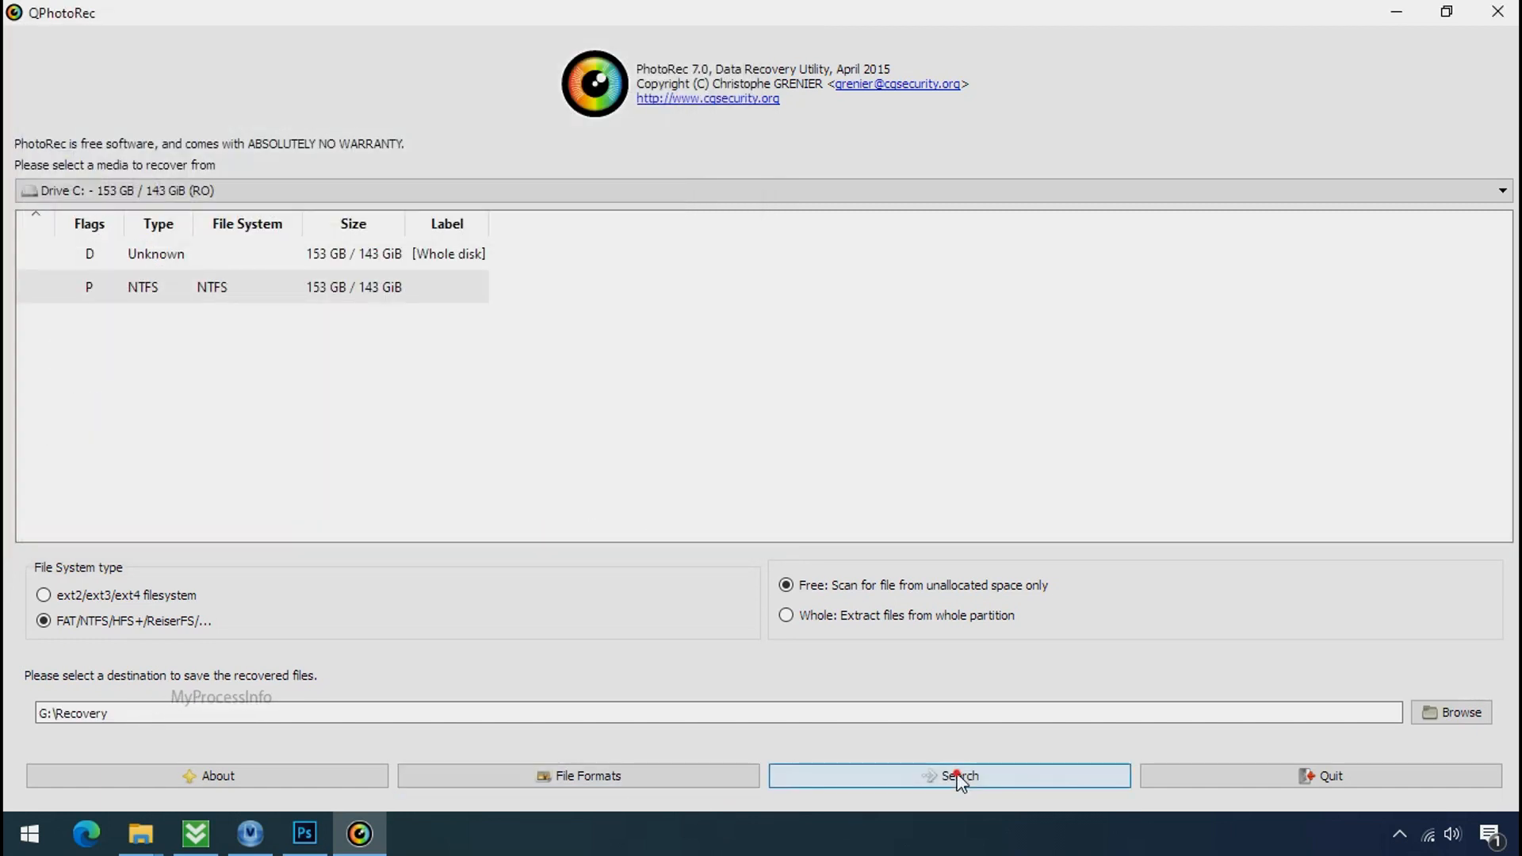
{"action": "left_click", "coordinate": [948, 777]}
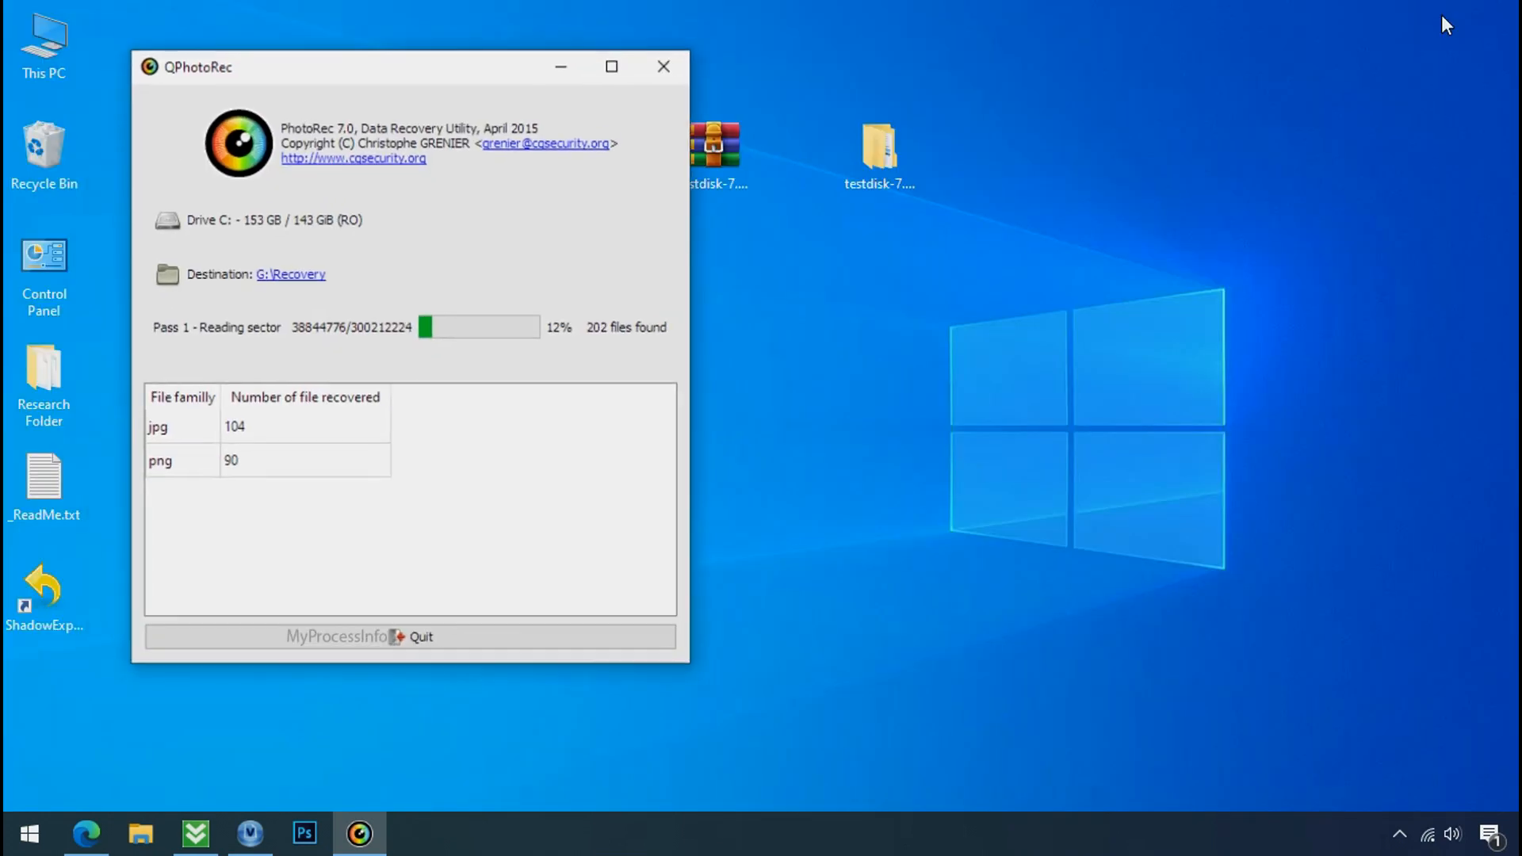
- Switch to File Explorer to check G:\Recovery for the recup_dir output folders
{"action": "left_click", "coordinate": [140, 834]}
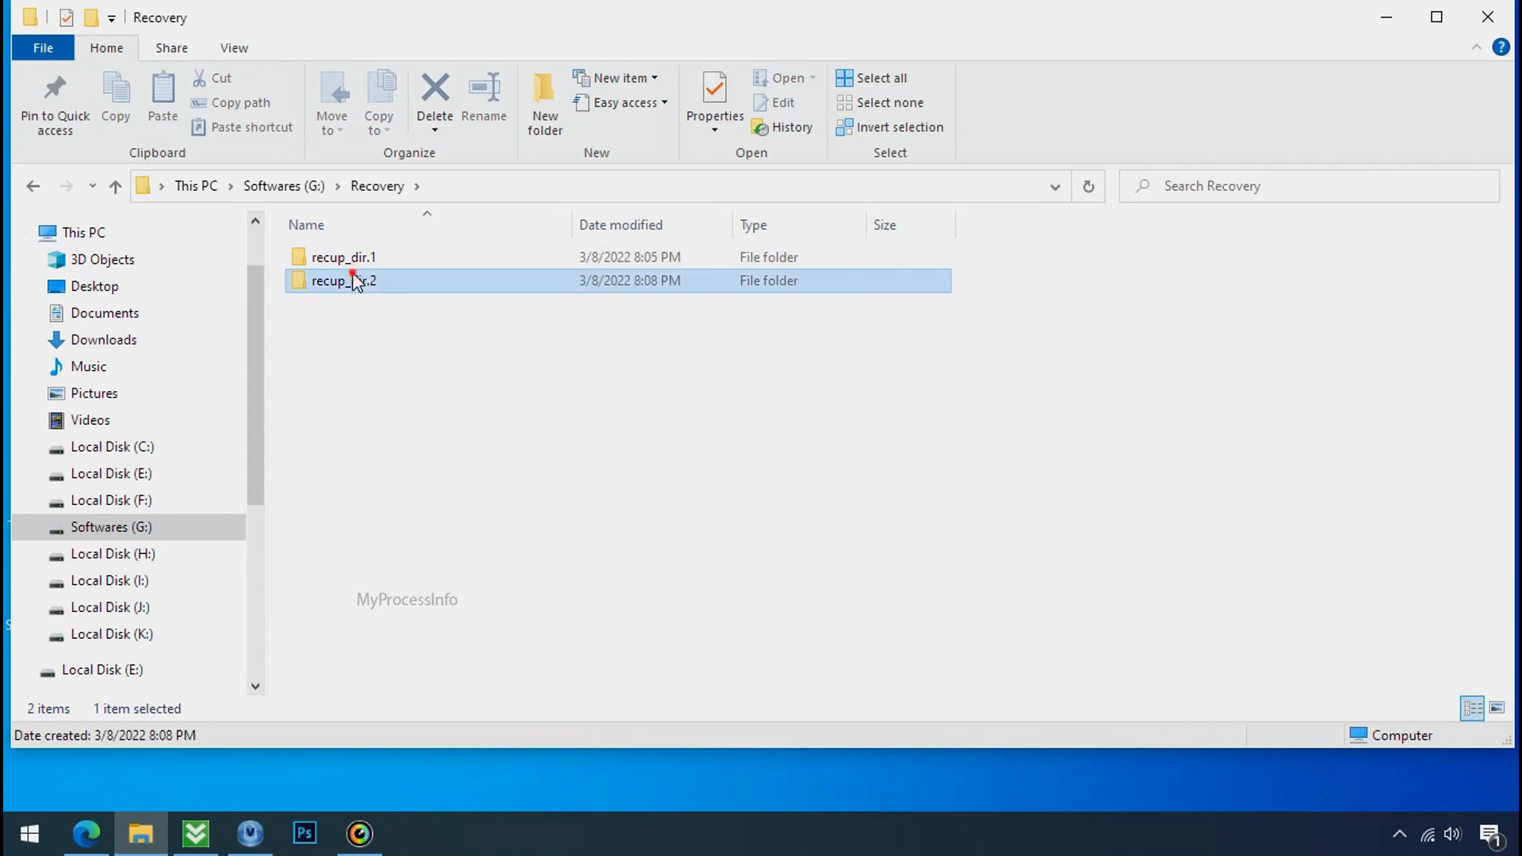
- Browse into recup_dir.3 under G:\Recovery to view the 199 restored png and jpg files
{"action": "double_click", "coordinate": [343, 281]}
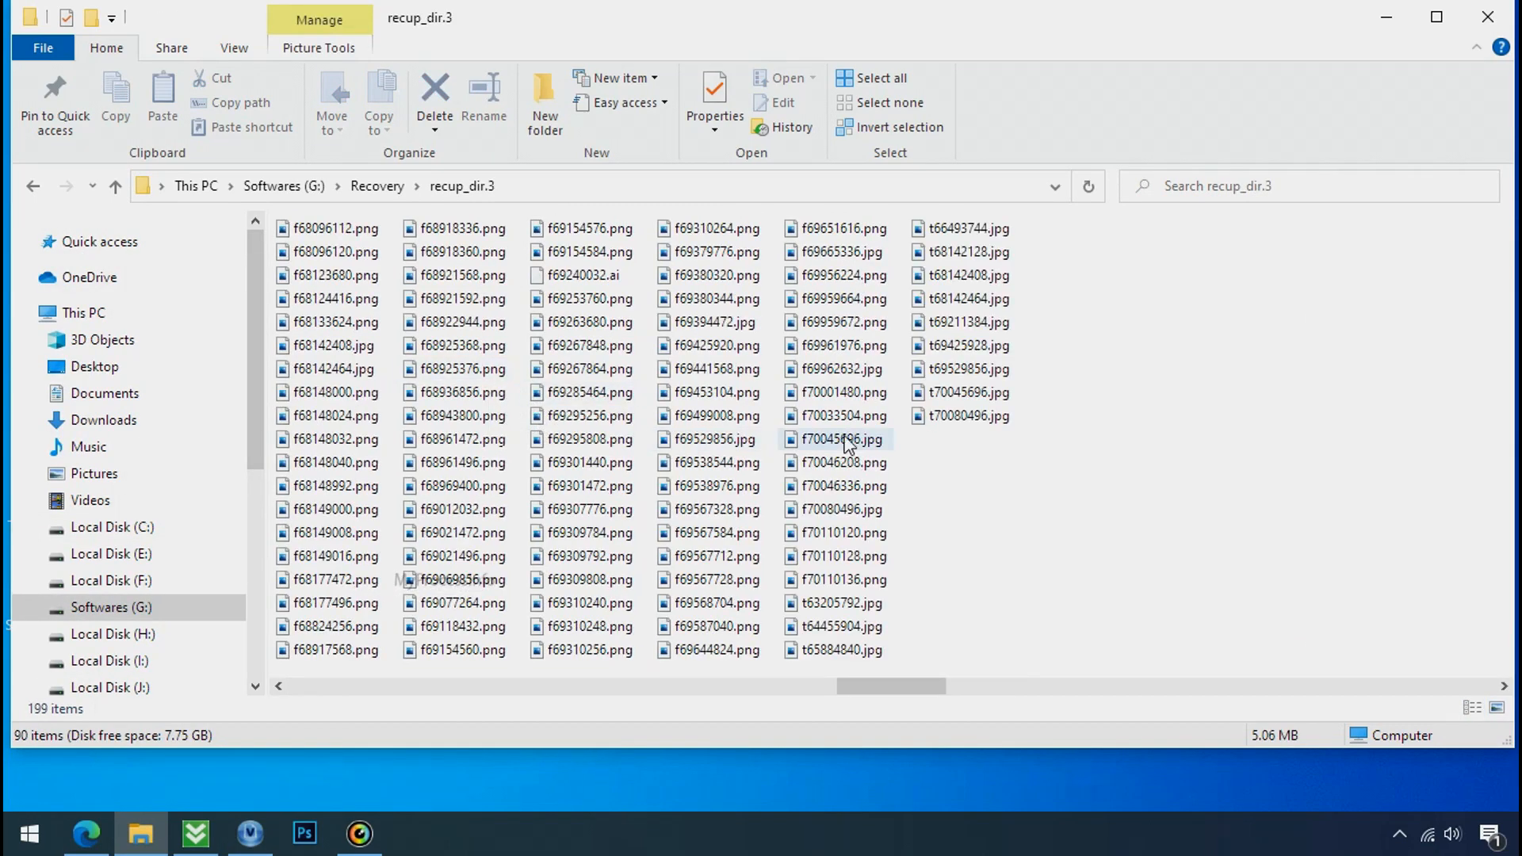